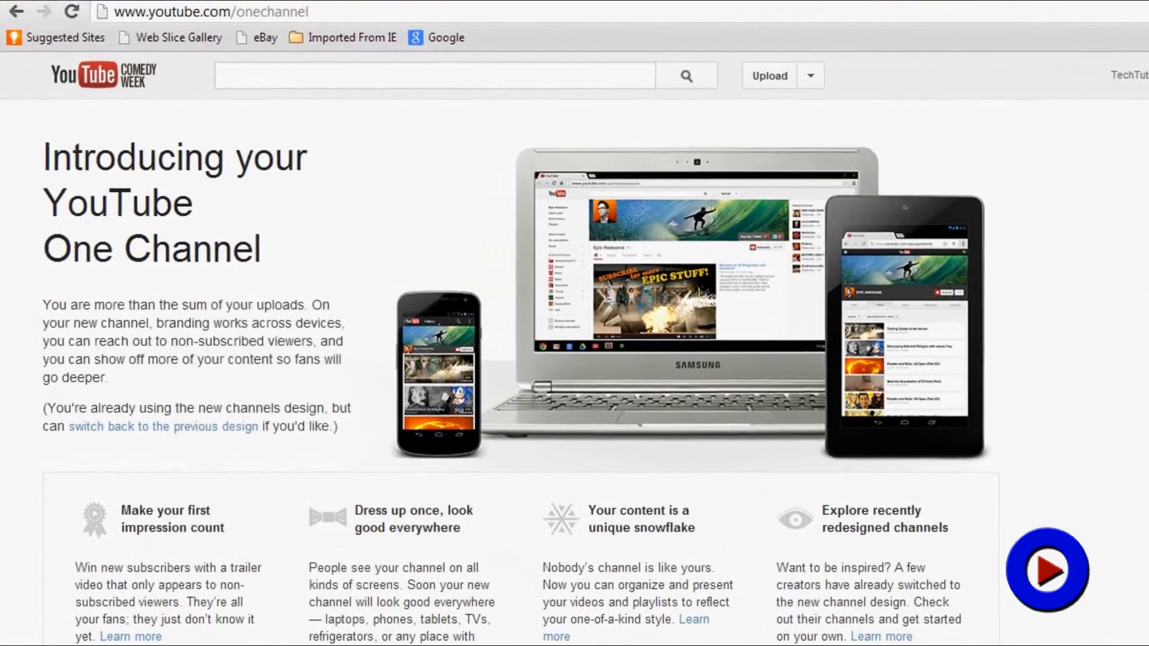
- Scroll the One Channel page down to the Switch back section and return to the channel
{"action": "scroll", "scroll_direction": "down", "scroll_amount": 3}
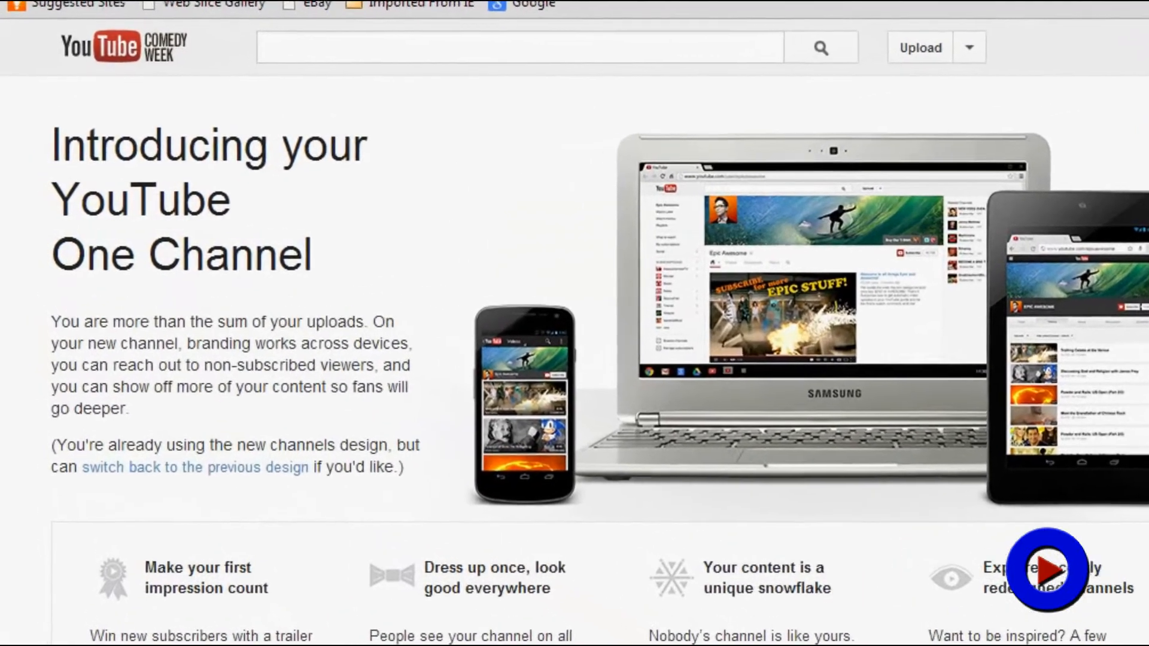
{"action": "scroll", "scroll_direction": "down", "scroll_amount": 3}
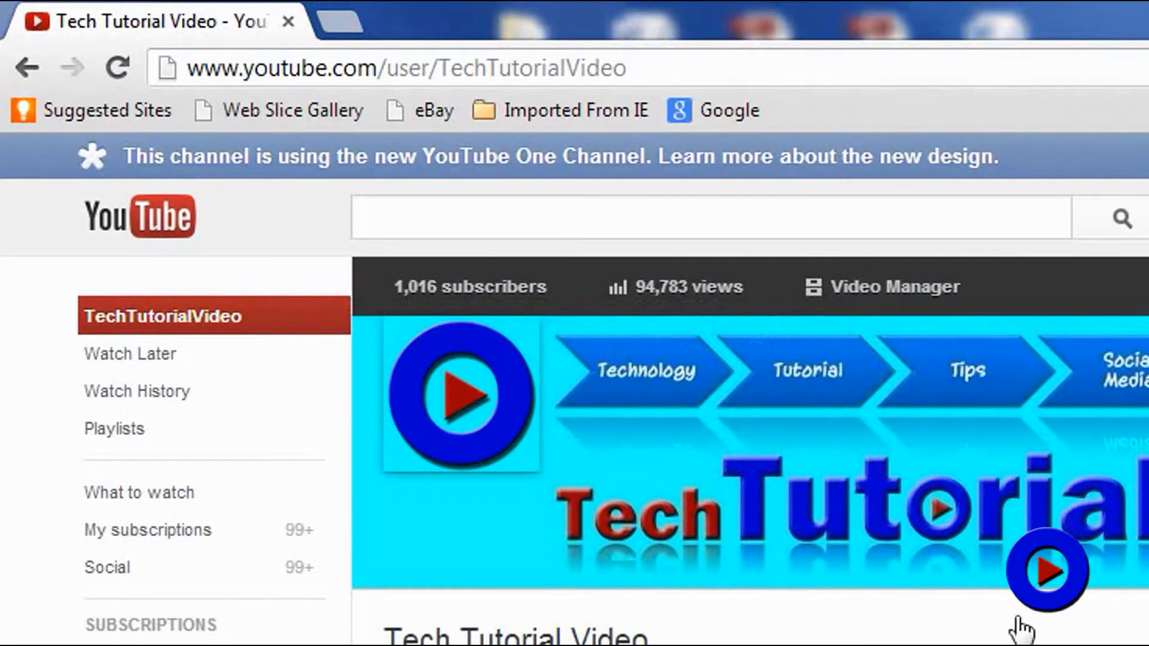
{"action": "mouse_move", "coordinate": [749, 185]}
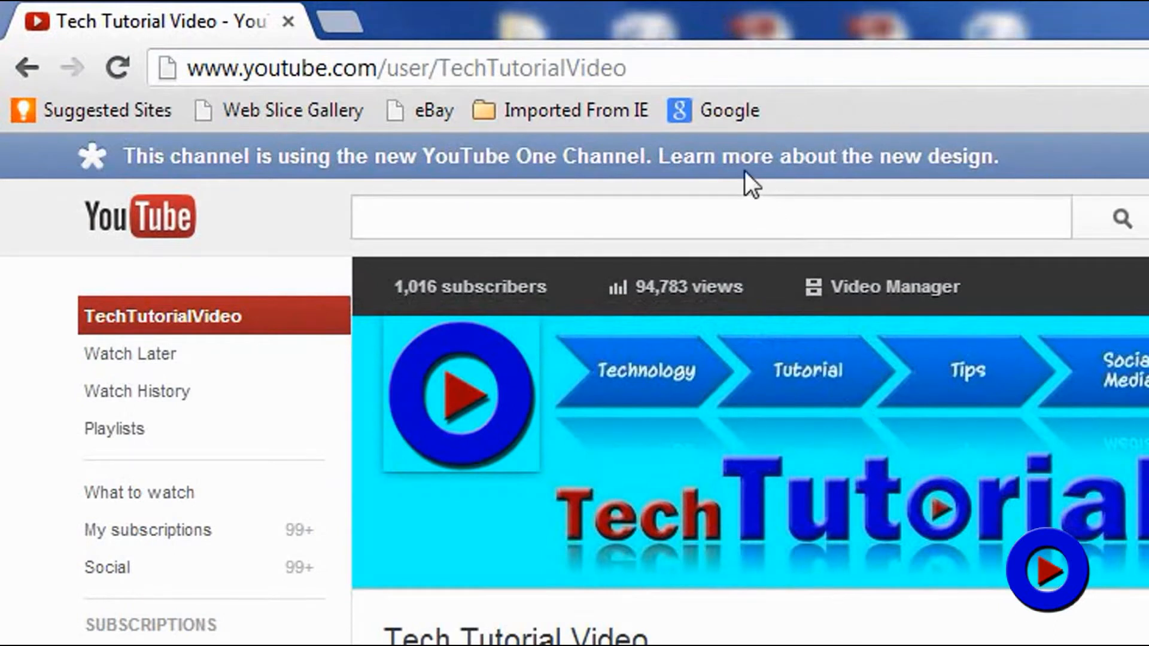
{"action": "mouse_move", "coordinate": [751, 180]}
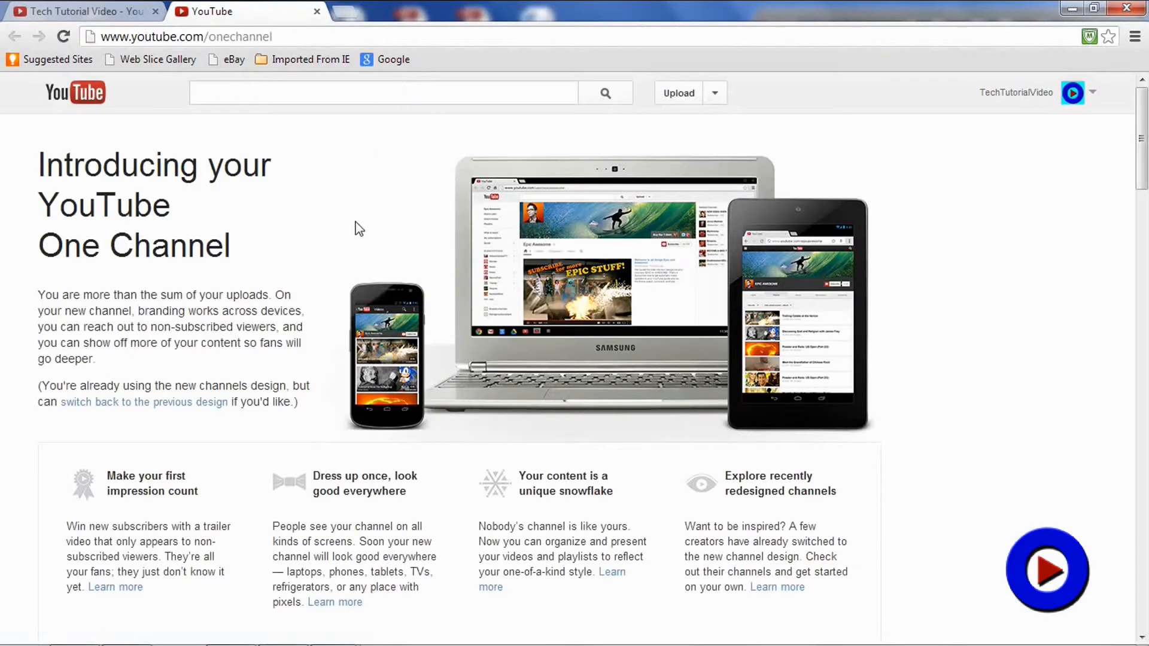
{"action": "mouse_move", "coordinate": [153, 112]}
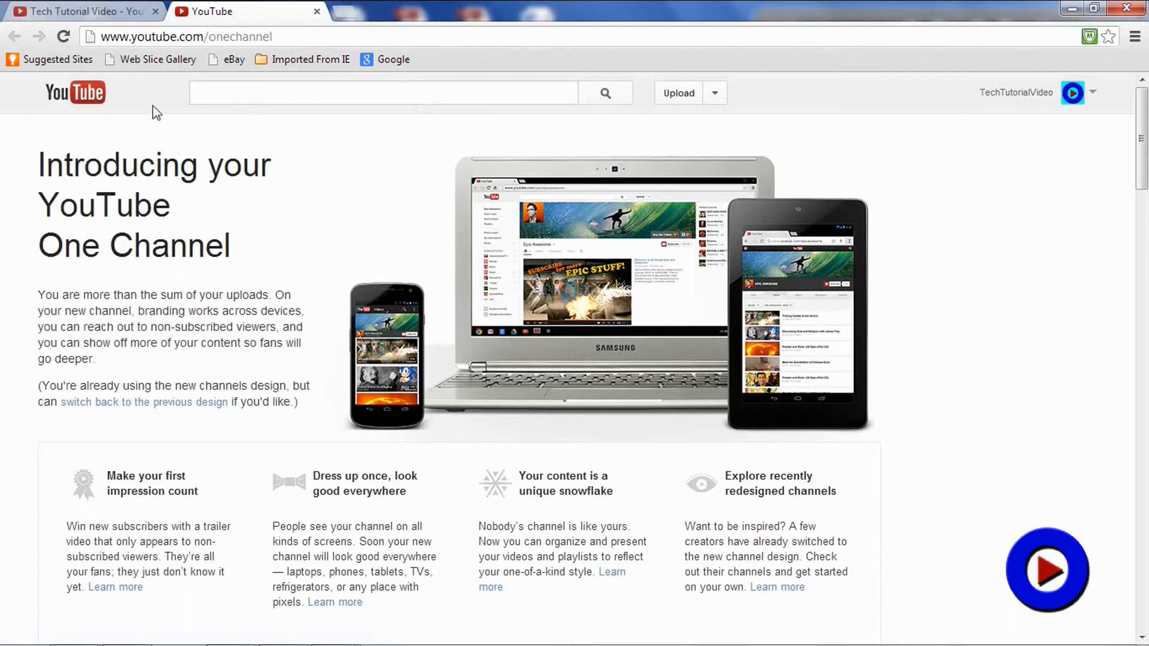
{"action": "mouse_move", "coordinate": [157, 44]}
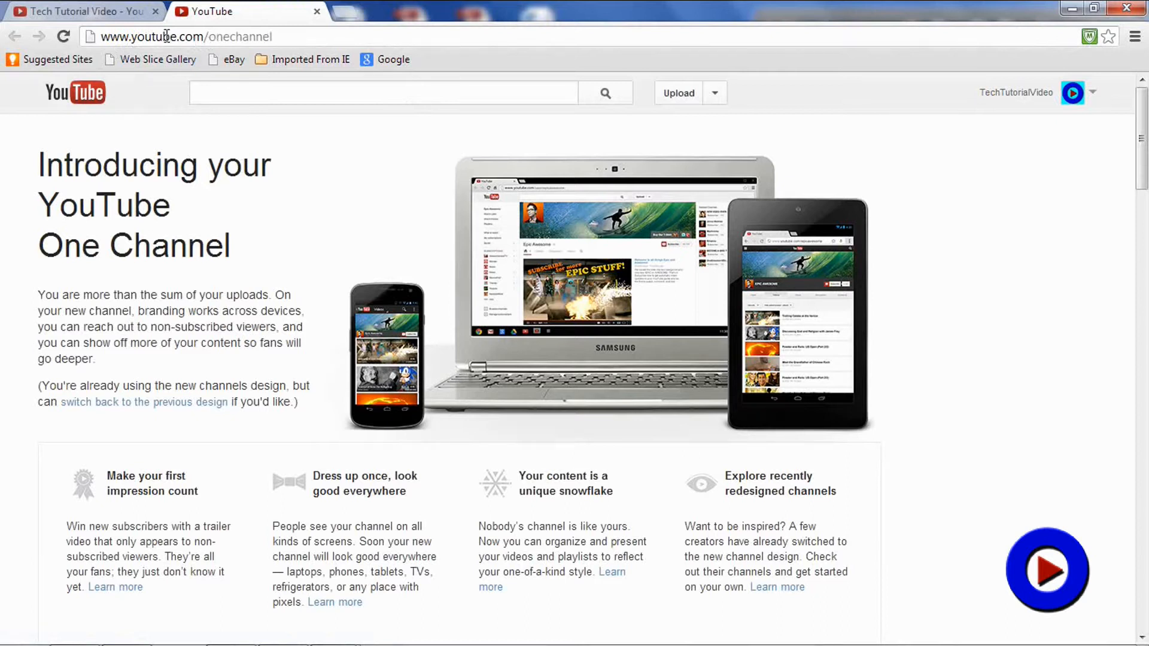
{"action": "mouse_move", "coordinate": [775, 180]}
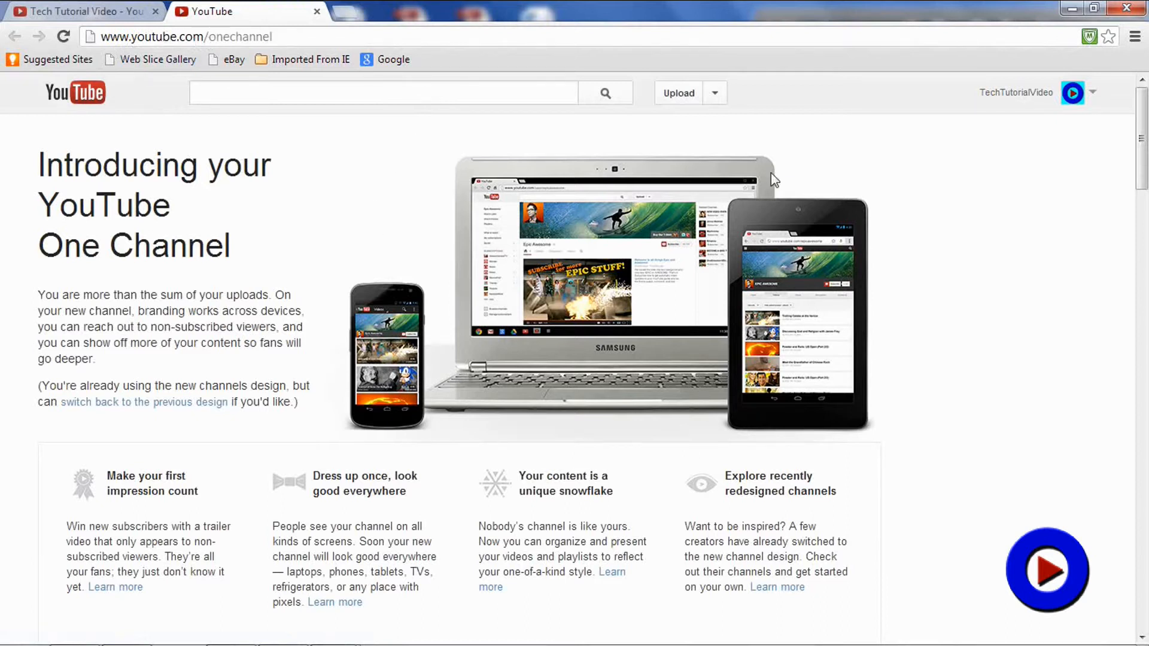
{"action": "scroll", "scroll_direction": "down", "scroll_amount": 3}
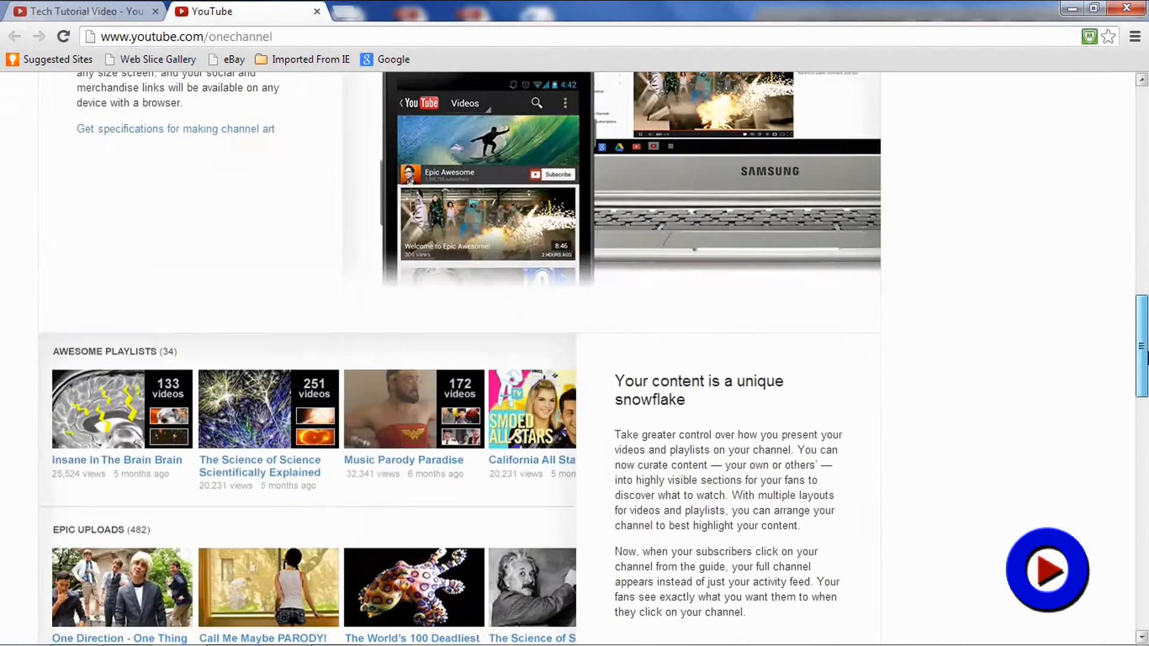
{"action": "scroll", "scroll_direction": "down", "scroll_amount": 3}
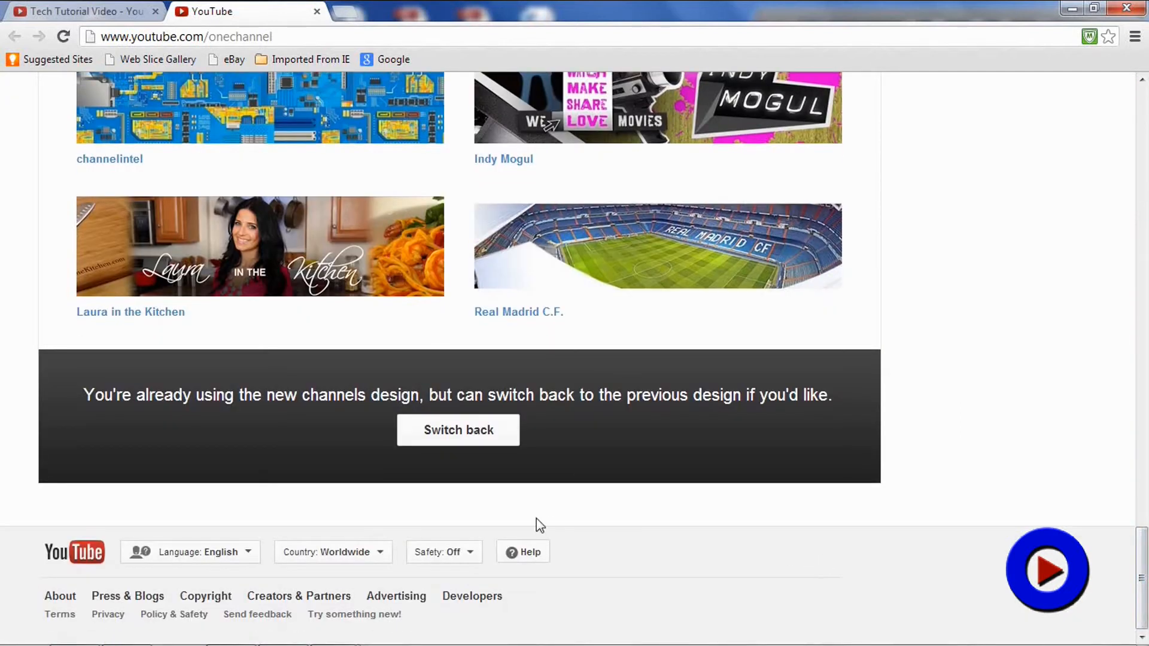
{"action": "mouse_move", "coordinate": [447, 443]}
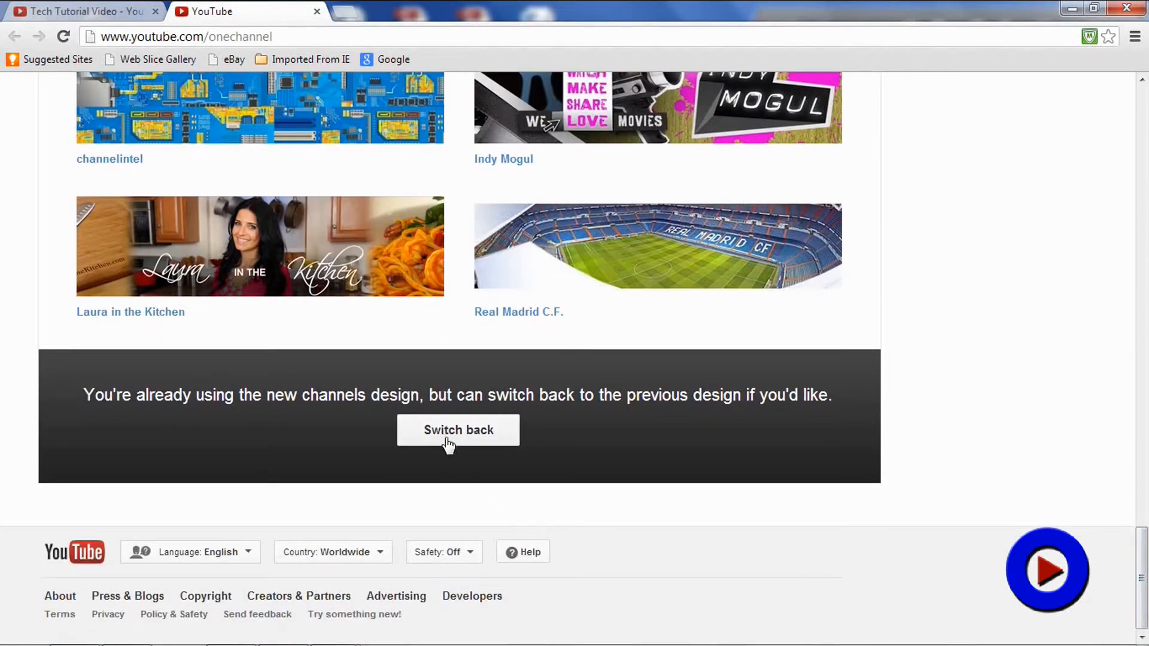
{"action": "left_click", "coordinate": [458, 430]}
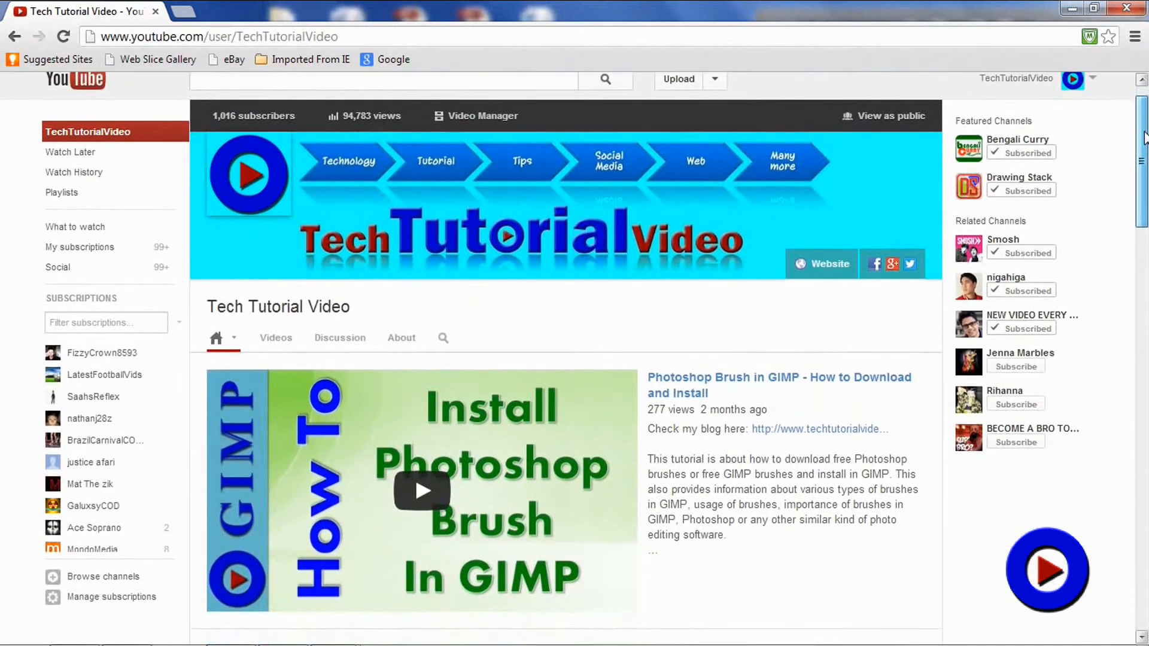
- Scroll past the recent uploads to the Photo Editing section of the channel
{"action": "scroll", "scroll_direction": "down", "scroll_amount": 3}
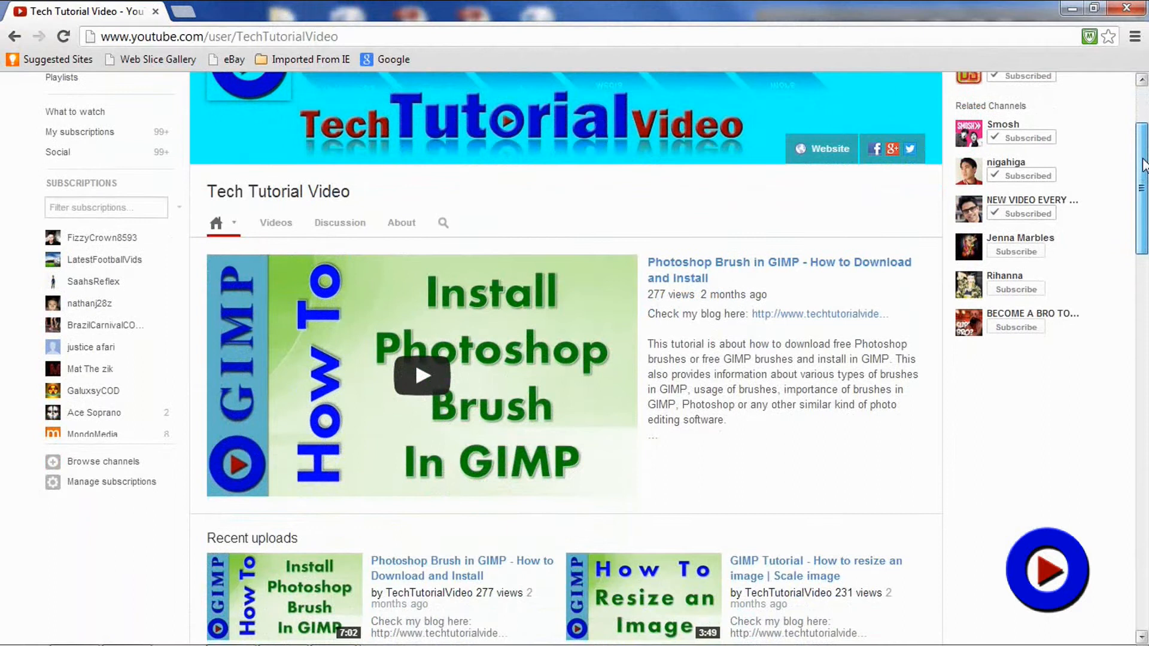
{"action": "scroll", "scroll_direction": "down", "scroll_amount": 3}
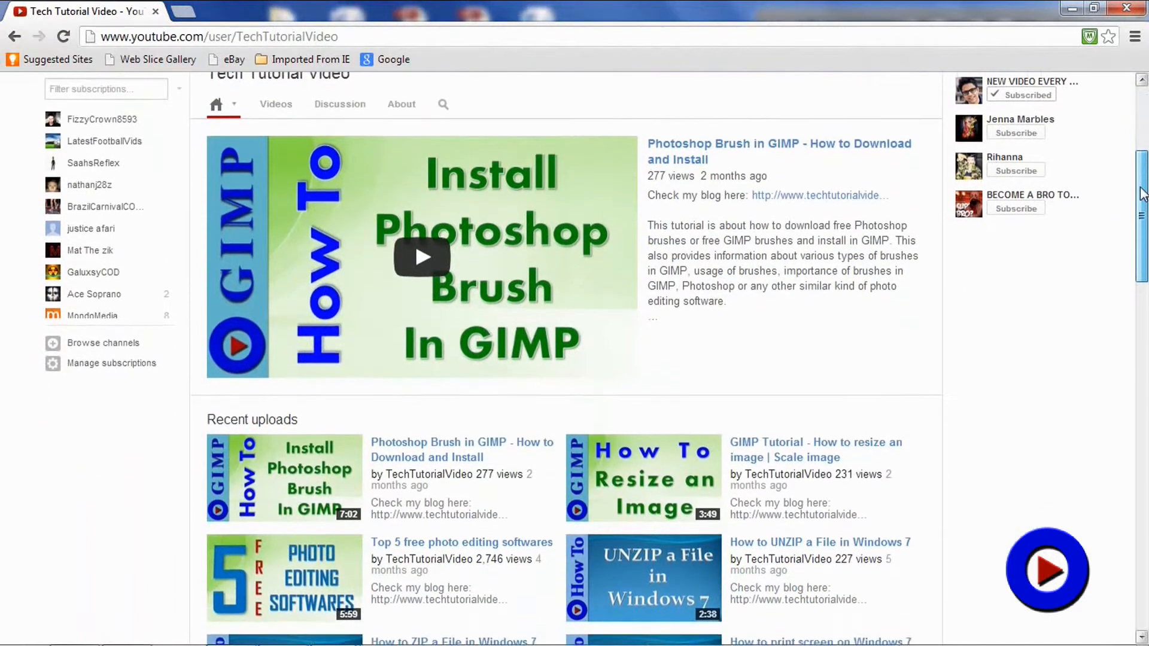
{"action": "scroll", "scroll_direction": "down", "scroll_amount": 3}
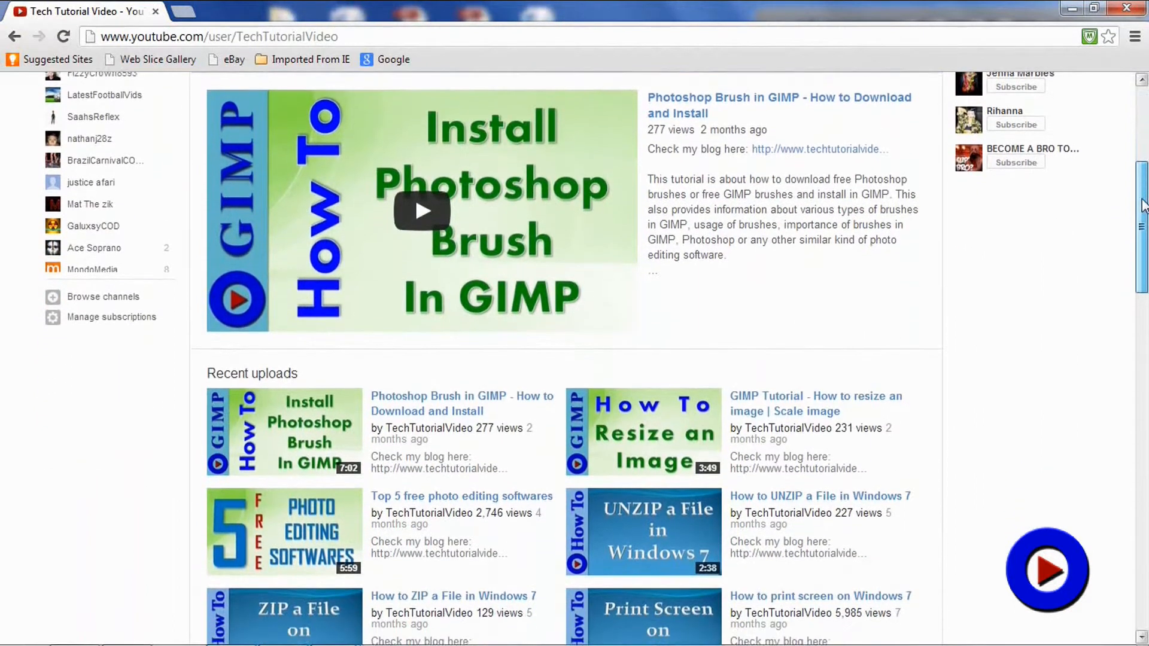
{"action": "scroll", "scroll_direction": "down", "scroll_amount": 3}
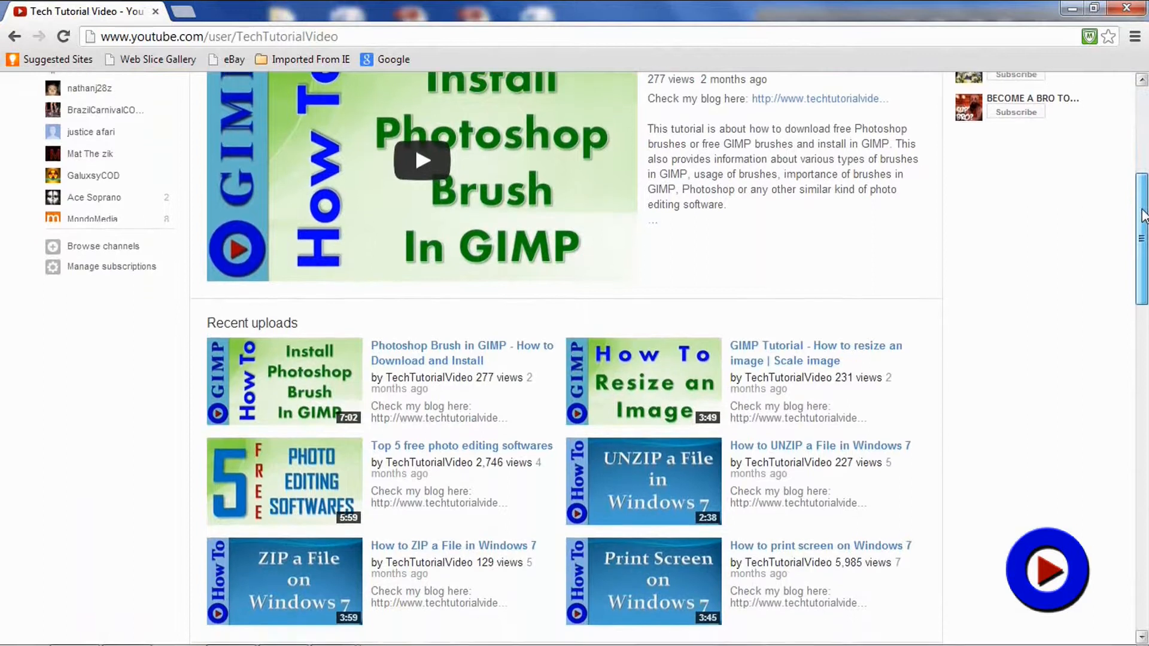
{"action": "scroll", "scroll_direction": "down", "scroll_amount": 3}
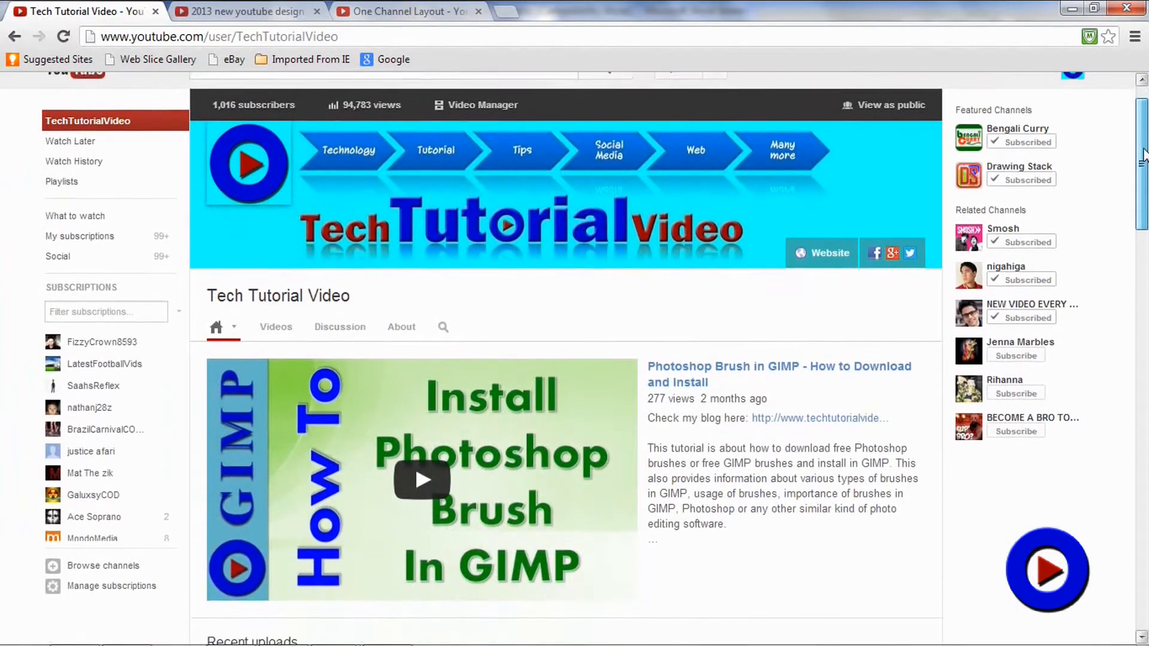
{"action": "scroll", "scroll_direction": "down", "scroll_amount": 3}
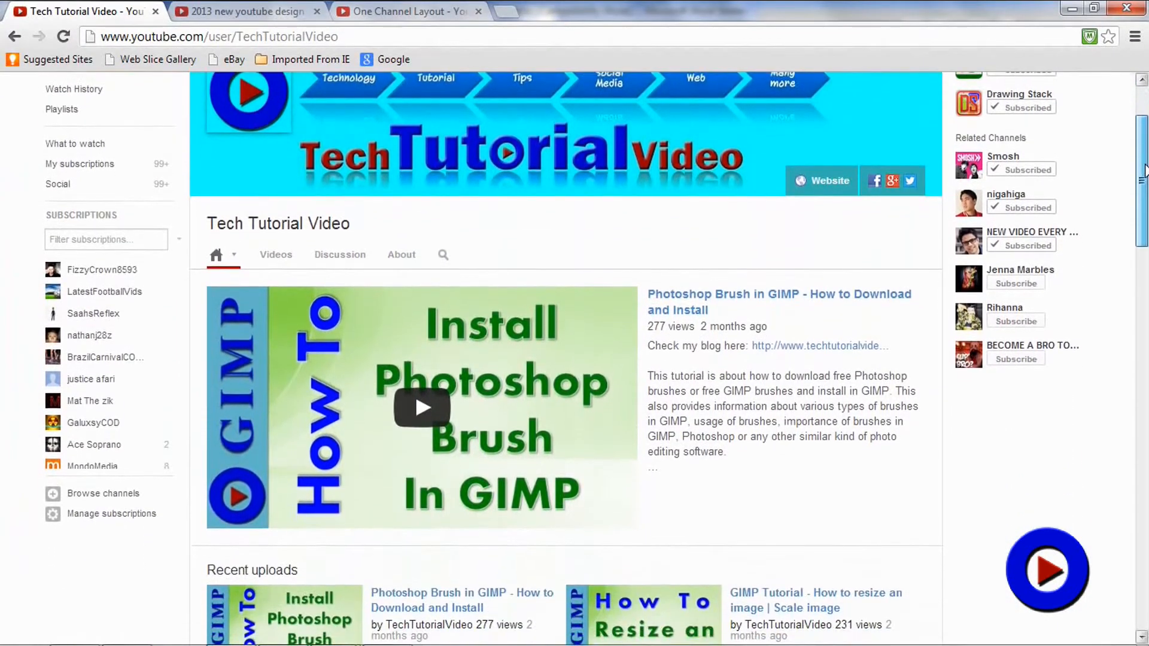
{"action": "scroll", "scroll_direction": "down", "scroll_amount": 3}
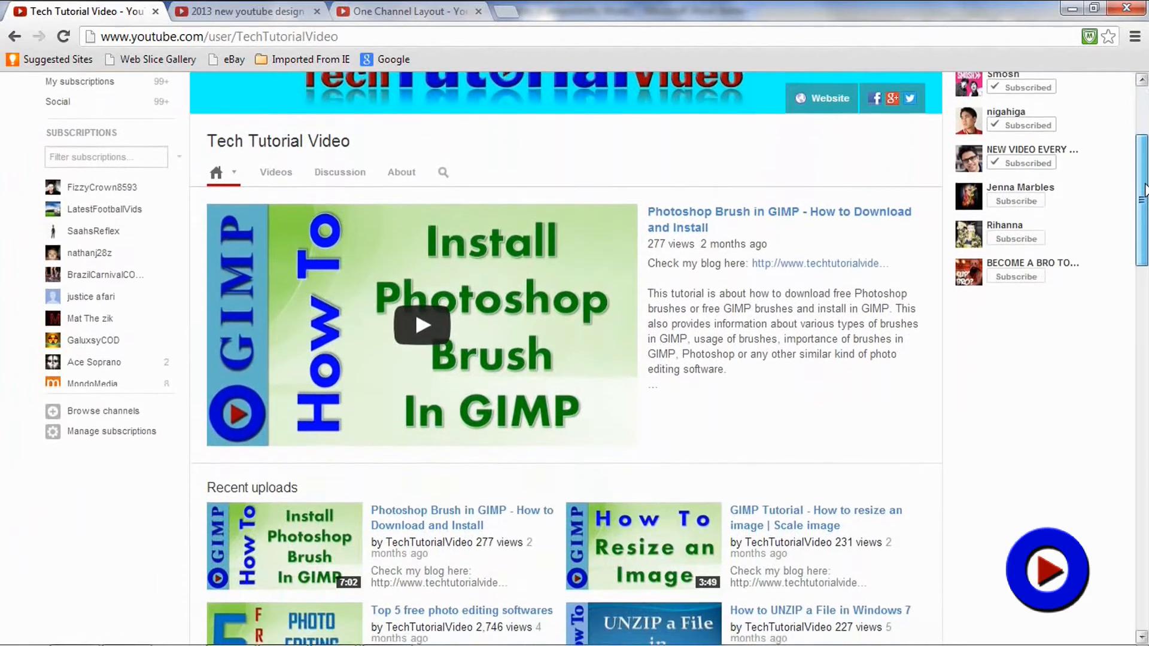
{"action": "scroll", "scroll_direction": "down", "scroll_amount": 3}
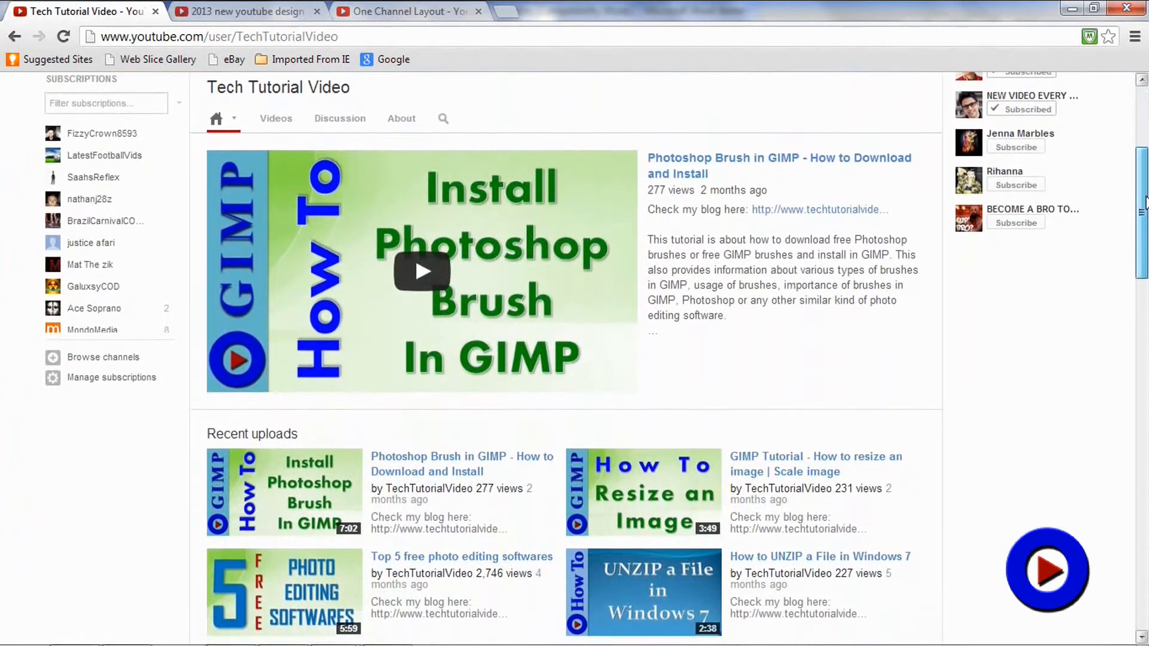
- Continue down to the Quick Computer Tips section, then switch to the One Channel overview tab
{"action": "scroll", "scroll_direction": "down", "scroll_amount": 3}
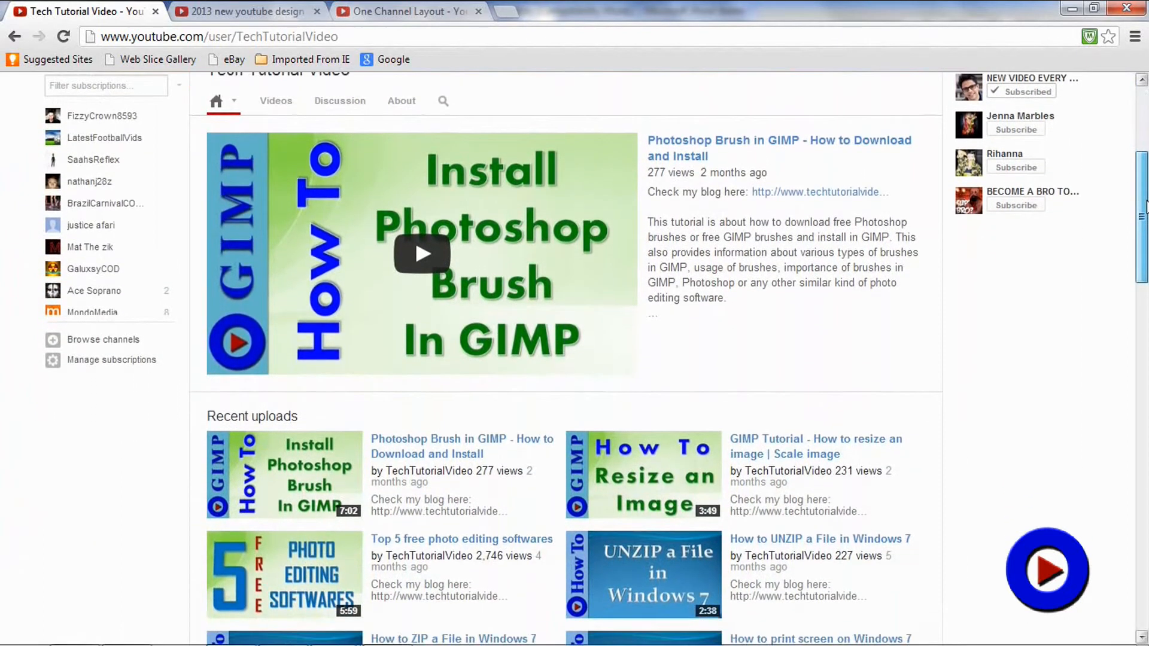
{"action": "scroll", "scroll_direction": "down", "scroll_amount": 3}
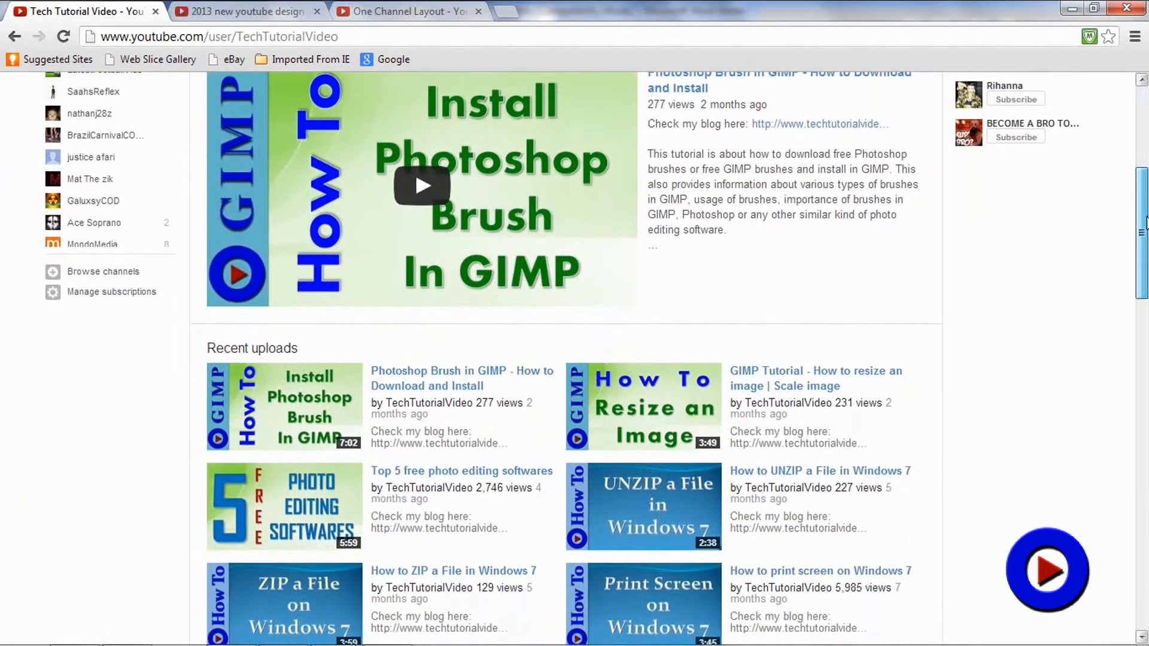
{"action": "scroll", "scroll_direction": "down", "scroll_amount": 3}
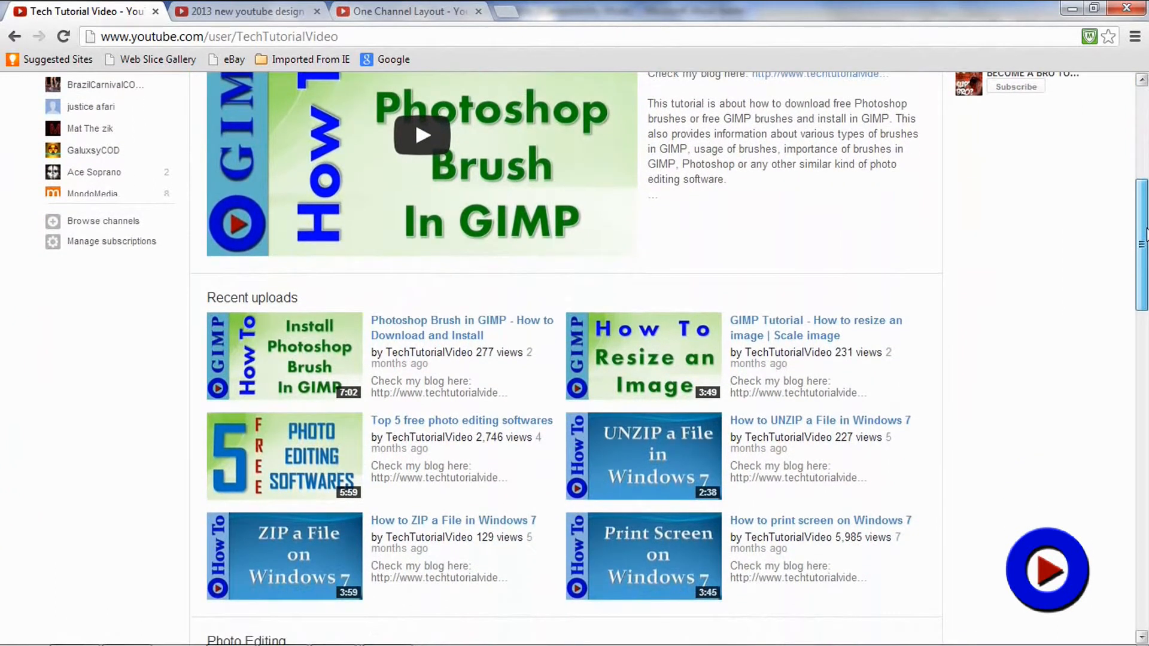
{"action": "scroll", "scroll_direction": "down", "scroll_amount": 3}
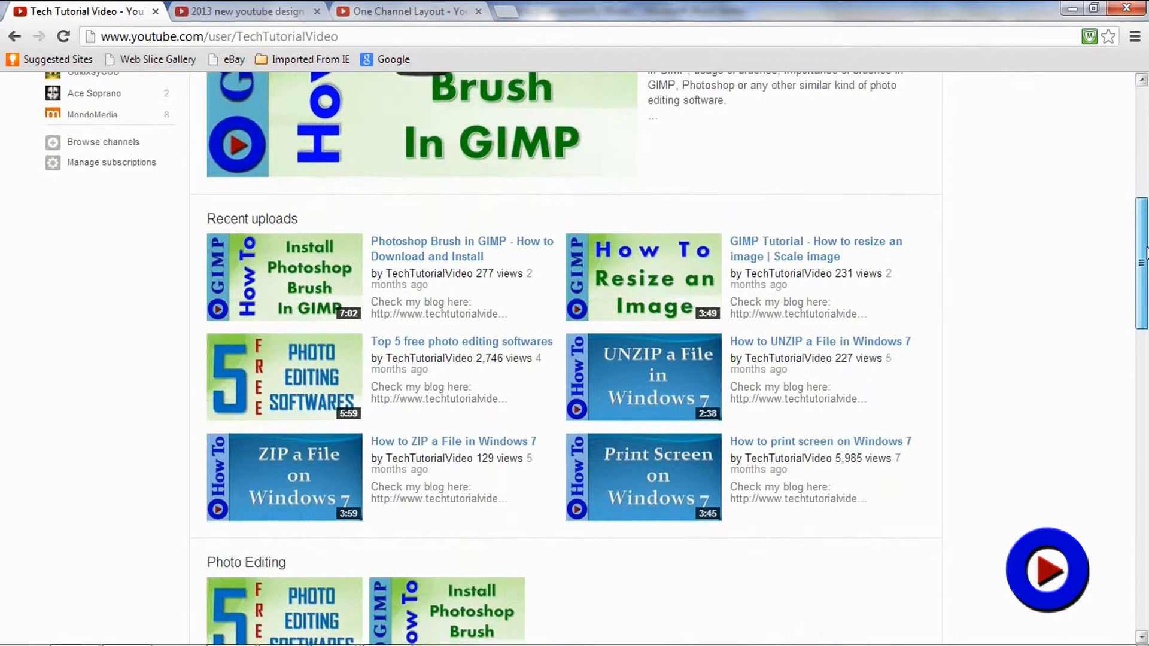
{"action": "scroll", "scroll_direction": "down", "scroll_amount": 3}
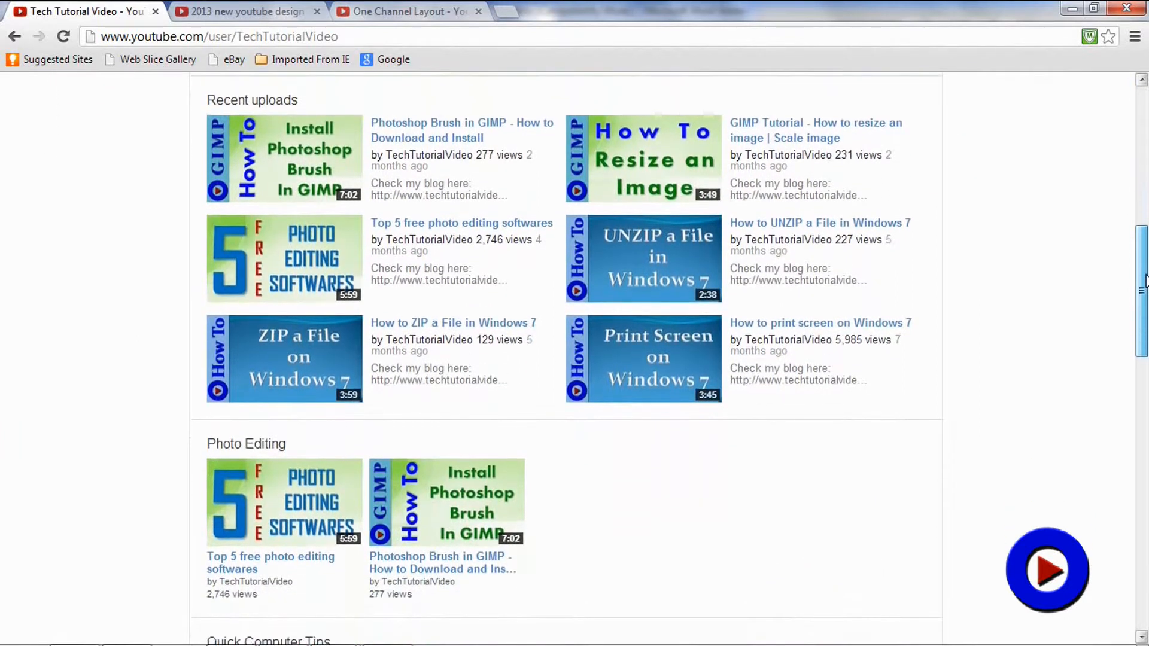
{"action": "scroll", "scroll_direction": "down", "scroll_amount": 3}
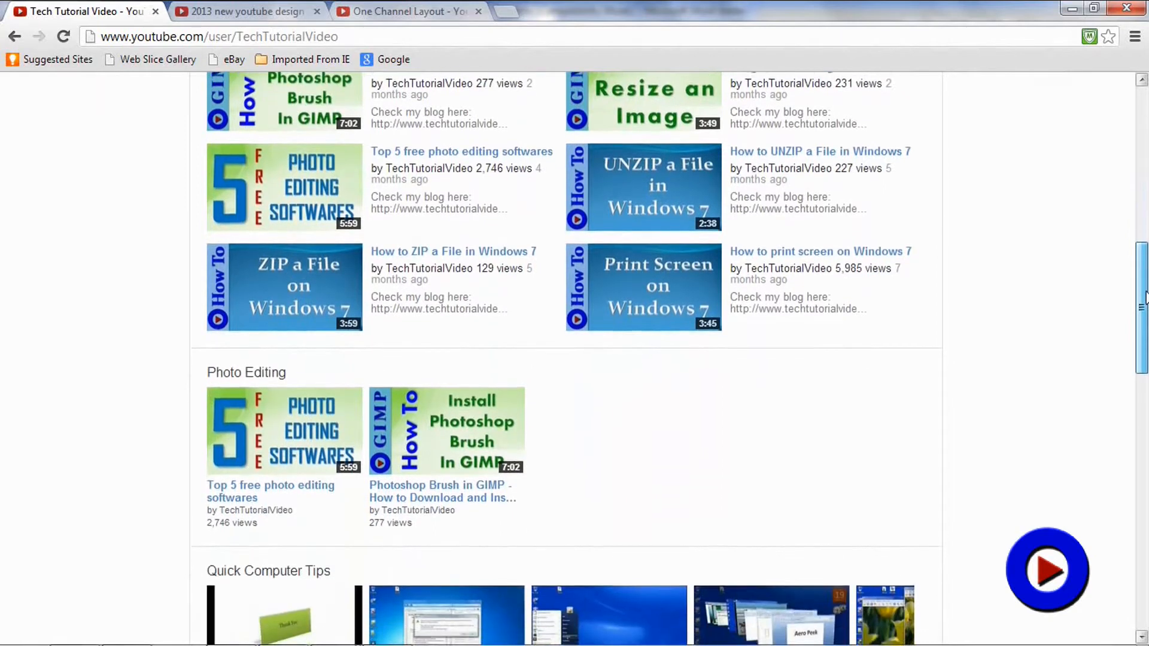
{"action": "scroll", "scroll_direction": "down", "scroll_amount": 3}
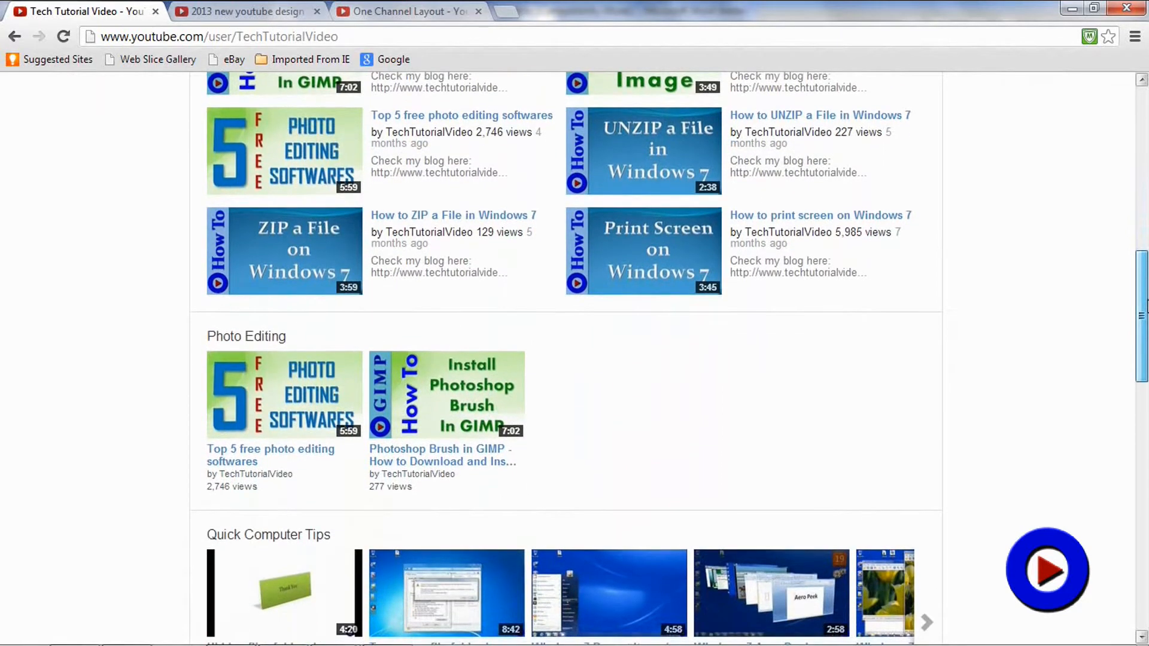
{"action": "left_click", "coordinate": [403, 10]}
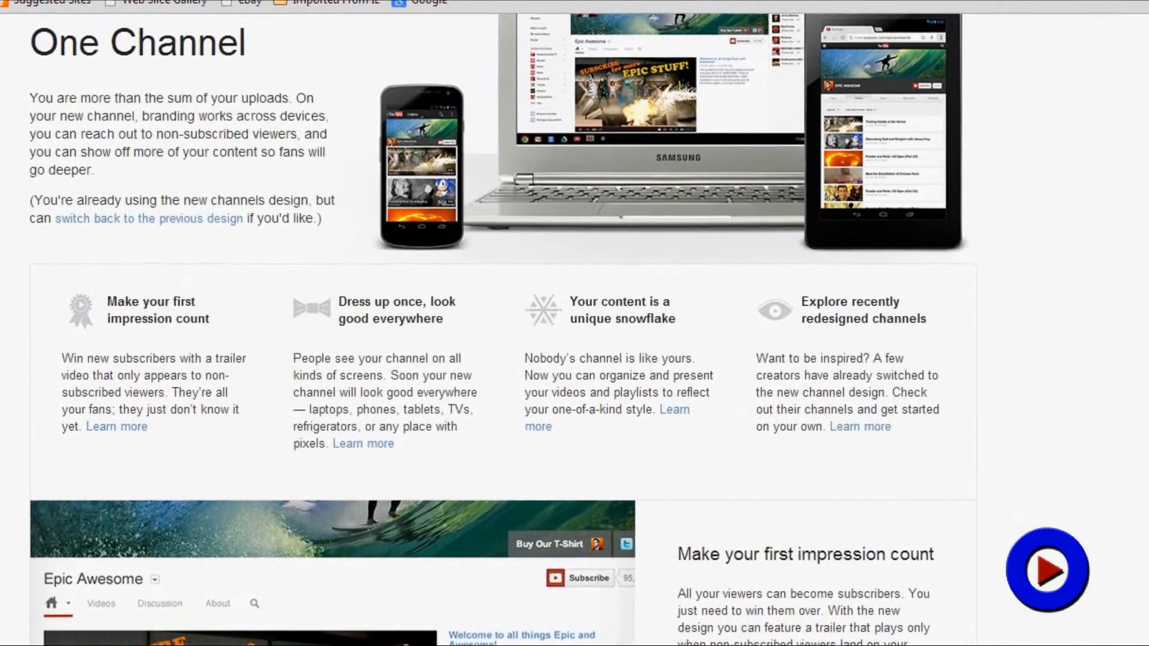
- Scroll down the One Channel overview page to its benefits
{"action": "scroll", "scroll_direction": "down", "scroll_amount": 3}
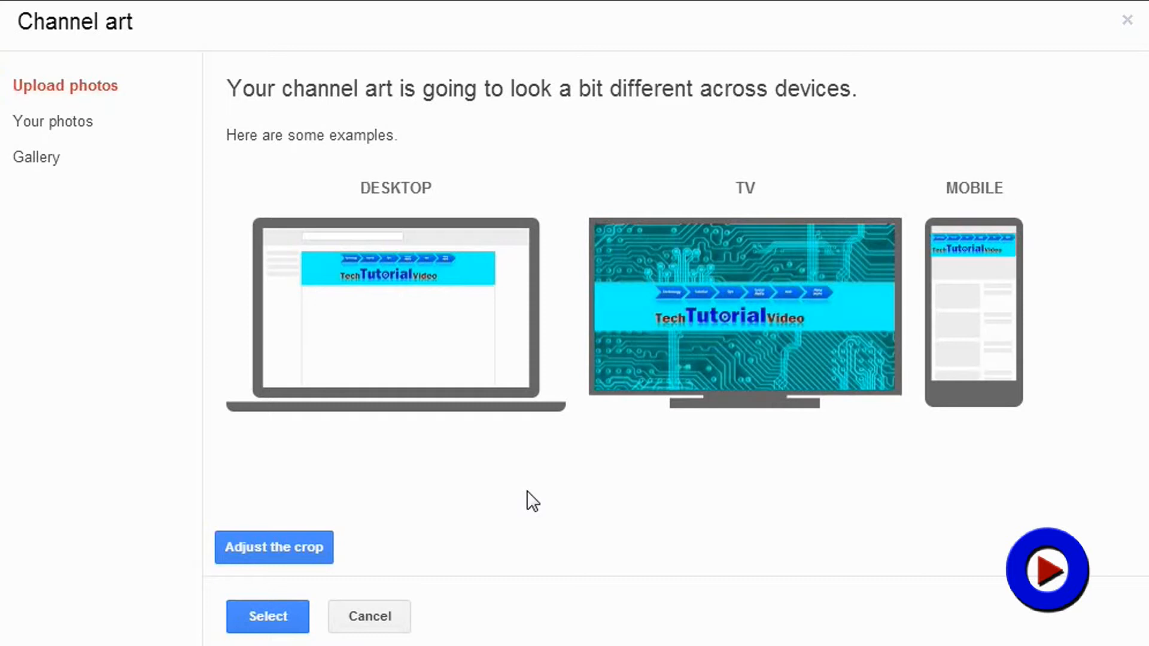
{"action": "mouse_move", "coordinate": [458, 519]}
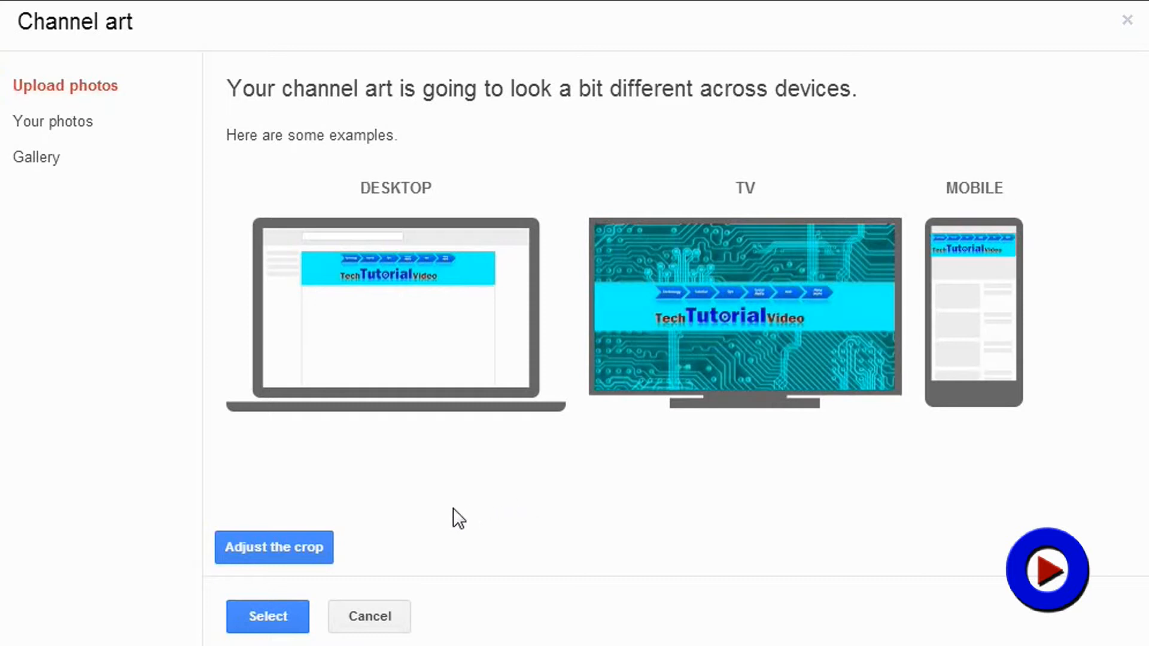
{"action": "mouse_move", "coordinate": [405, 469]}
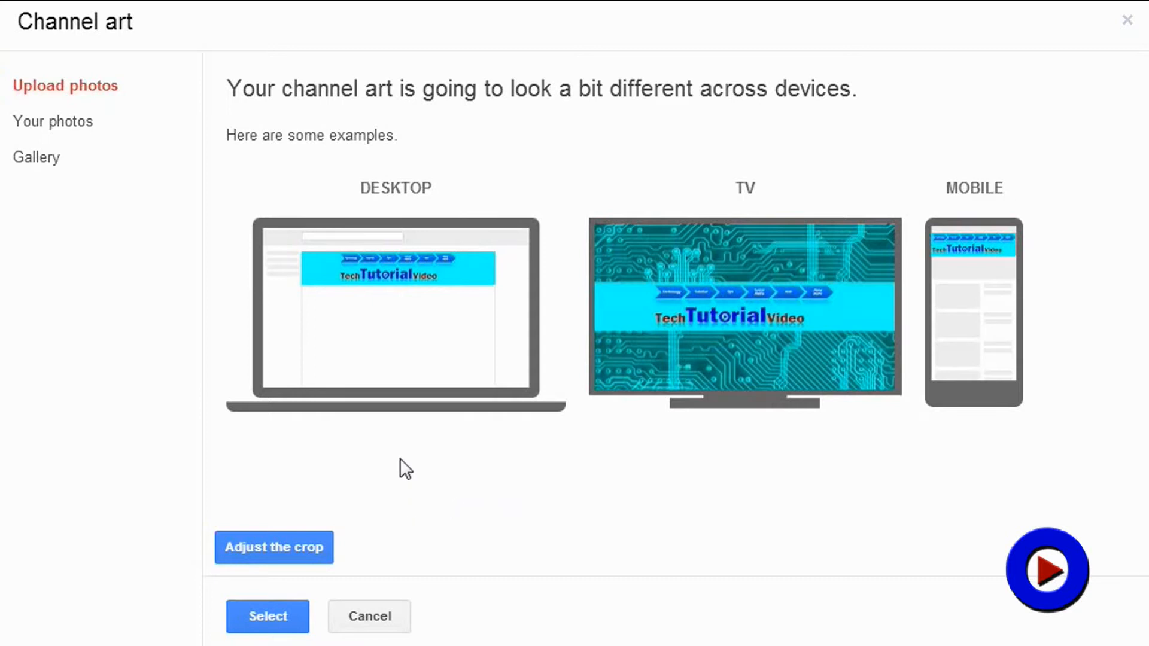
{"action": "mouse_move", "coordinate": [705, 319]}
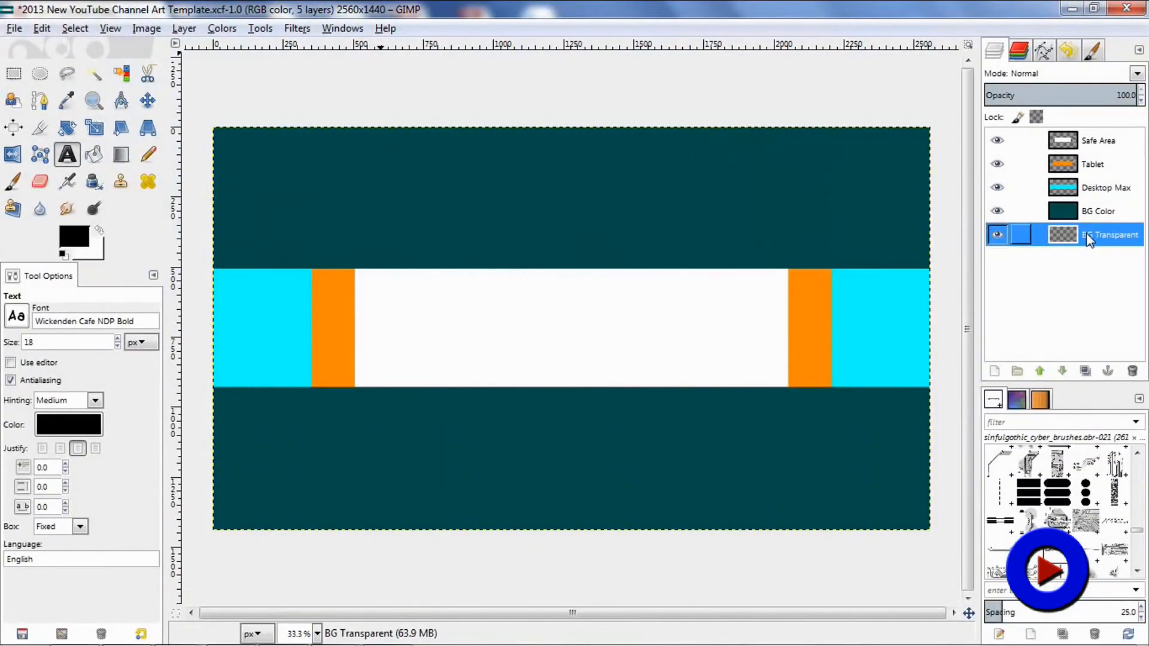
- Select the BG Color, Desktop Max and Tablet layers of the channel art template in turn
{"action": "left_click", "coordinate": [1099, 211]}
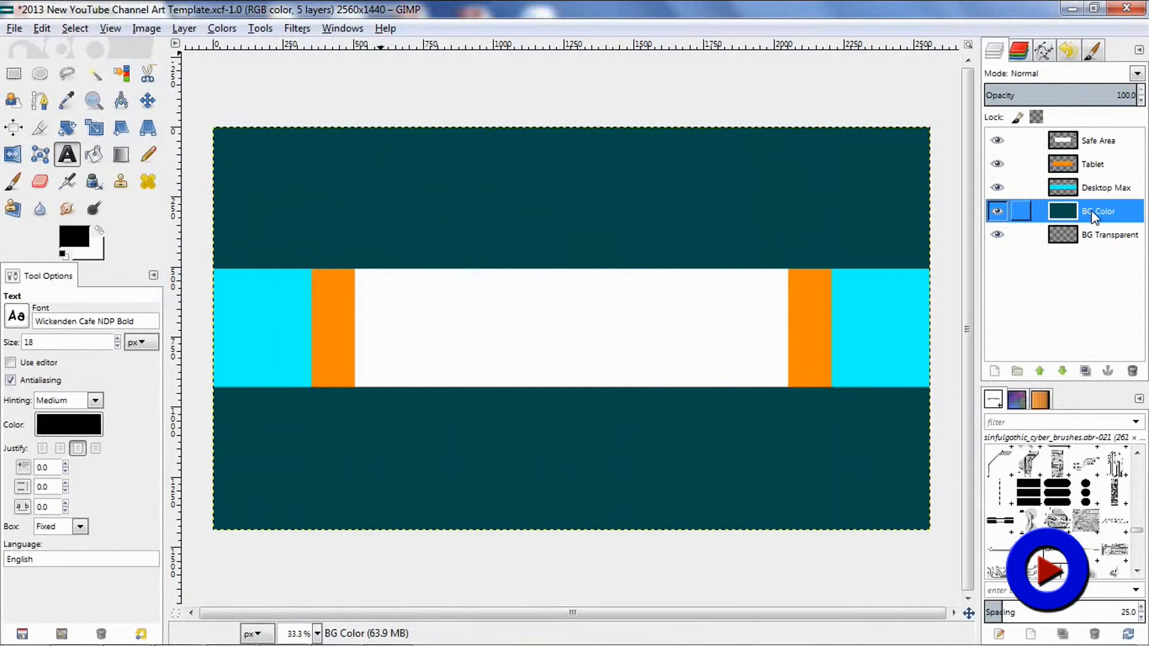
{"action": "left_click", "coordinate": [1107, 187]}
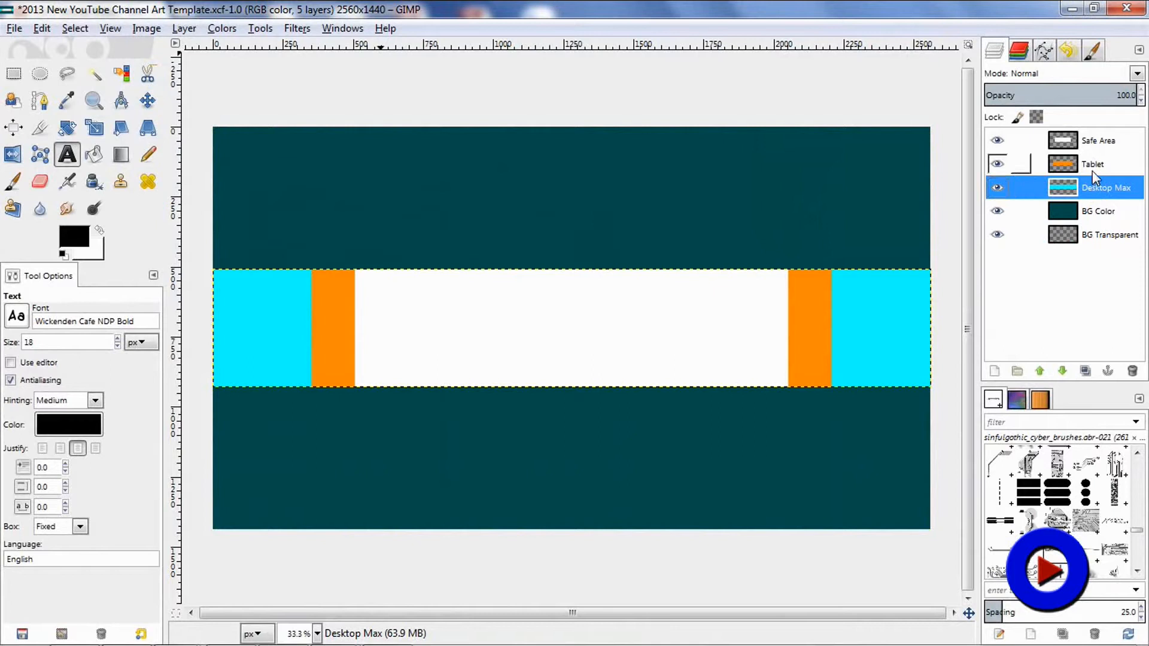
{"action": "left_click", "coordinate": [1094, 164]}
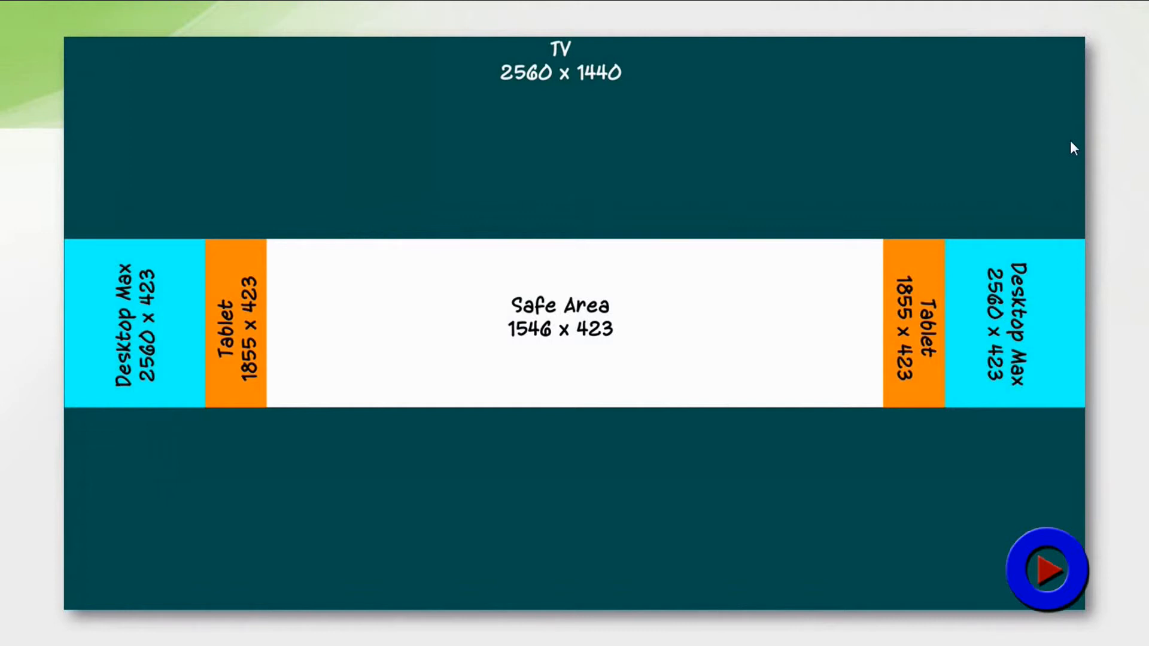
{"action": "mouse_move", "coordinate": [618, 108]}
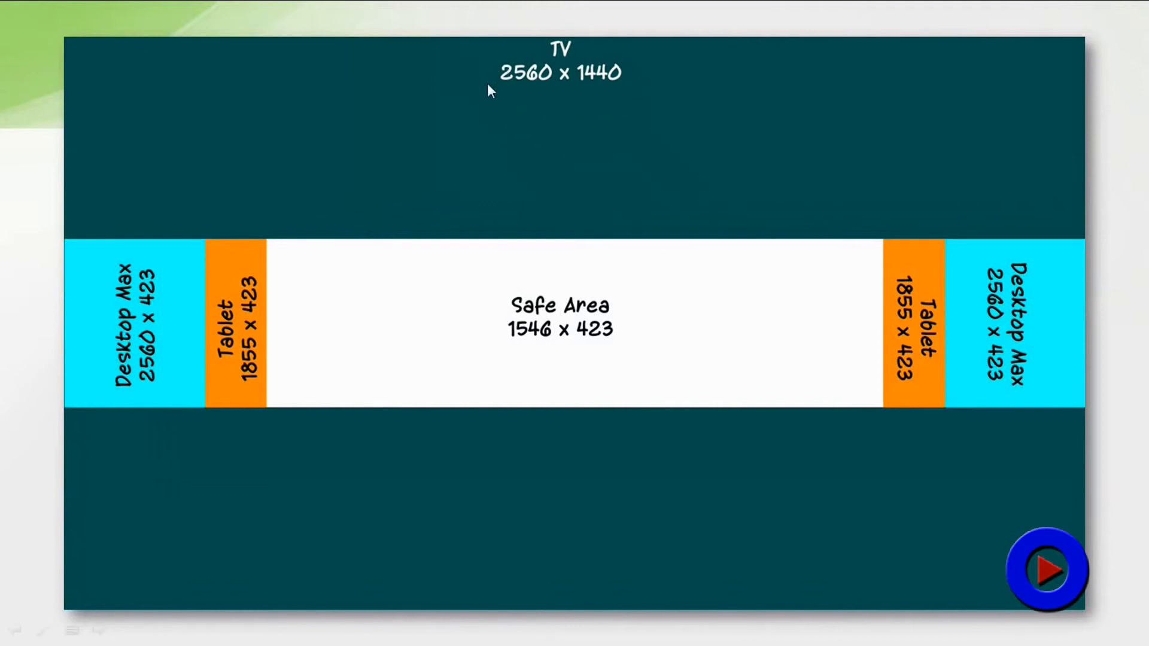
{"action": "mouse_move", "coordinate": [518, 102]}
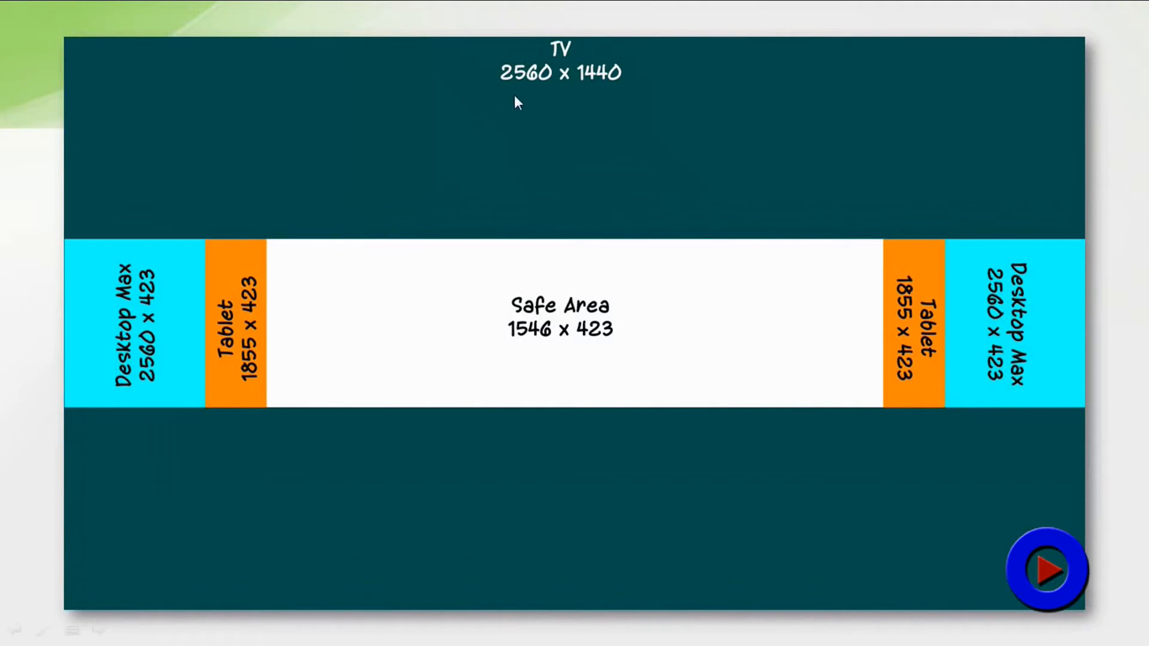
{"action": "mouse_move", "coordinate": [647, 75]}
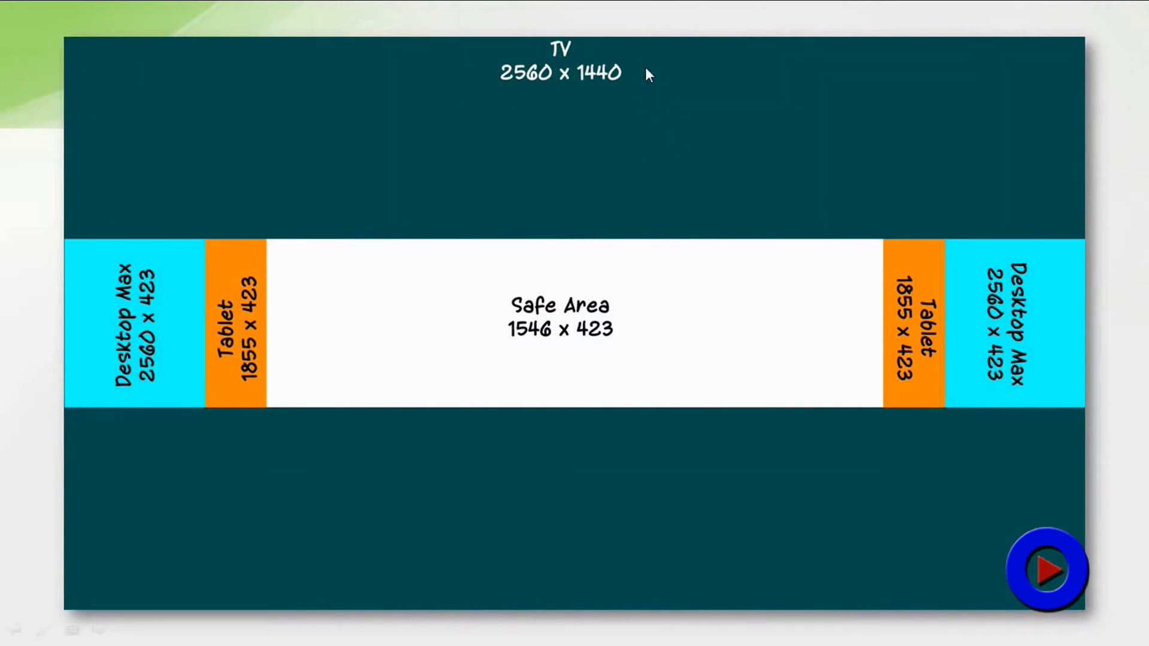
{"action": "mouse_move", "coordinate": [78, 584]}
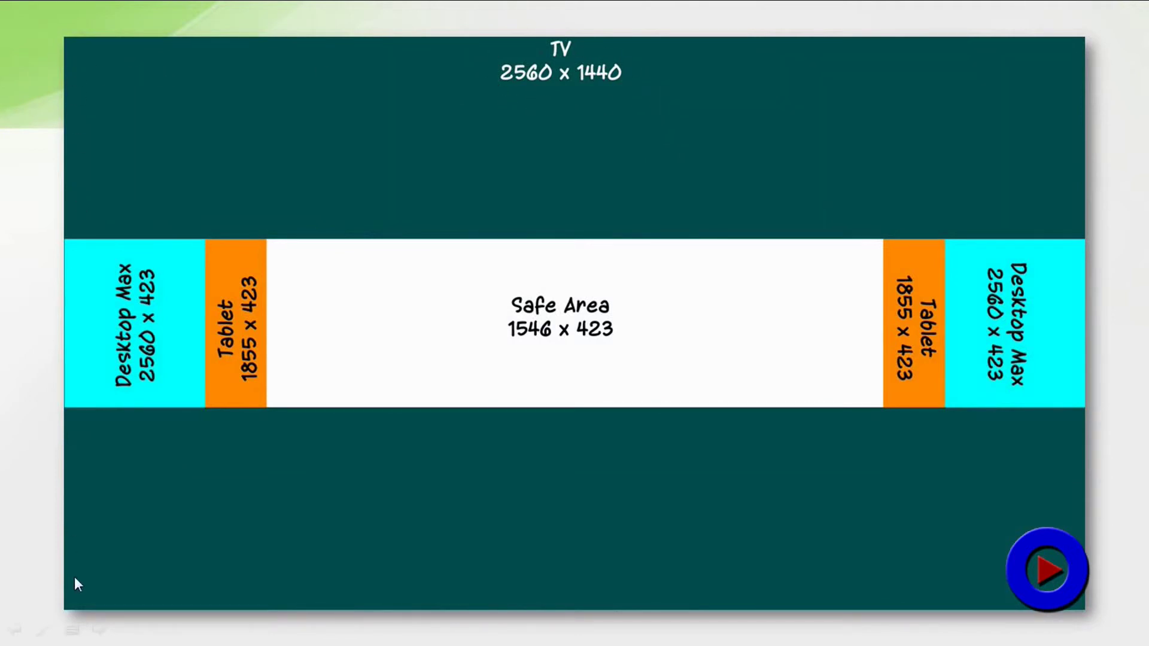
{"action": "mouse_move", "coordinate": [214, 331]}
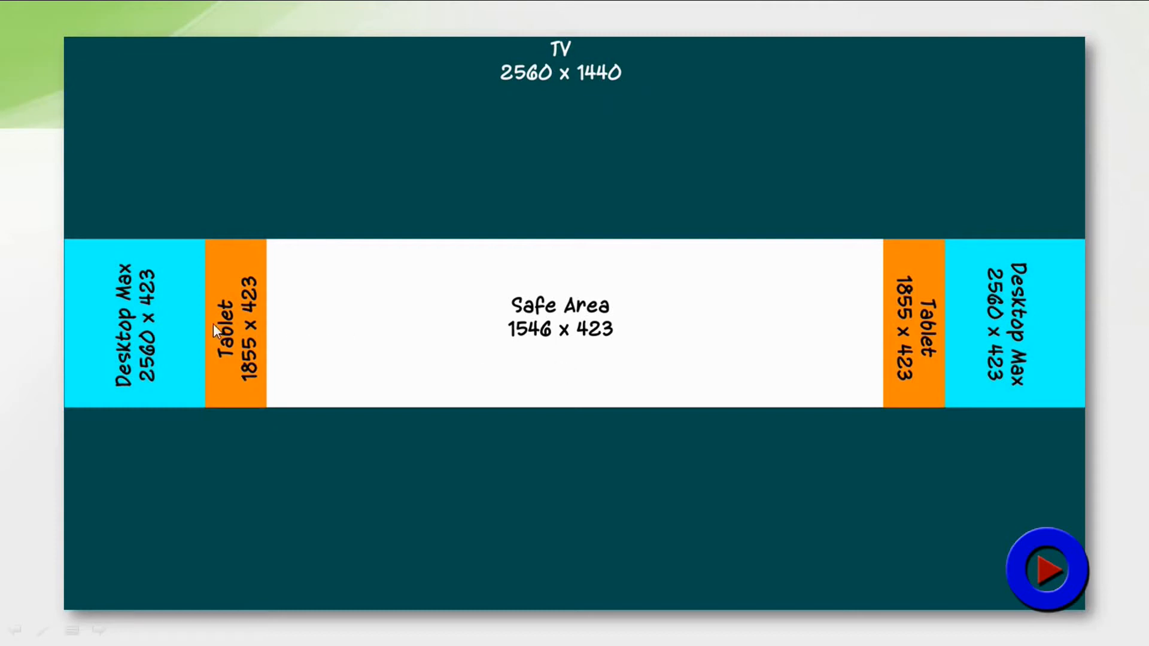
{"action": "mouse_move", "coordinate": [876, 344]}
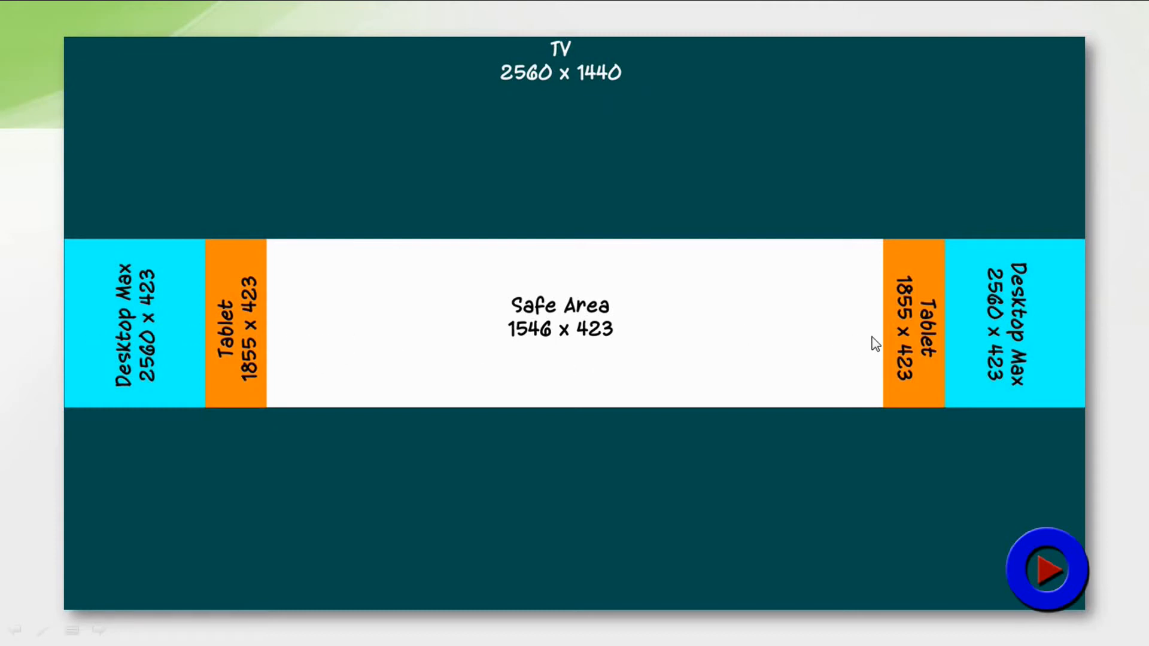
{"action": "mouse_move", "coordinate": [339, 342]}
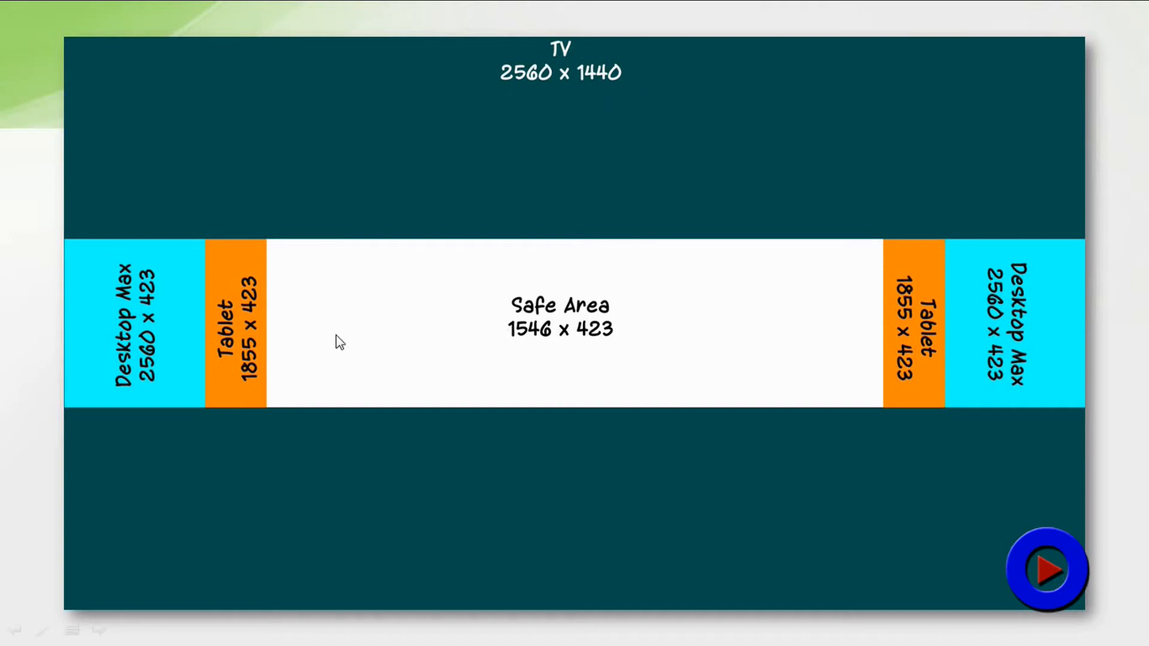
{"action": "mouse_move", "coordinate": [816, 323]}
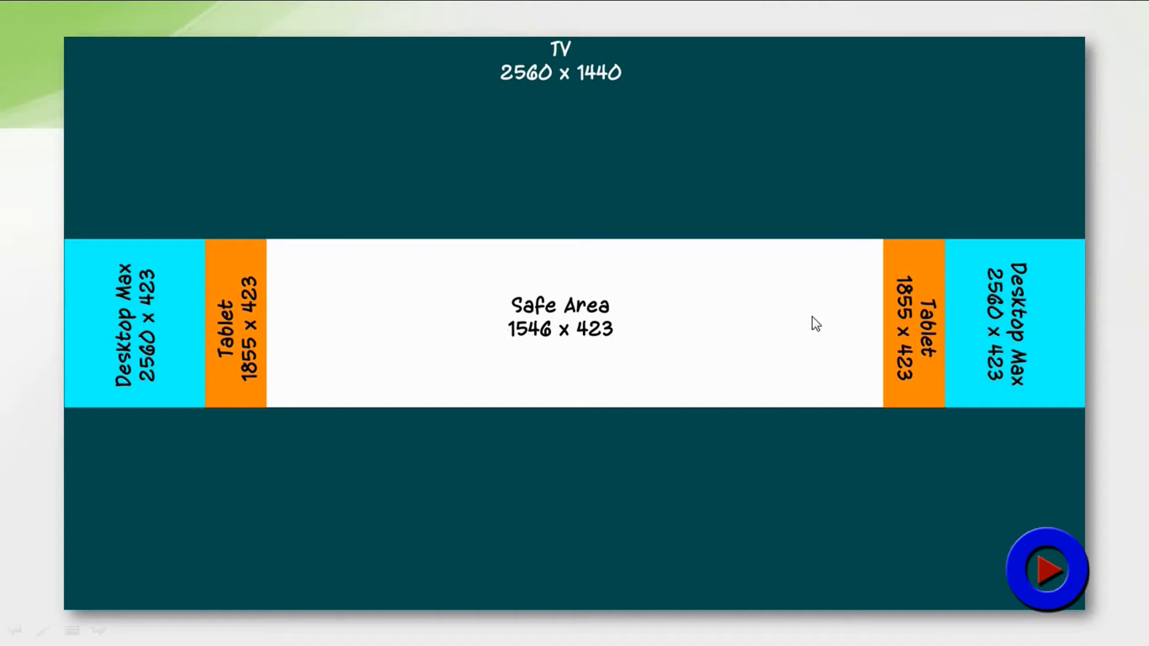
{"action": "mouse_move", "coordinate": [172, 367]}
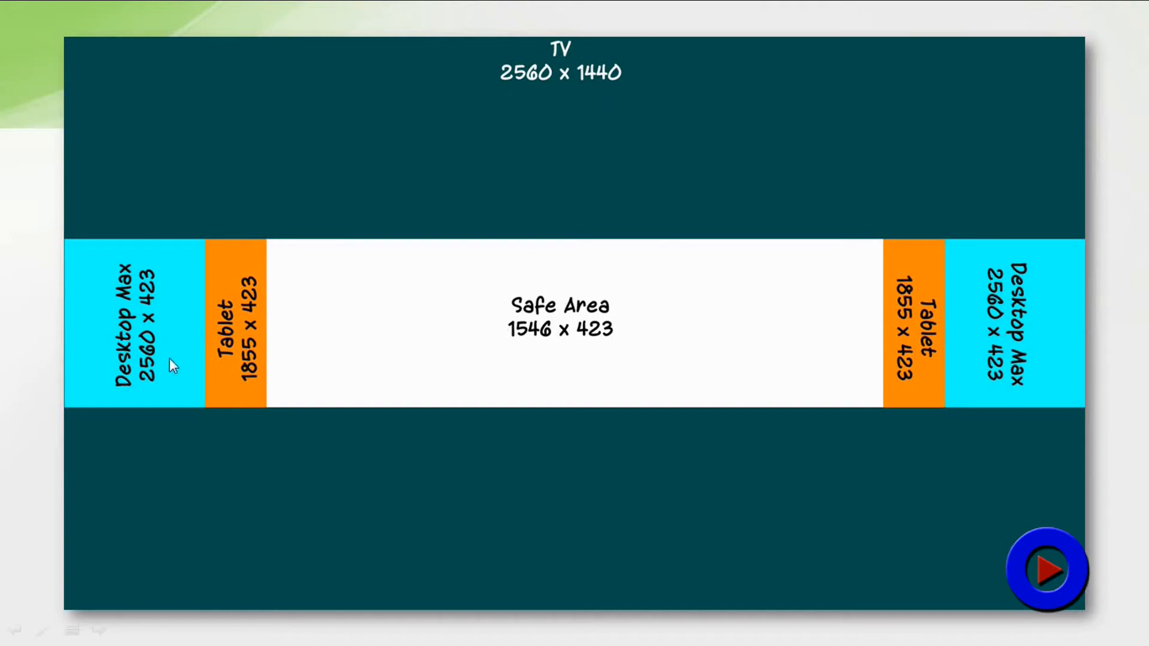
{"action": "mouse_move", "coordinate": [153, 304]}
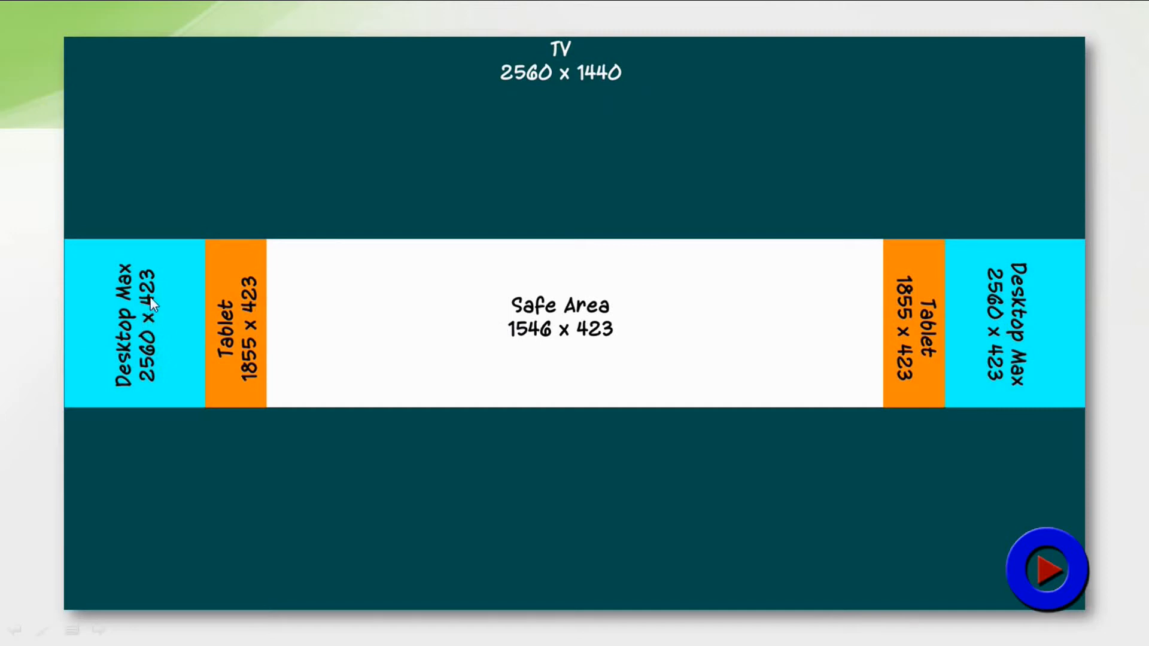
{"action": "mouse_move", "coordinate": [288, 346]}
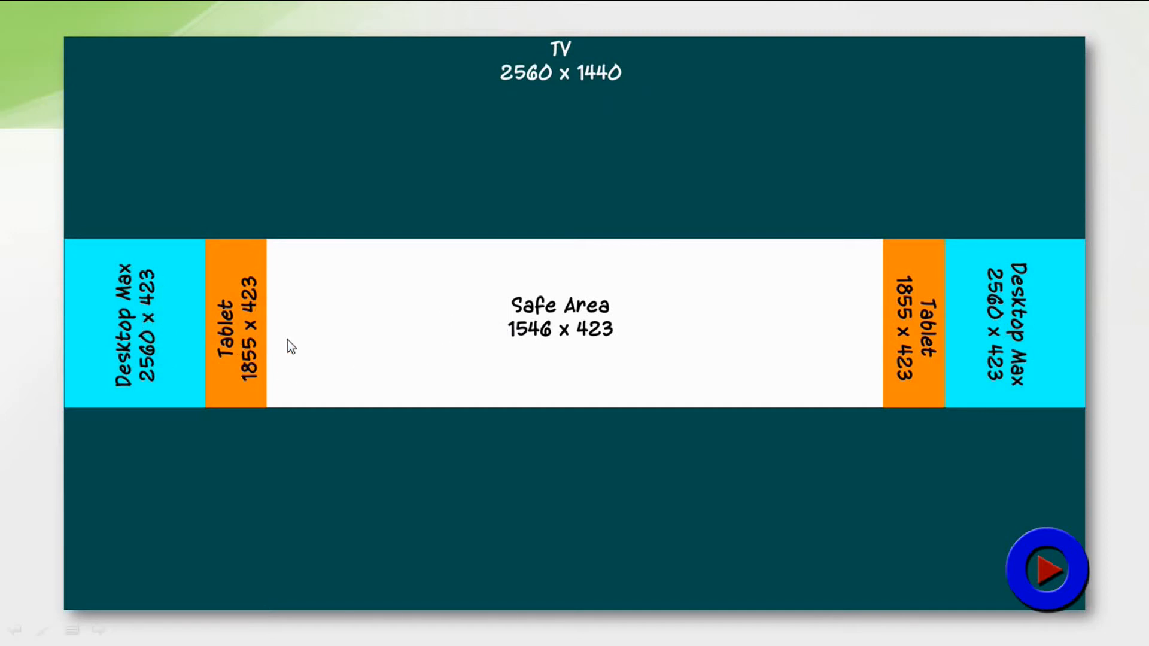
{"action": "mouse_move", "coordinate": [226, 264]}
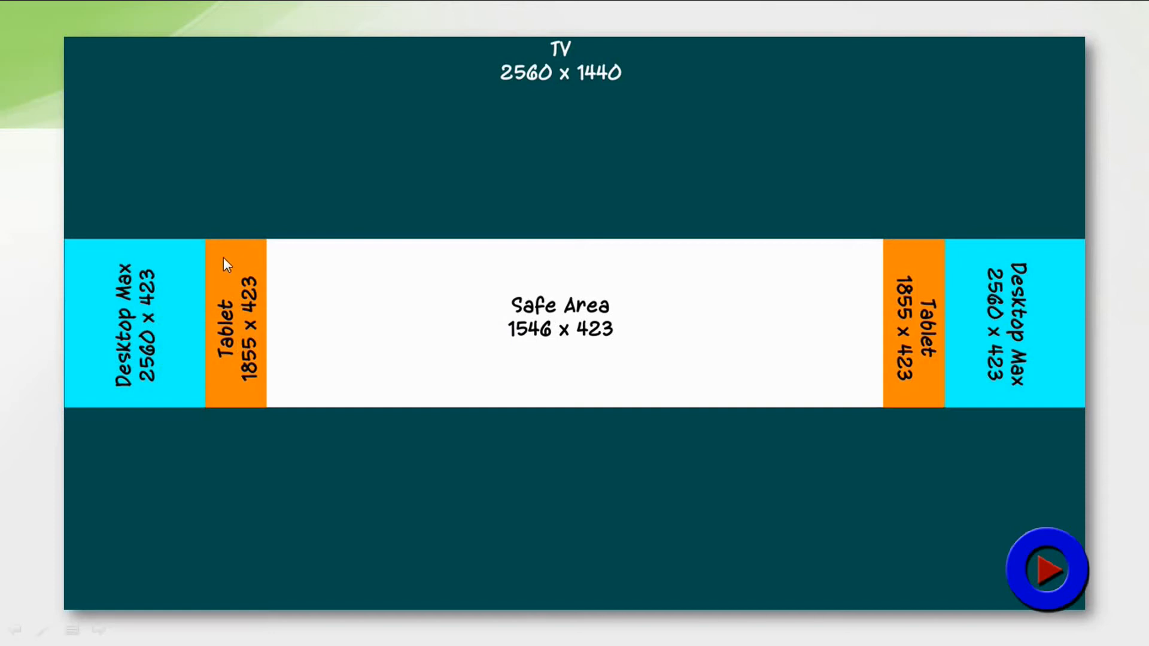
{"action": "mouse_move", "coordinate": [919, 346]}
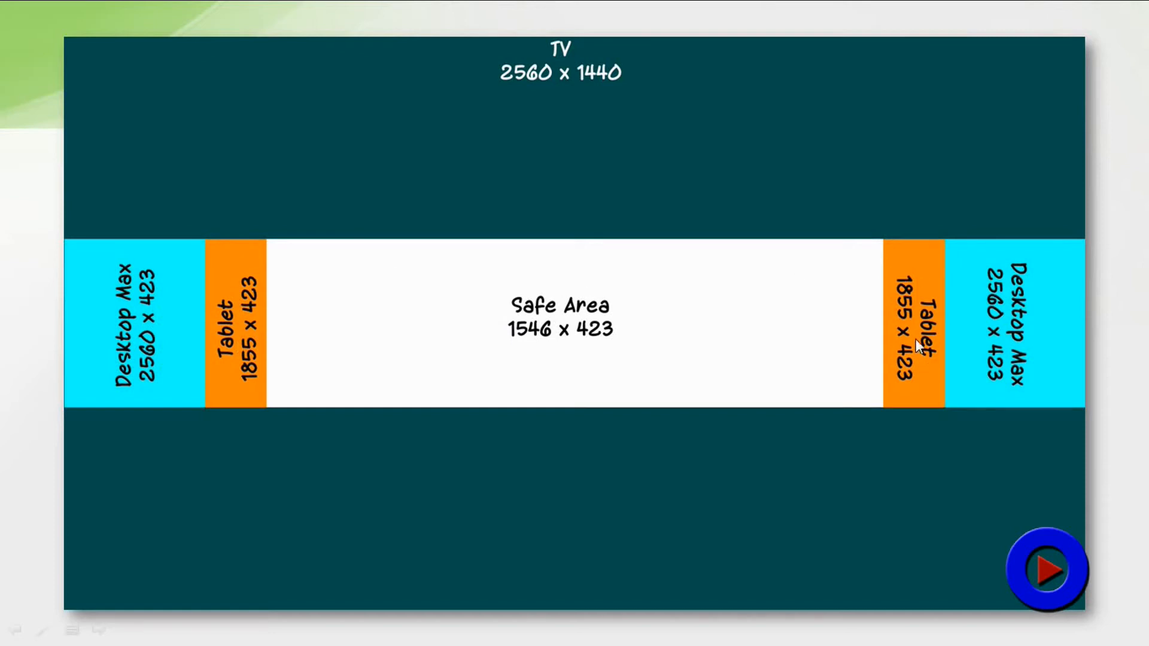
{"action": "mouse_move", "coordinate": [562, 425]}
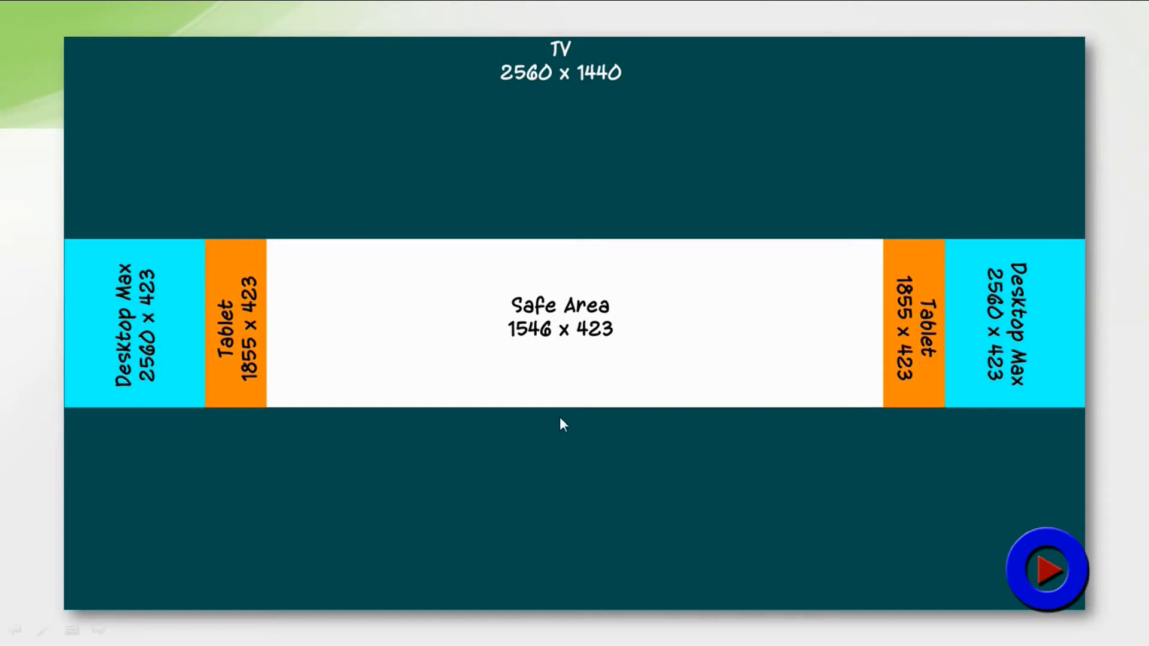
{"action": "mouse_move", "coordinate": [604, 387]}
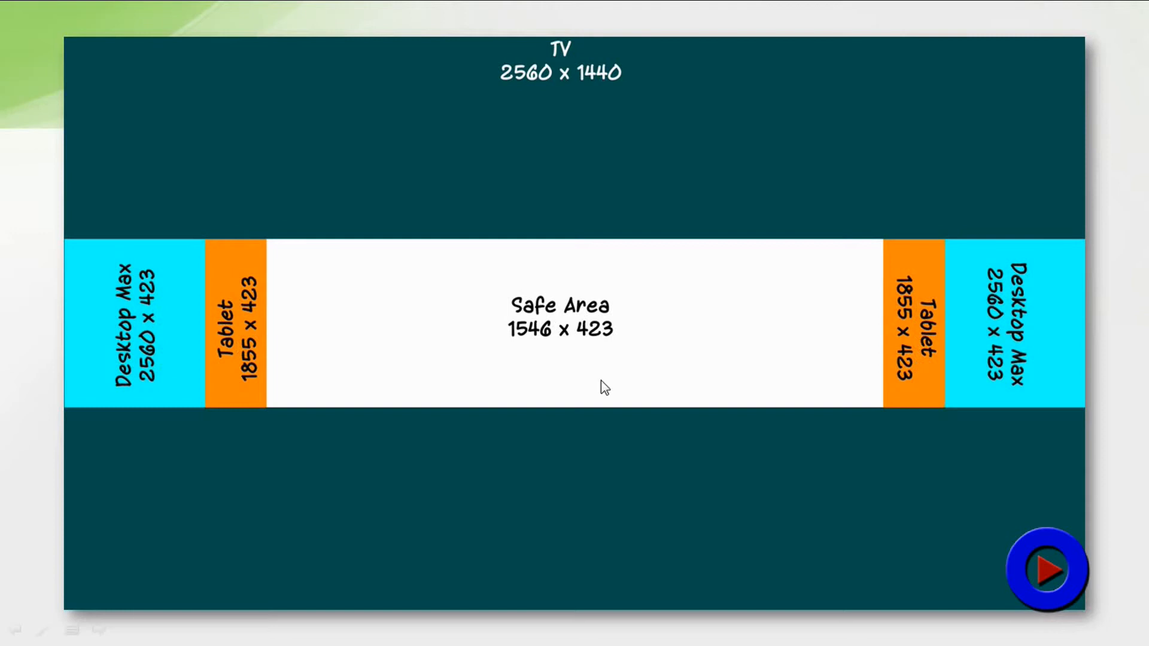
{"action": "mouse_move", "coordinate": [619, 346]}
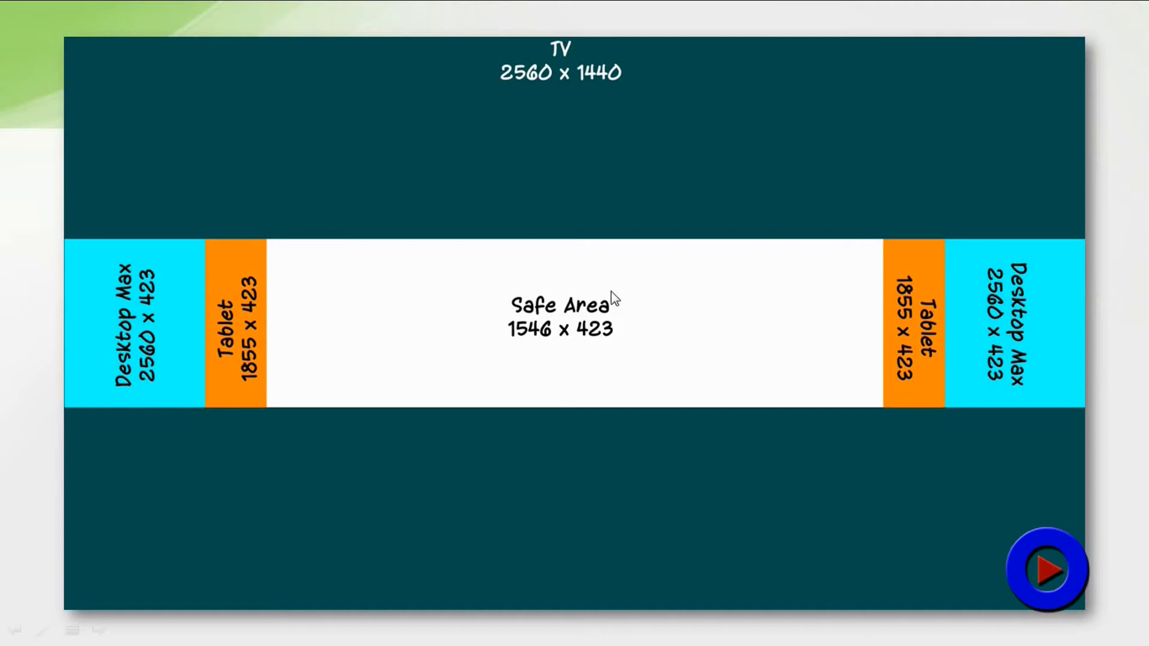
{"action": "mouse_move", "coordinate": [627, 352]}
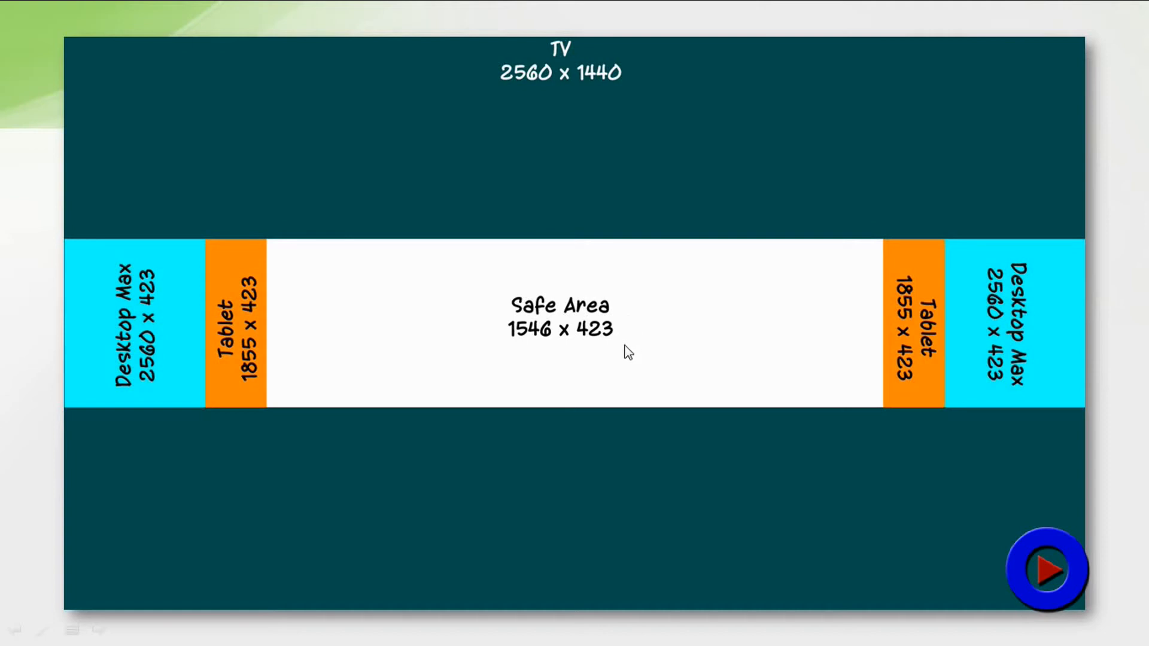
{"action": "mouse_move", "coordinate": [488, 378]}
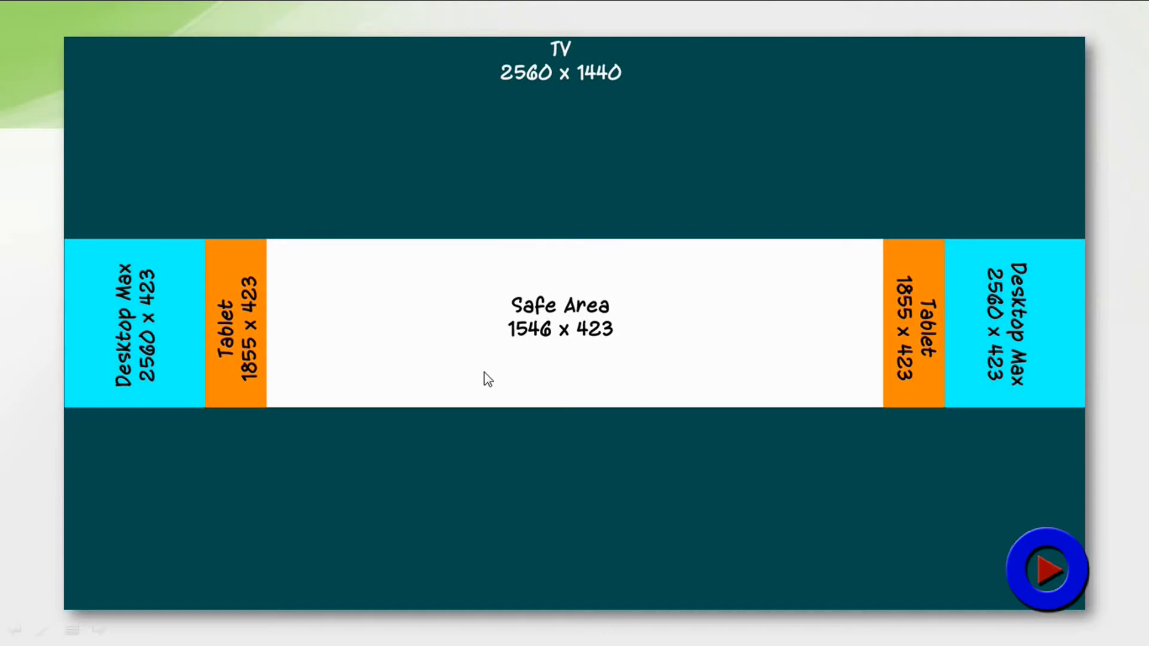
{"action": "mouse_move", "coordinate": [623, 348]}
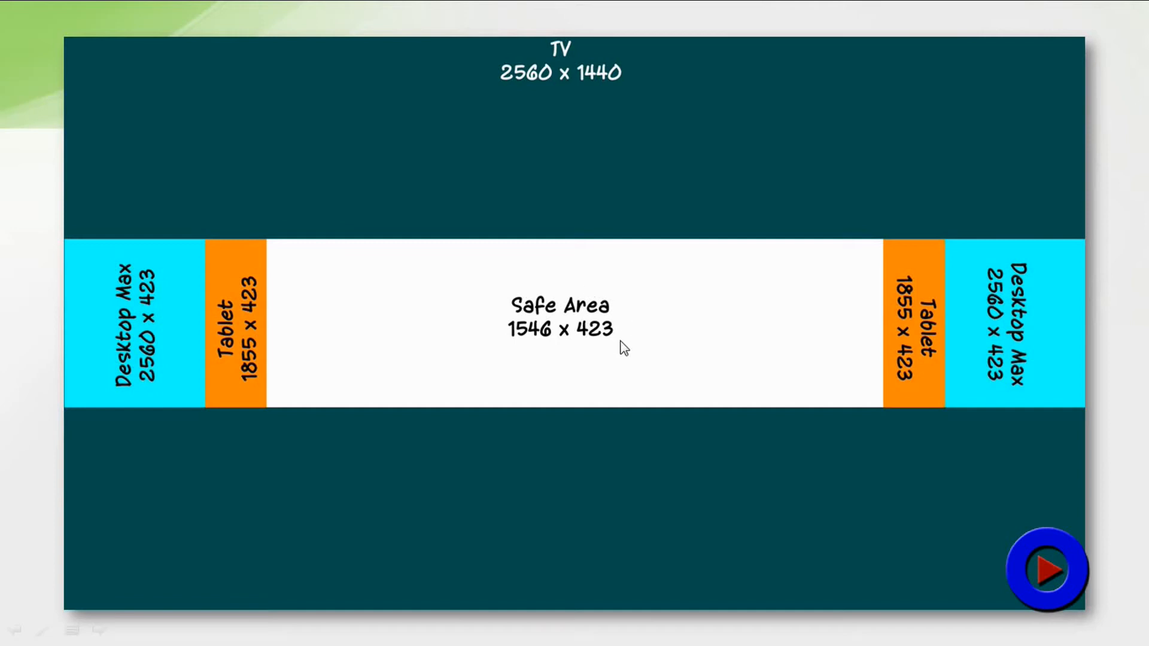
{"action": "mouse_move", "coordinate": [534, 262]}
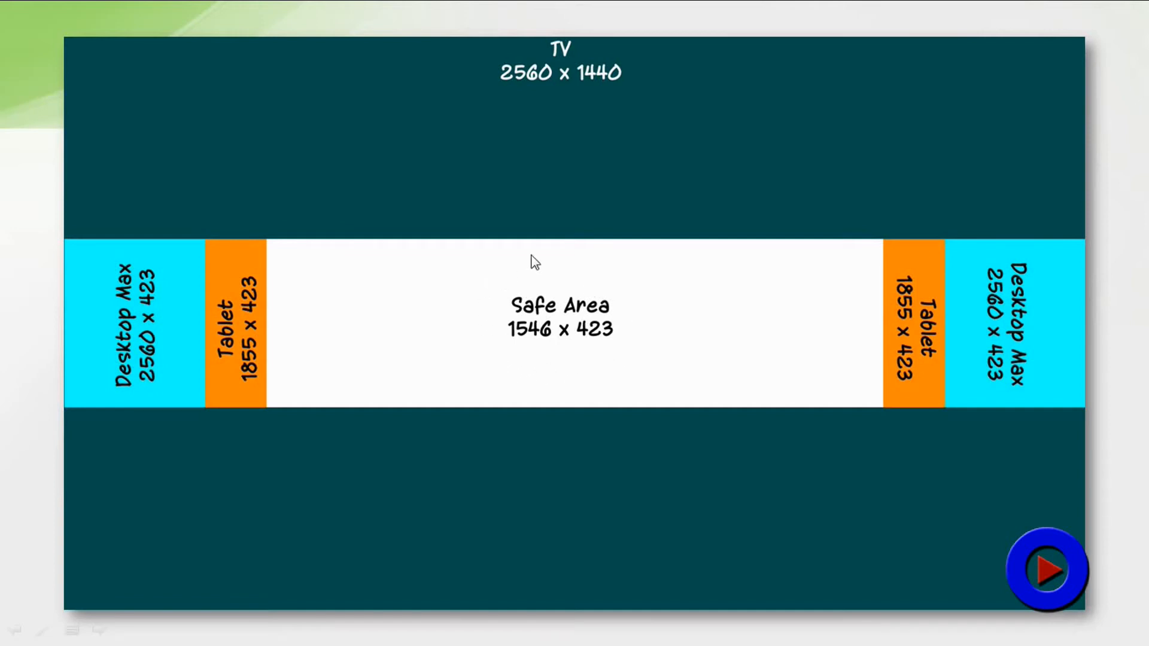
{"action": "mouse_move", "coordinate": [816, 295]}
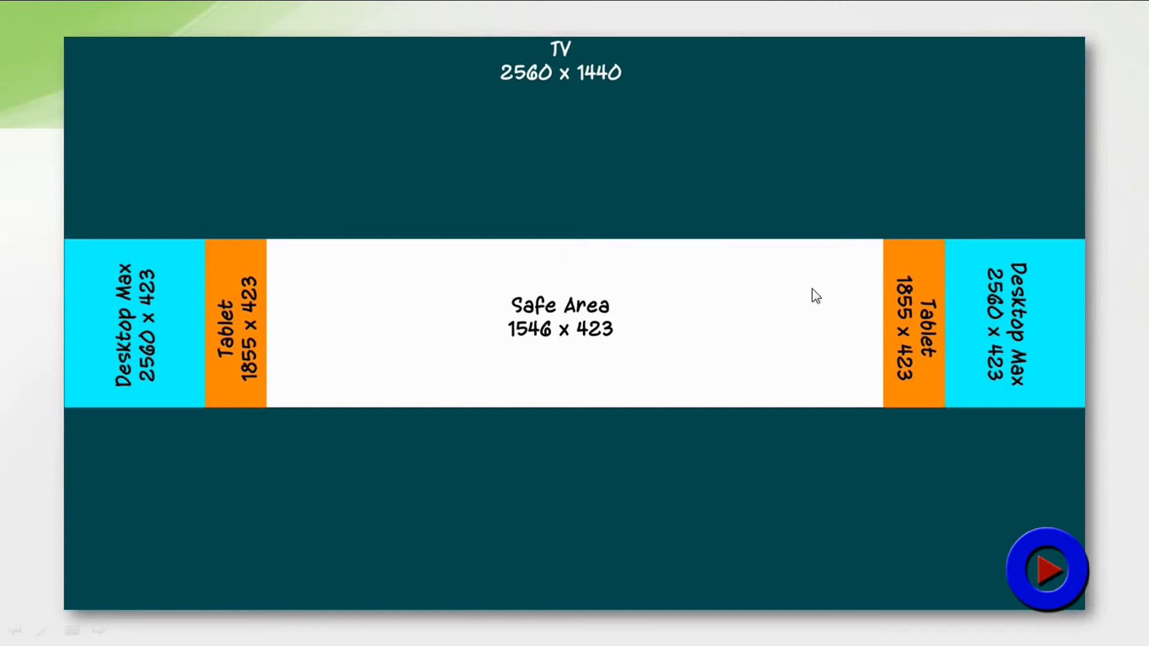
{"action": "mouse_move", "coordinate": [440, 304]}
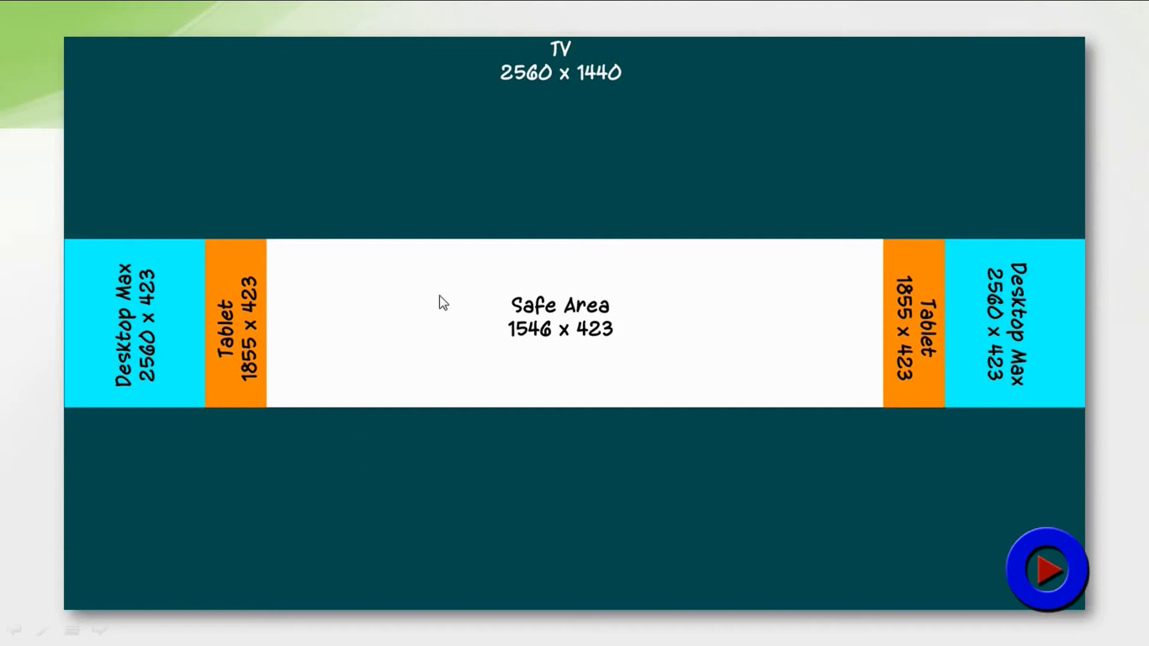
{"action": "mouse_move", "coordinate": [629, 303]}
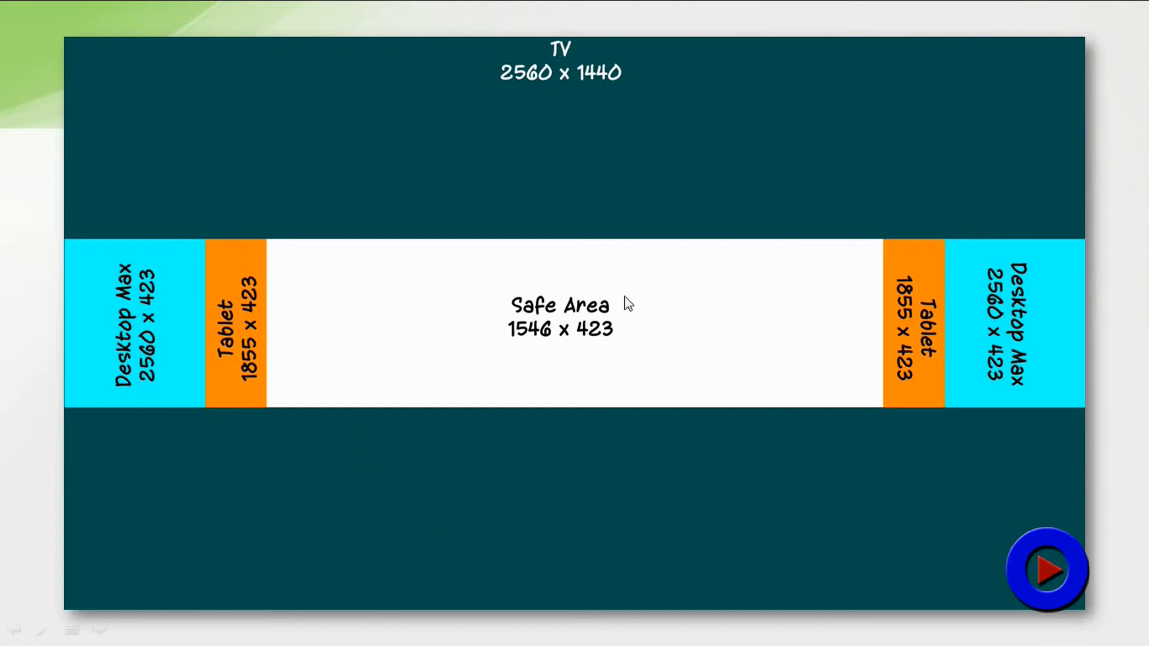
{"action": "mouse_move", "coordinate": [713, 129]}
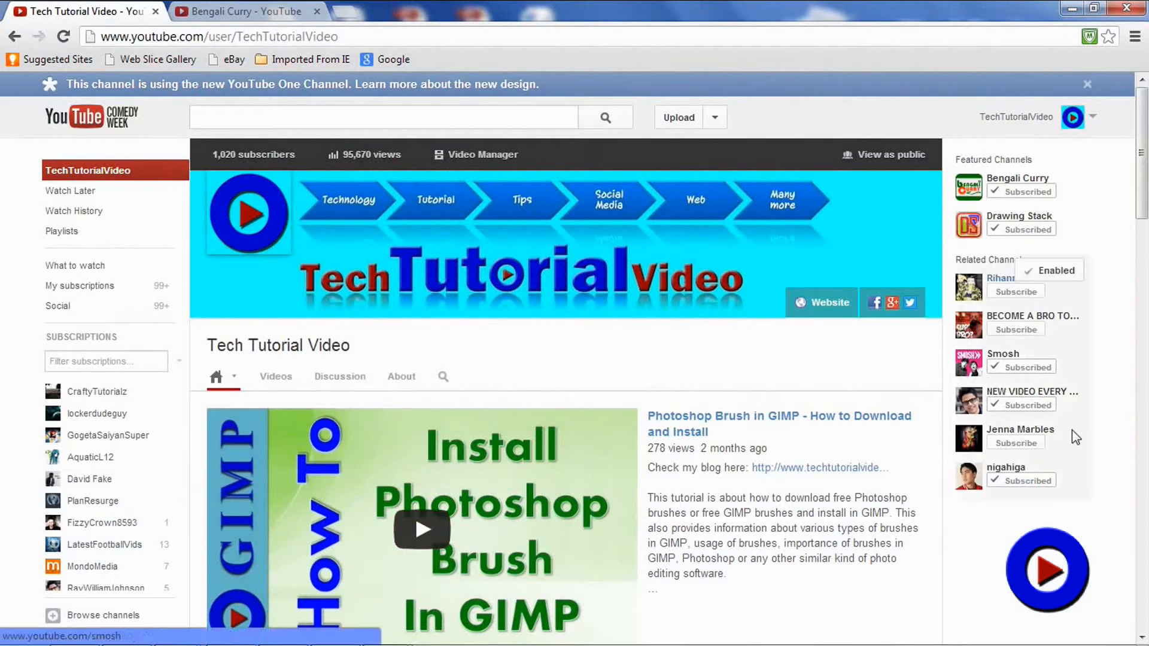
{"action": "mouse_move", "coordinate": [601, 303]}
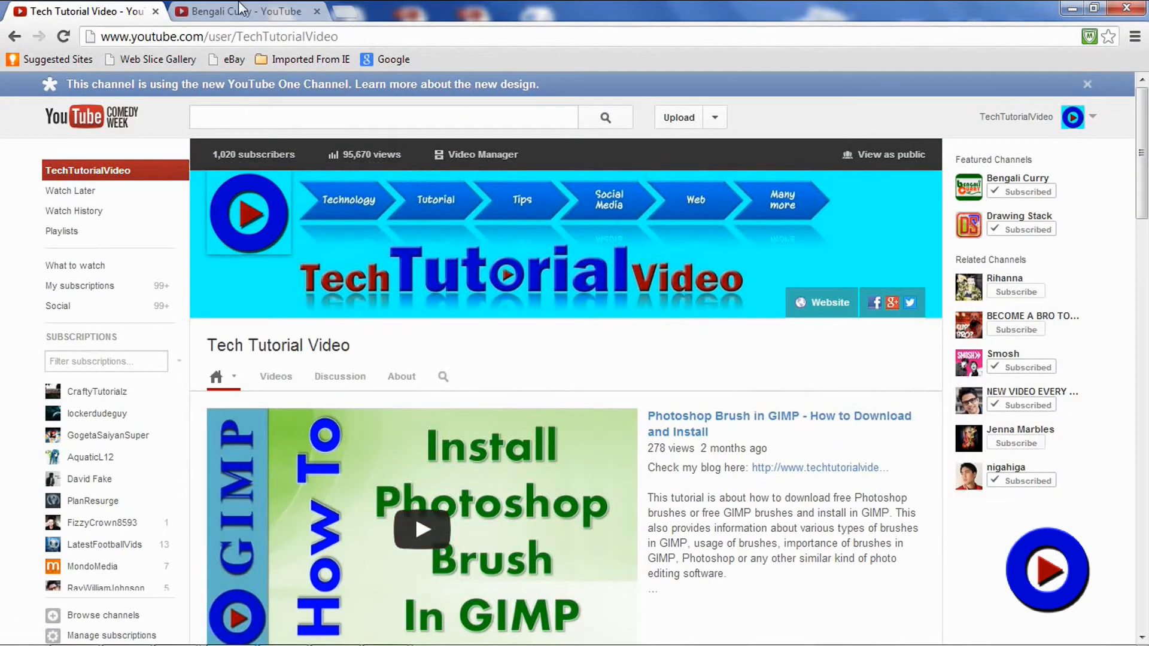
- Switch to the Bengali Curry channel tab showing the older layout
{"action": "left_click", "coordinate": [242, 11]}
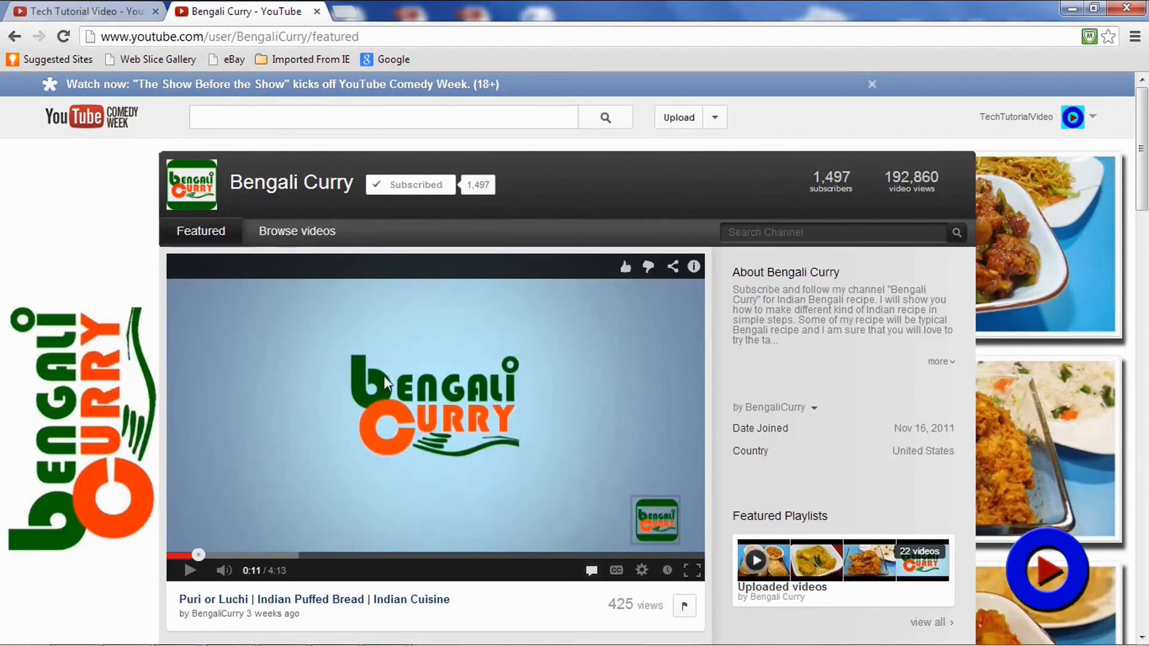
{"action": "mouse_move", "coordinate": [1054, 411]}
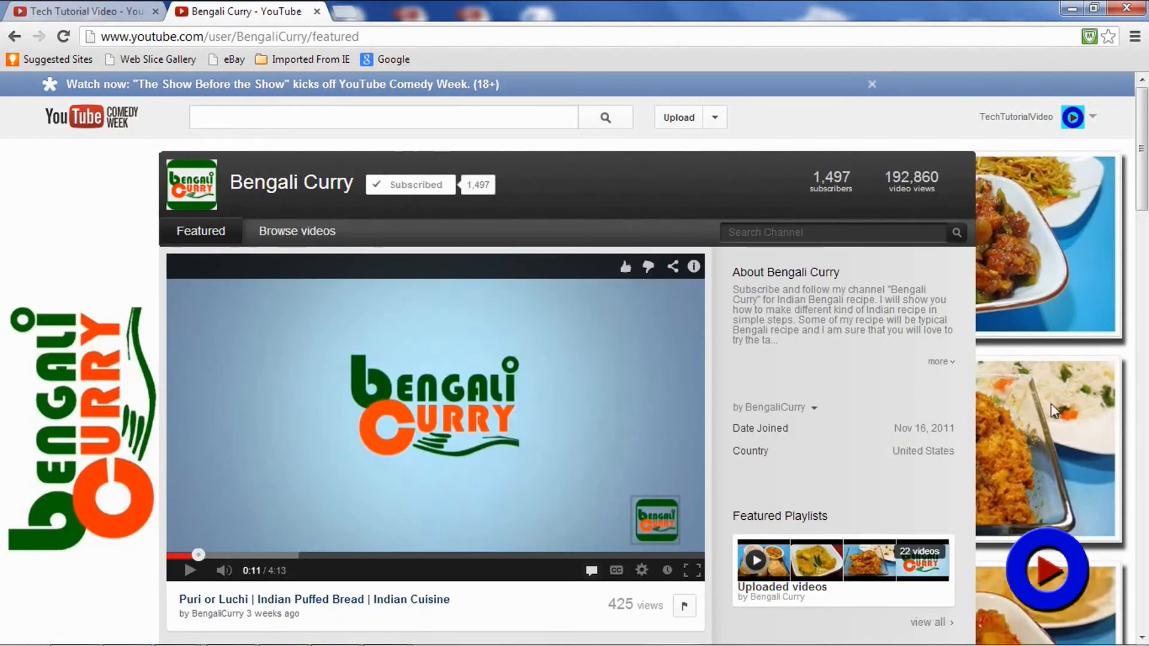
{"action": "mouse_move", "coordinate": [559, 199]}
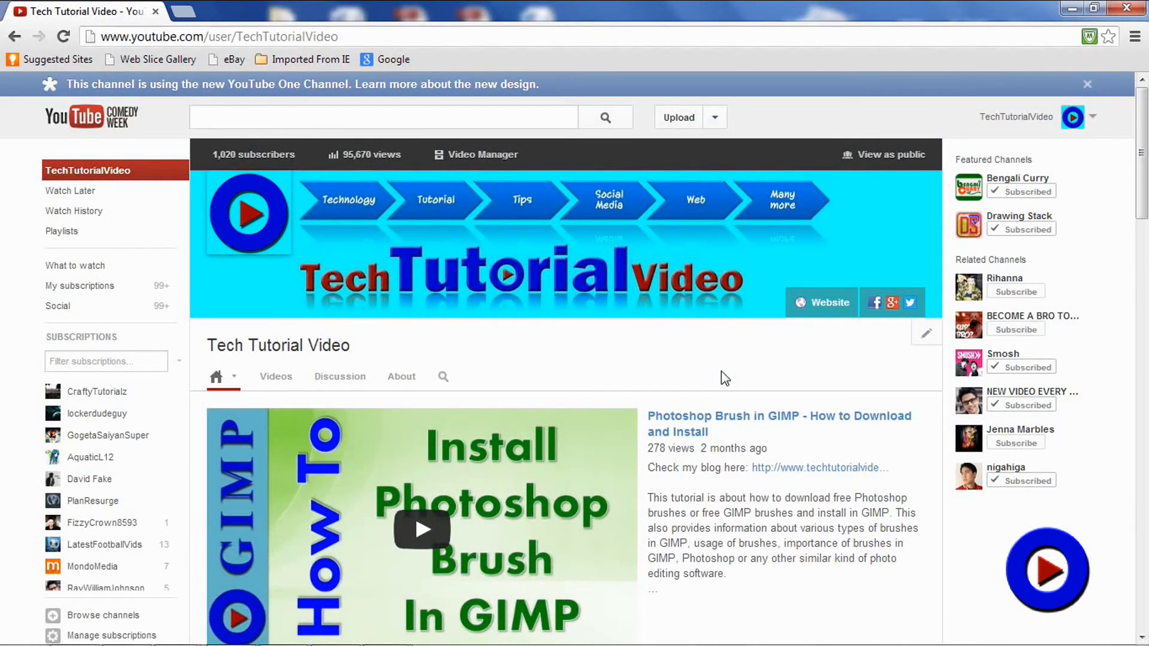
- Scroll the TechTutorialVideo channel down to its Recent uploads and Photo Editing sections
{"action": "scroll", "scroll_direction": "down", "scroll_amount": 3}
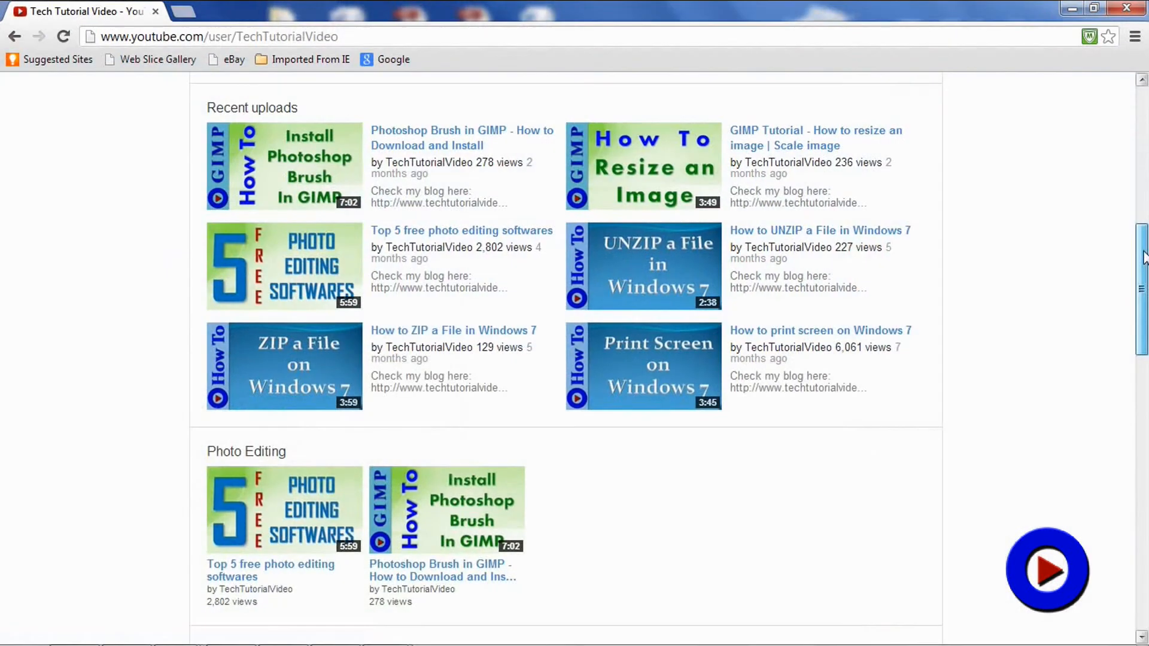
{"action": "scroll", "scroll_direction": "down", "scroll_amount": 3}
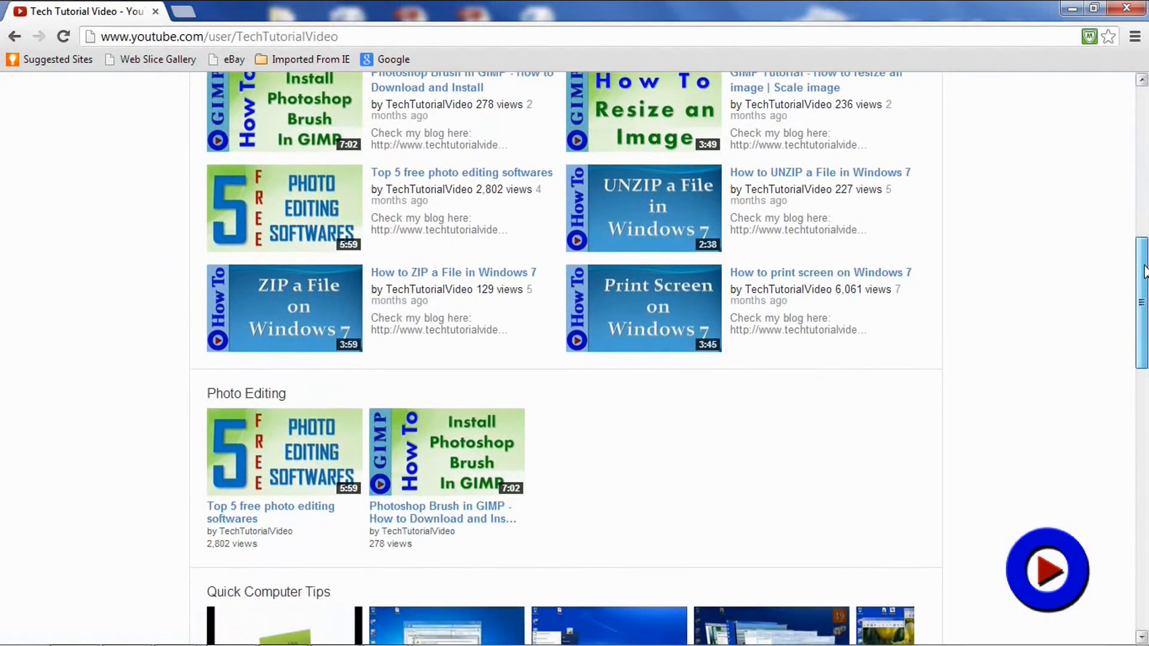
{"action": "scroll", "scroll_direction": "down", "scroll_amount": 3}
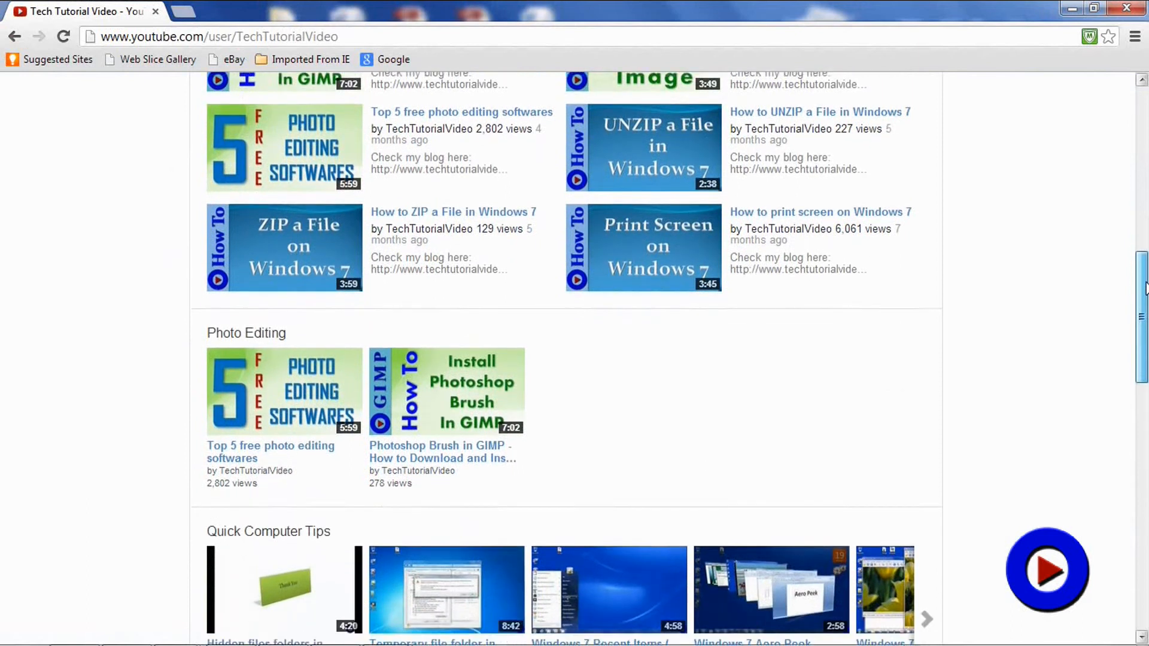
{"action": "scroll", "scroll_direction": "down", "scroll_amount": 3}
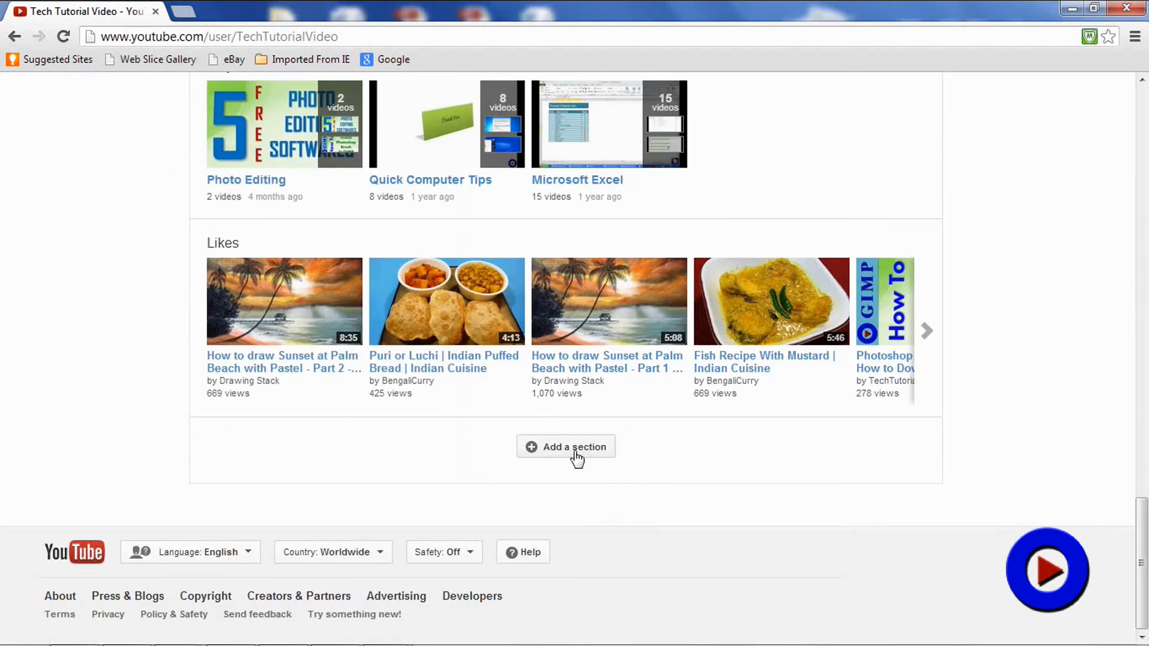
{"action": "left_click", "coordinate": [565, 446]}
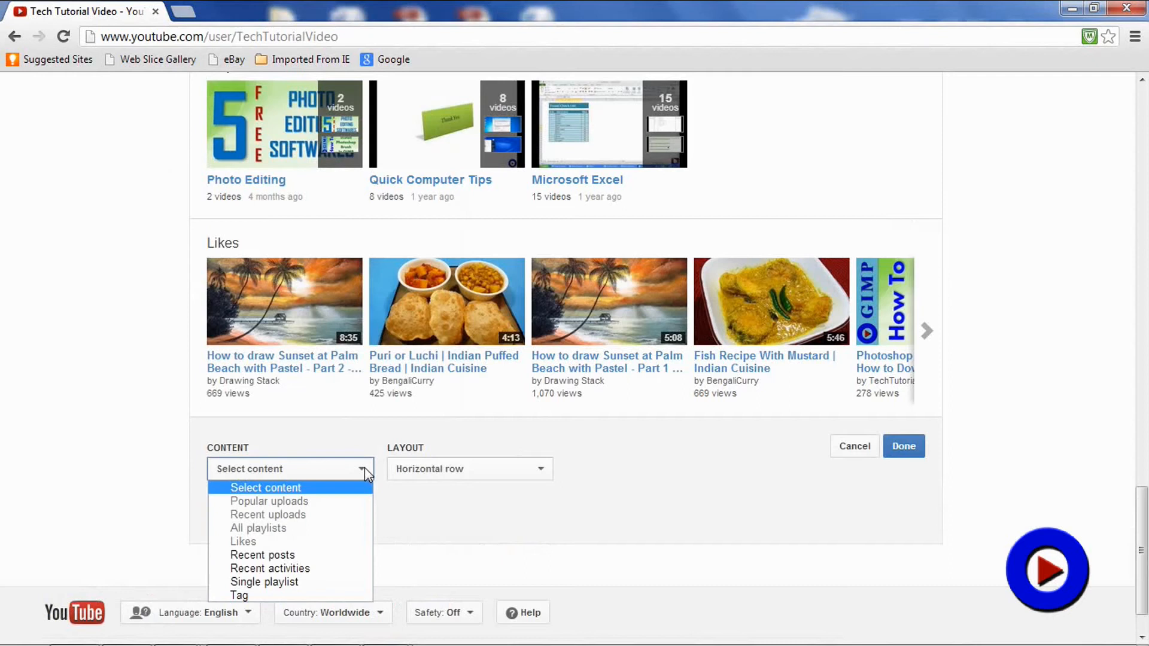
{"action": "mouse_move", "coordinate": [352, 523]}
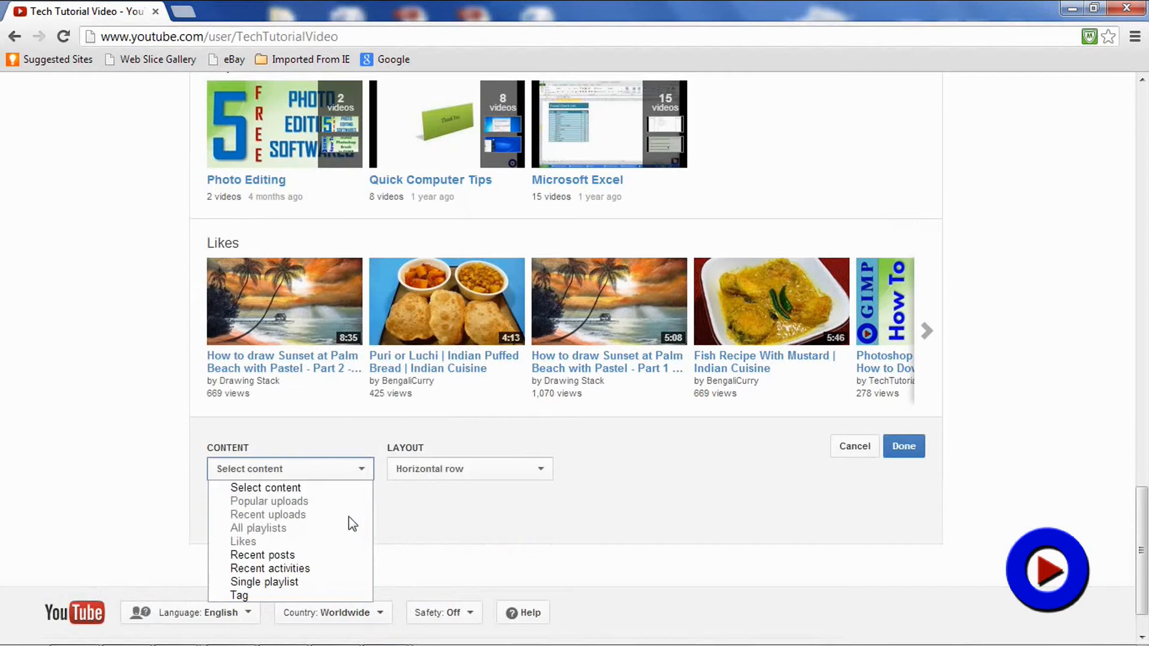
{"action": "mouse_move", "coordinate": [335, 550]}
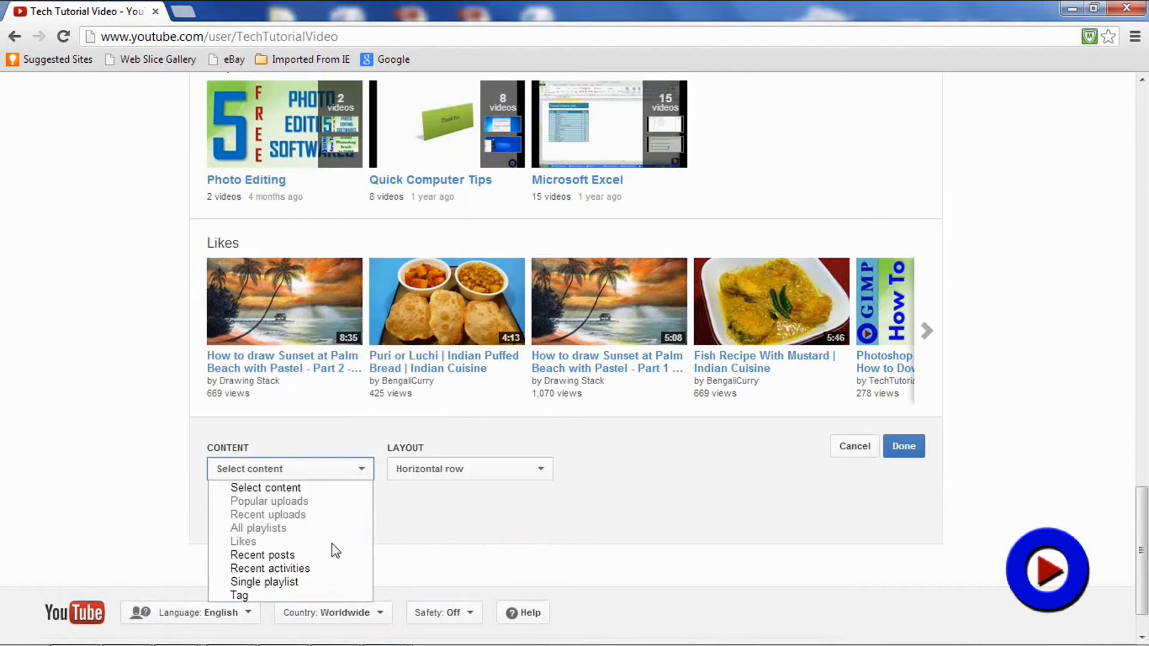
{"action": "mouse_move", "coordinate": [262, 555]}
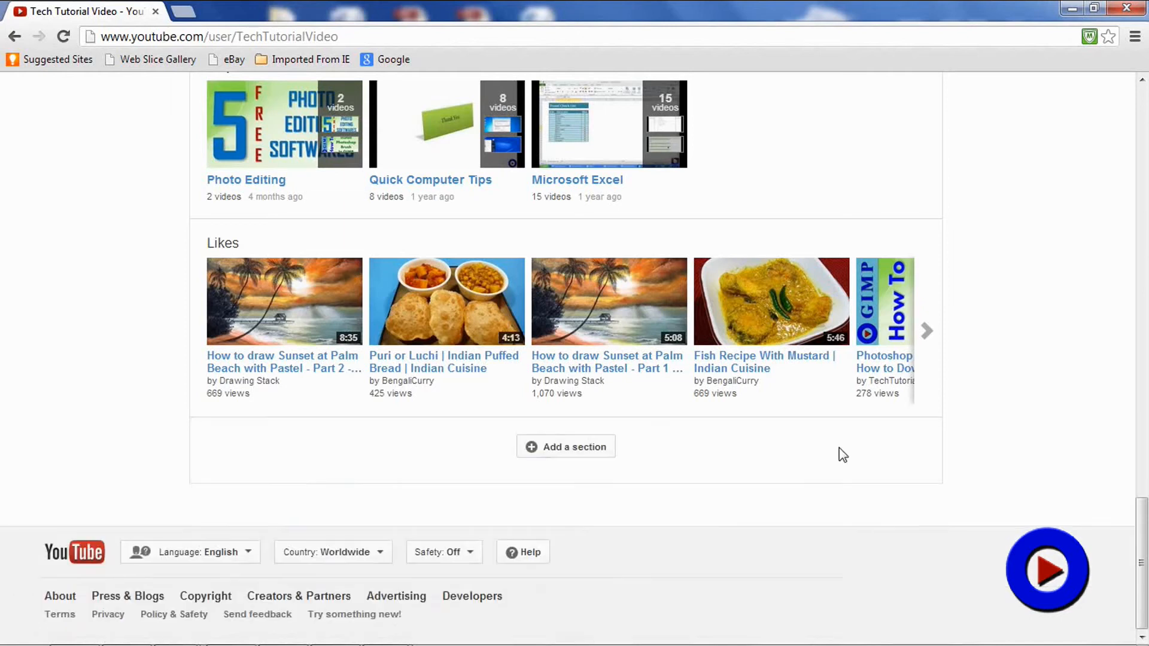
{"action": "mouse_move", "coordinate": [723, 510]}
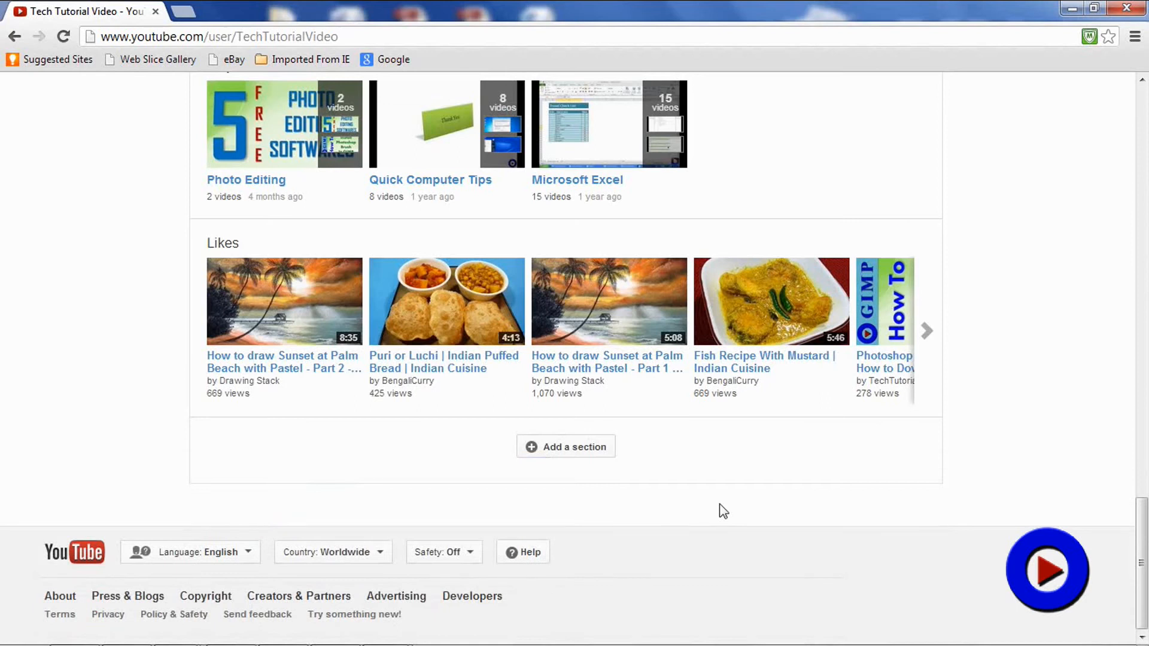
{"action": "mouse_move", "coordinate": [713, 470]}
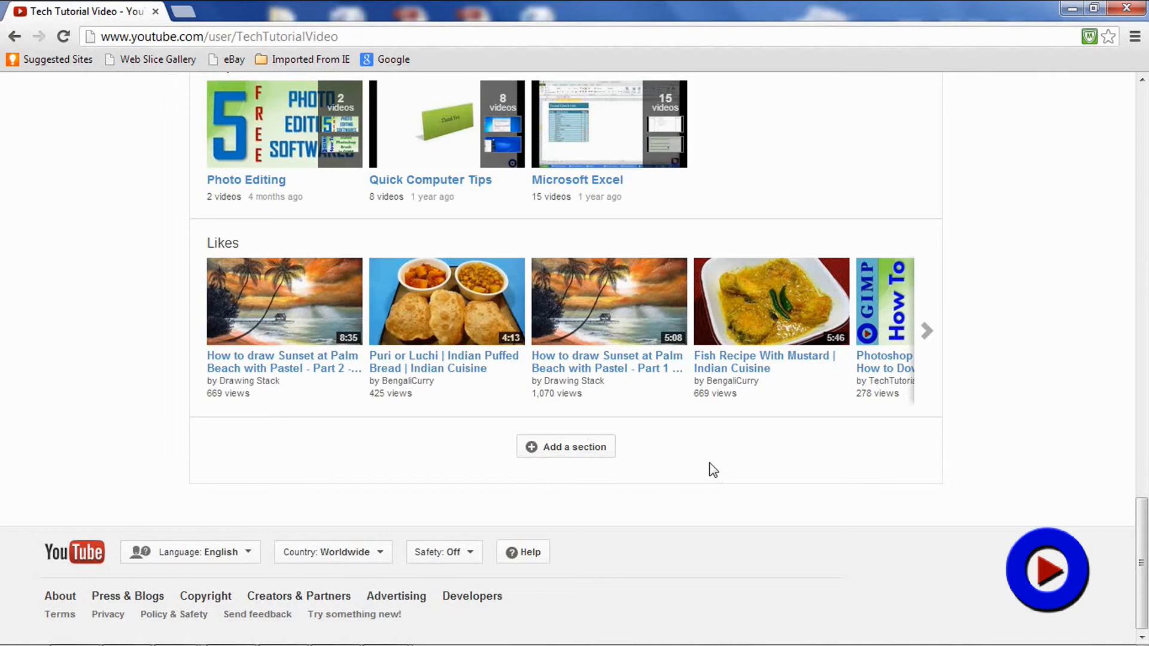
- Scroll back up toward the channel trailer area
{"action": "scroll", "scroll_direction": "up", "scroll_amount": 3}
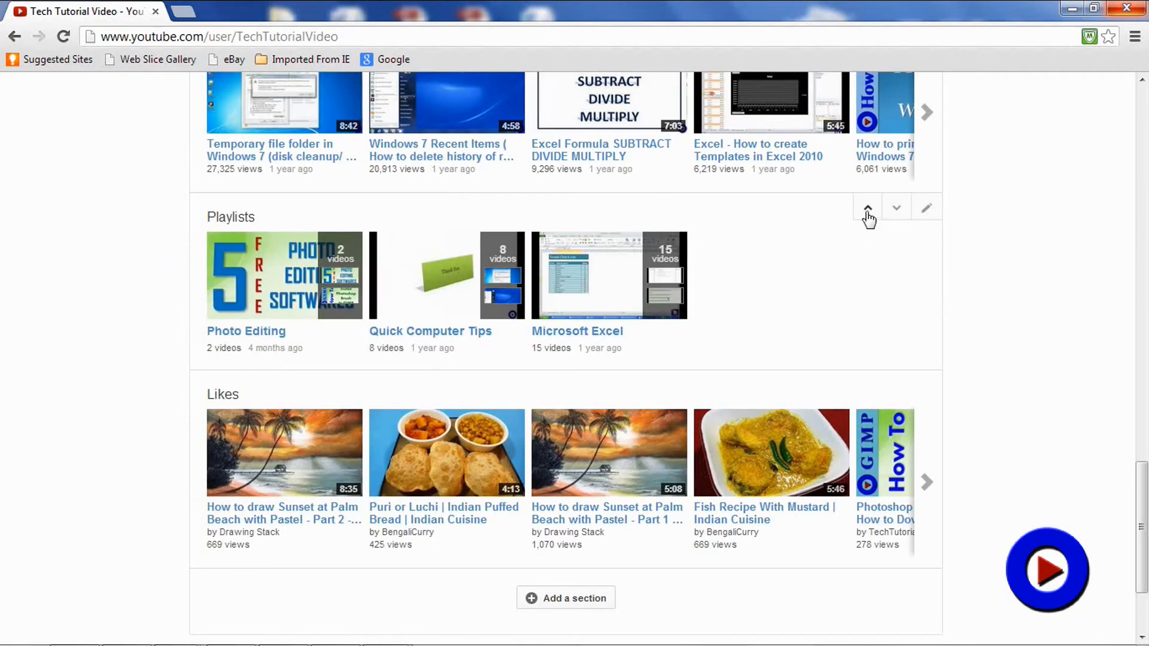
{"action": "mouse_move", "coordinate": [919, 263]}
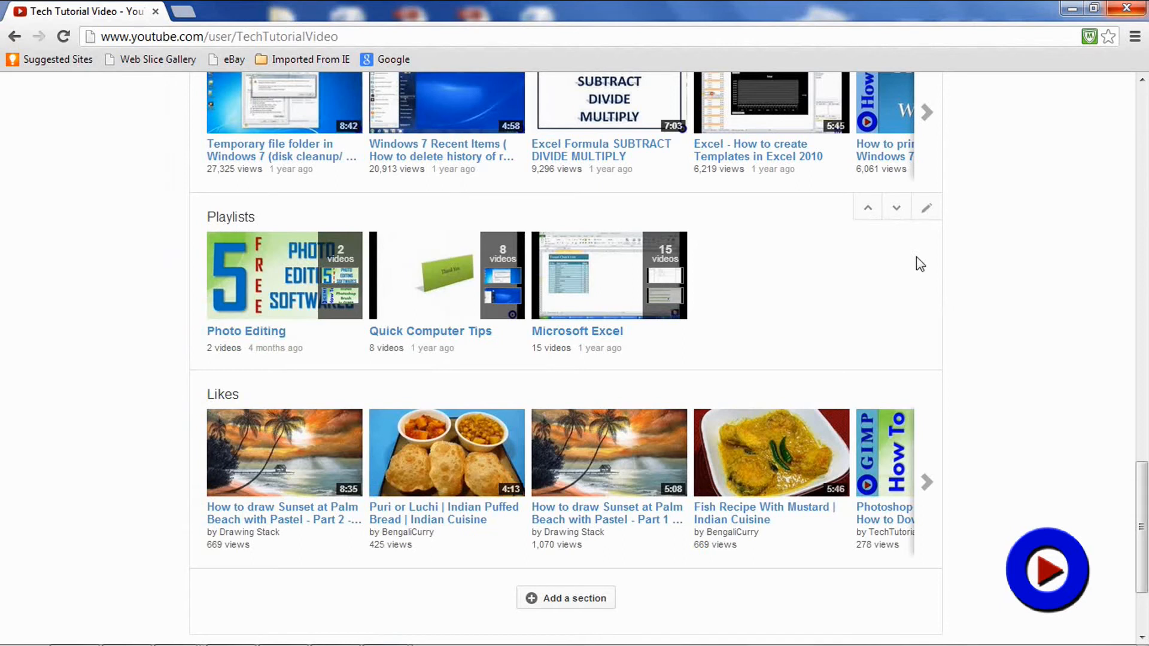
{"action": "mouse_move", "coordinate": [862, 253]}
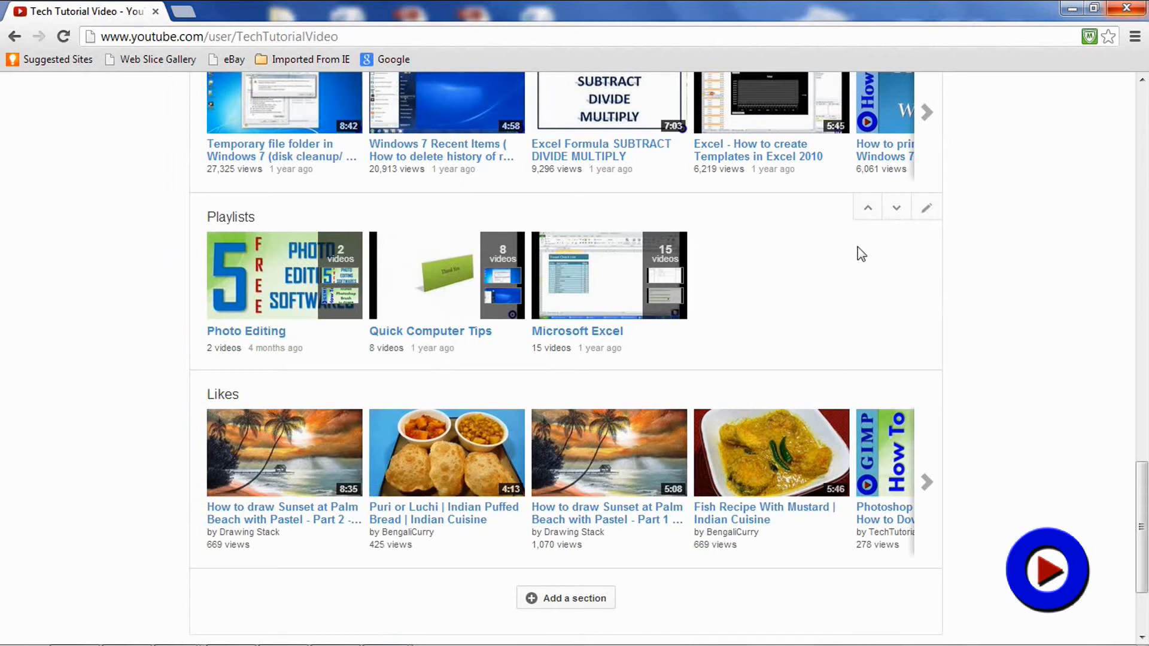
{"action": "mouse_move", "coordinate": [926, 209]}
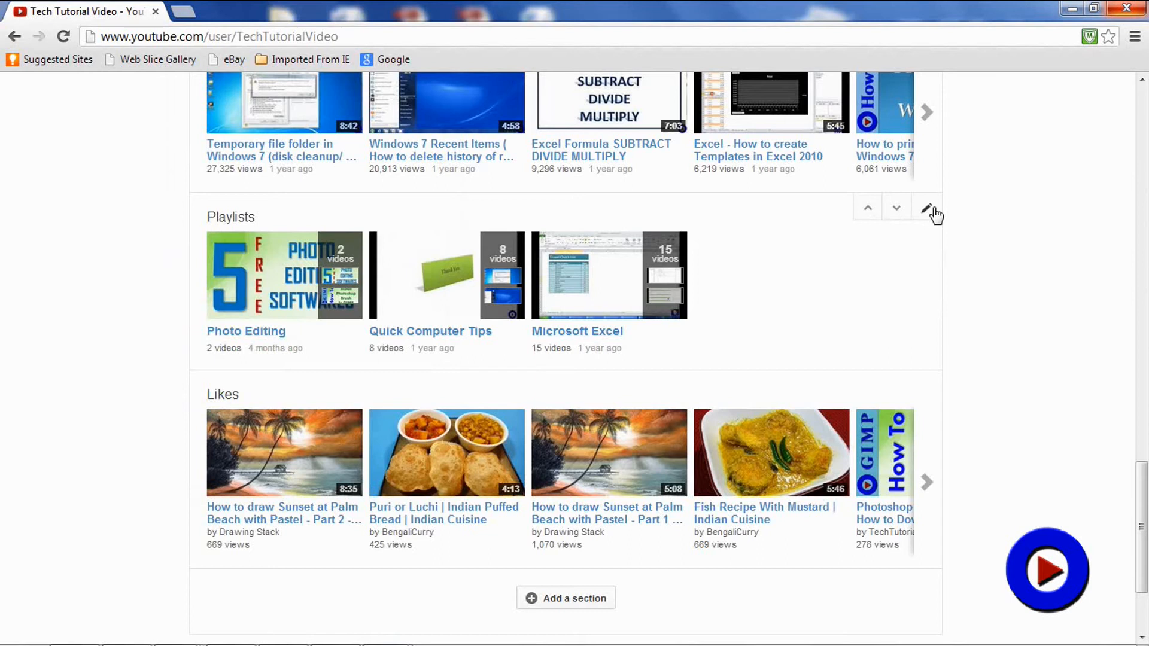
{"action": "mouse_move", "coordinate": [849, 290]}
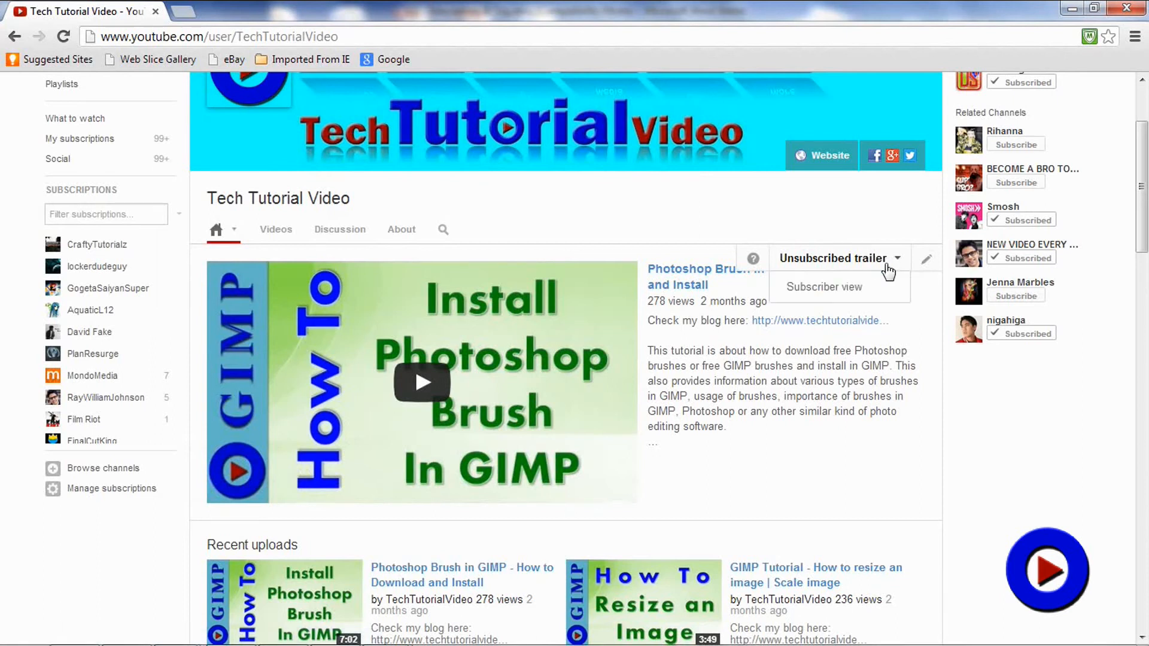
{"action": "left_click", "coordinate": [824, 286]}
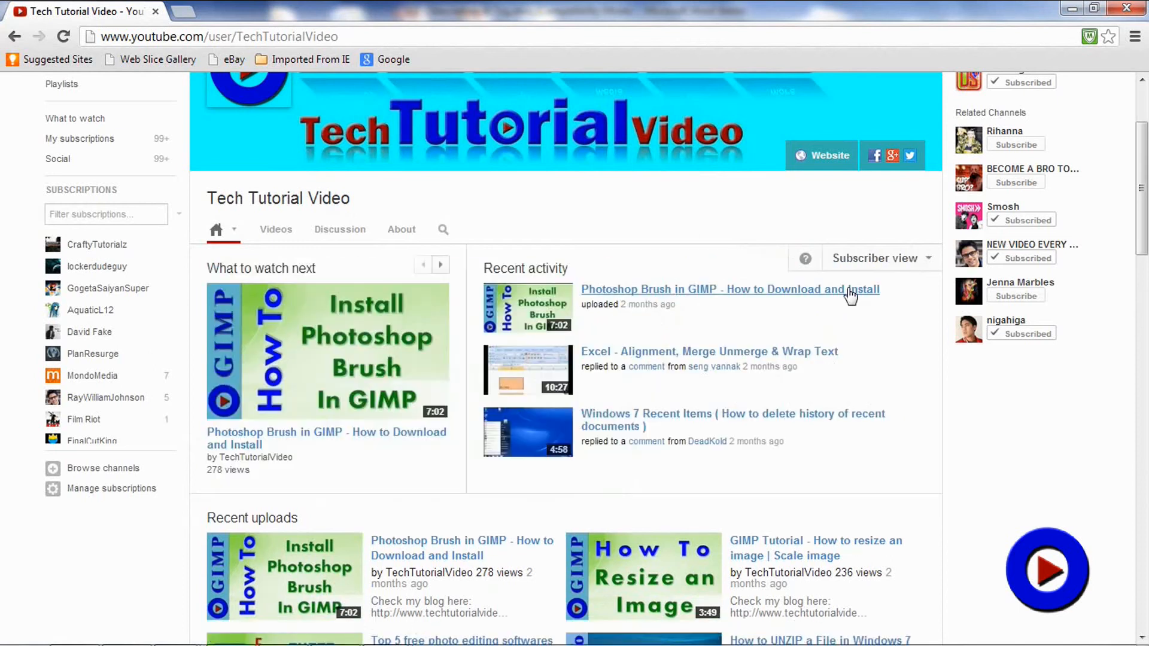
{"action": "mouse_move", "coordinate": [650, 274]}
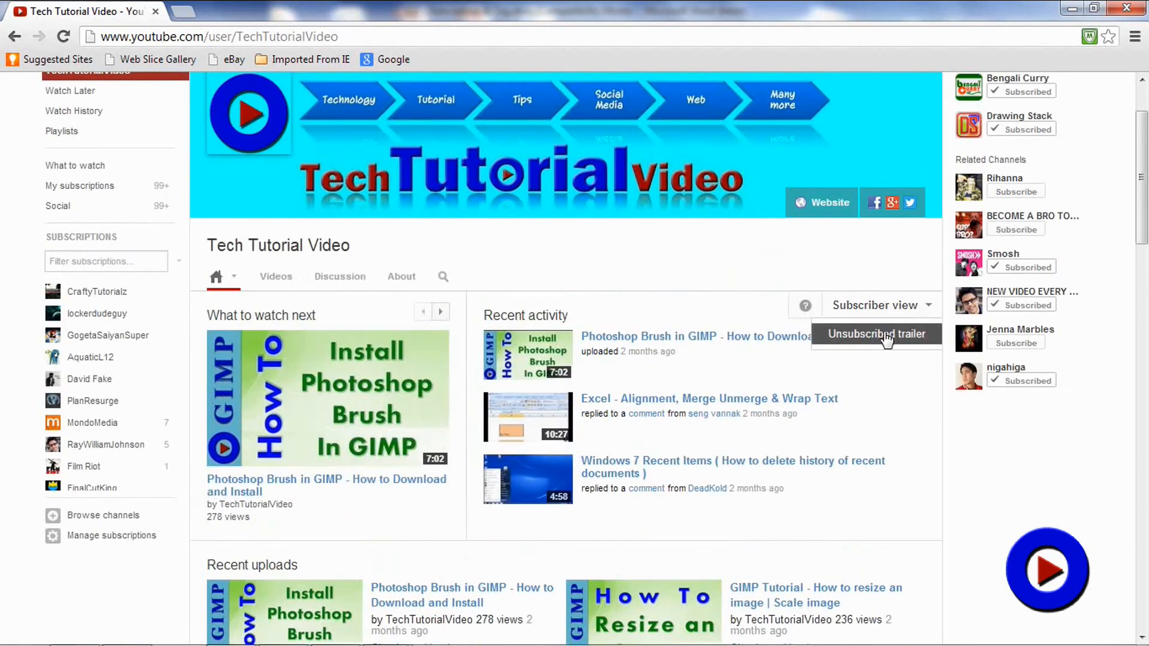
{"action": "left_click", "coordinate": [875, 334]}
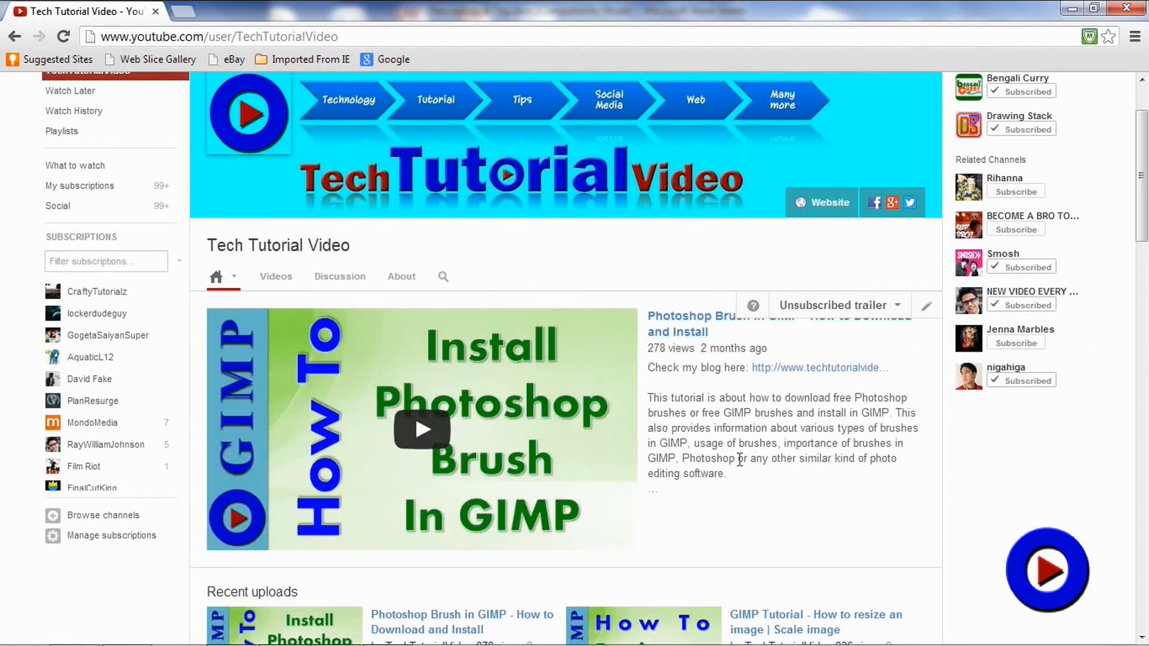
{"action": "mouse_move", "coordinate": [771, 431]}
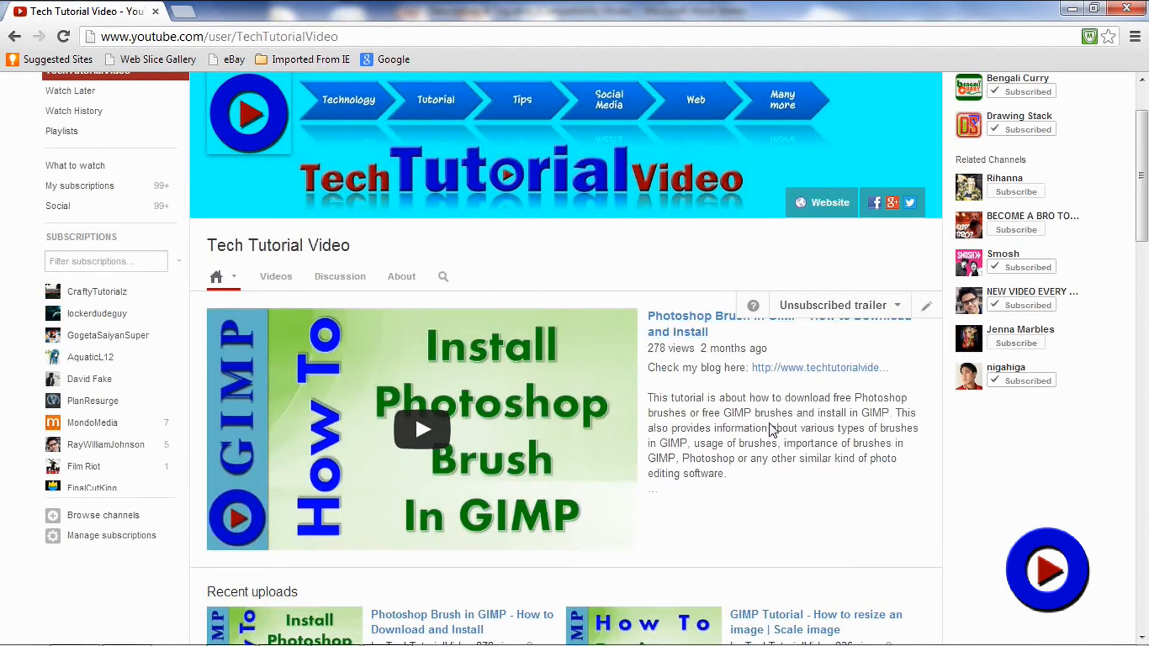
{"action": "mouse_move", "coordinate": [678, 448]}
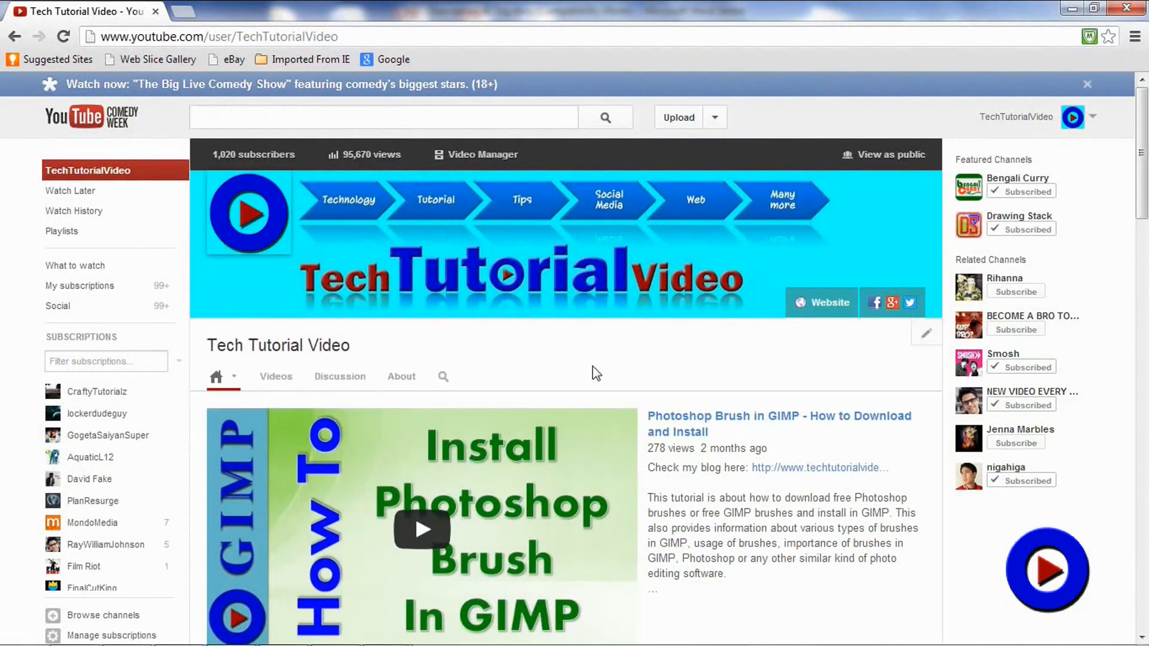
{"action": "mouse_move", "coordinate": [257, 277]}
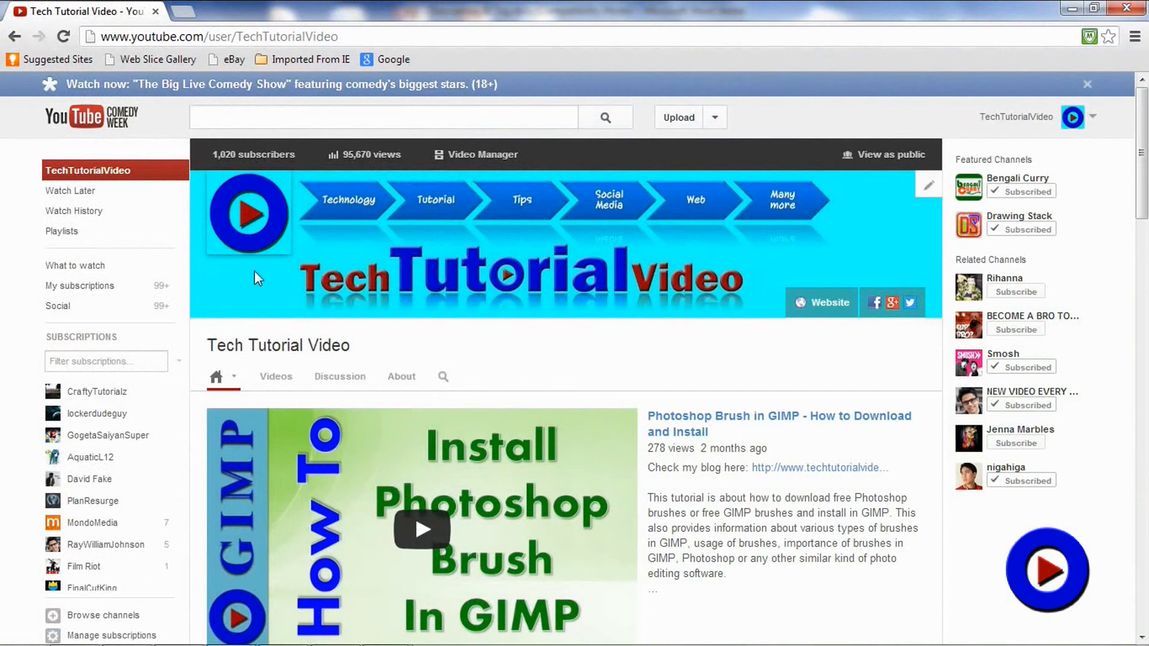
{"action": "mouse_move", "coordinate": [254, 275]}
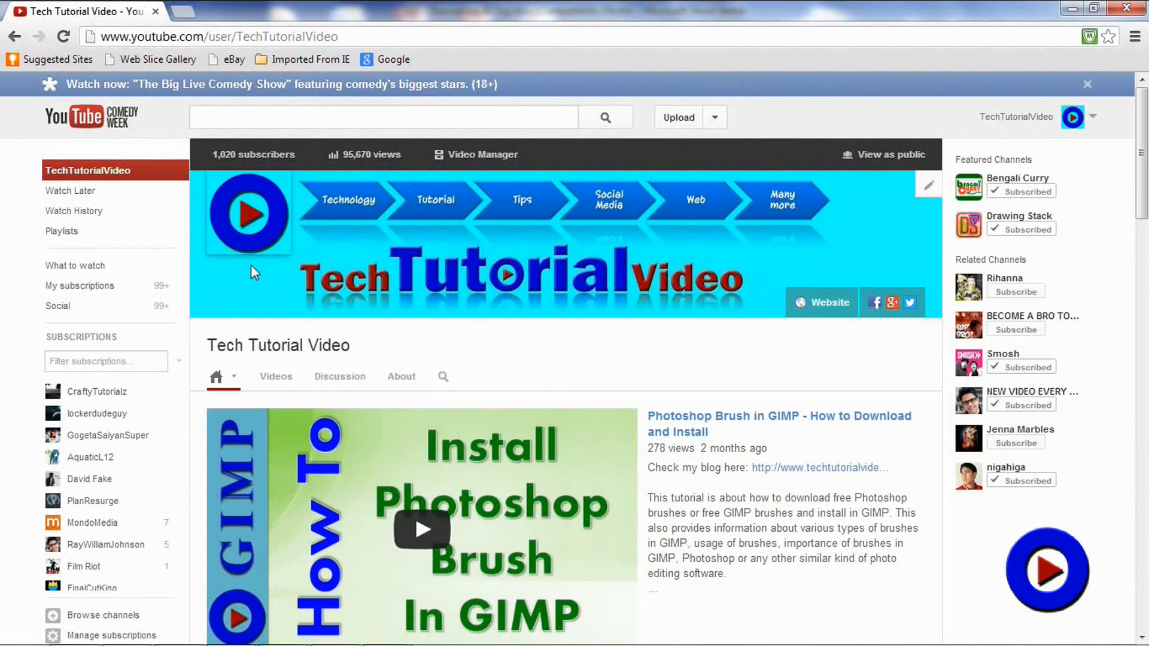
{"action": "mouse_move", "coordinate": [354, 319]}
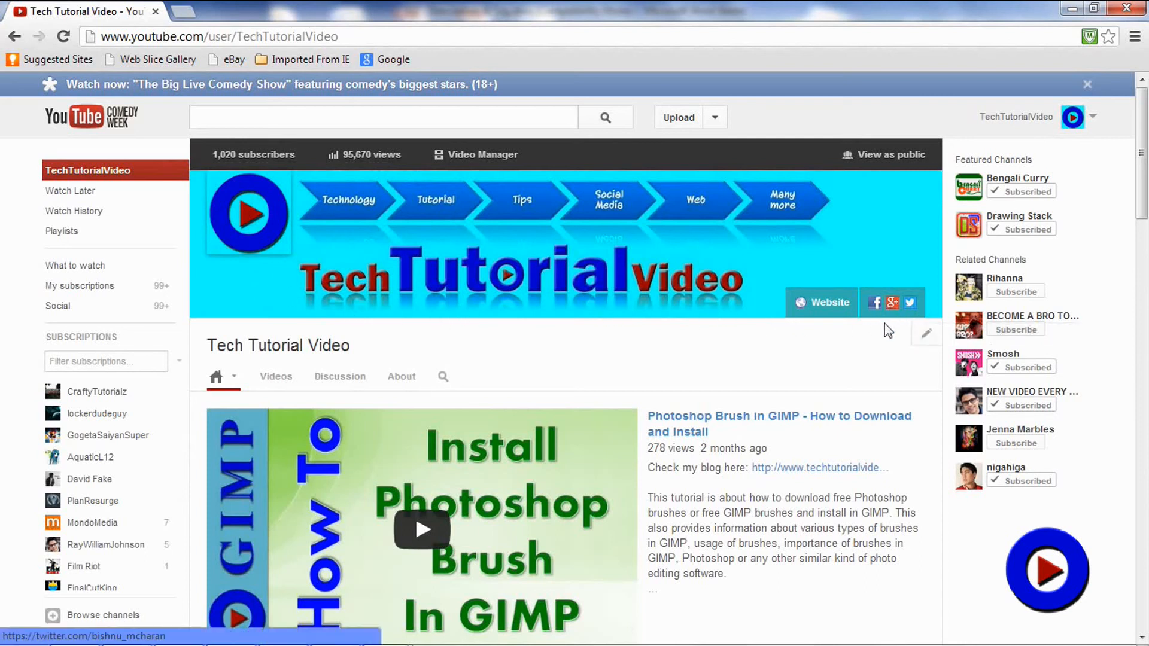
{"action": "mouse_move", "coordinate": [909, 277]}
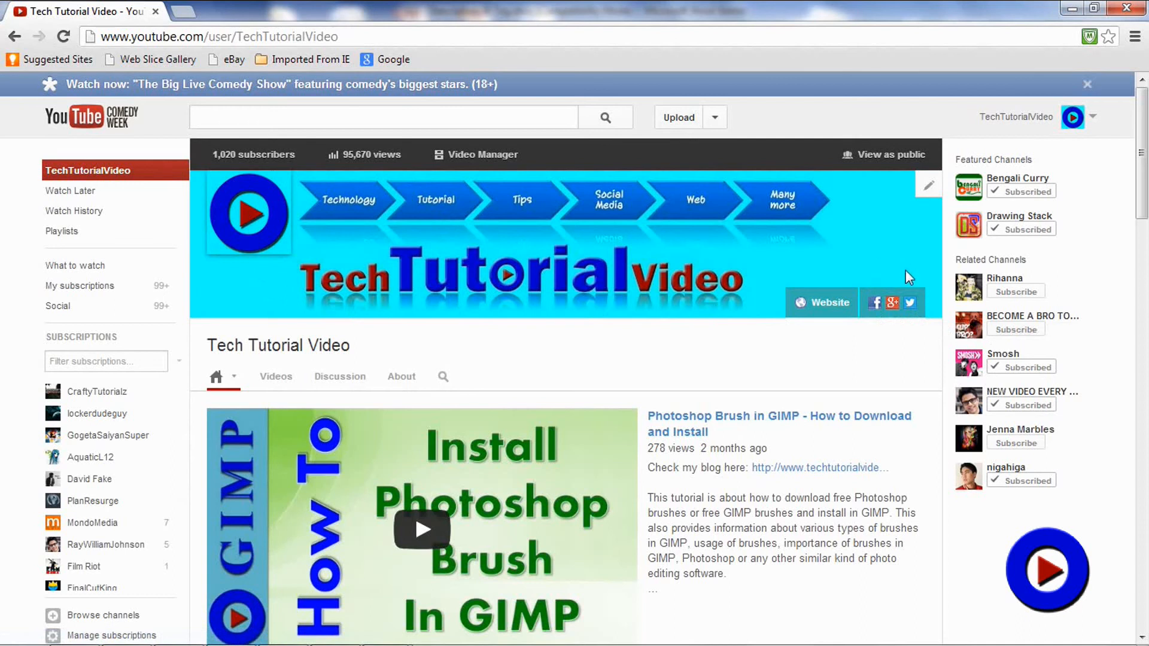
{"action": "mouse_move", "coordinate": [828, 321]}
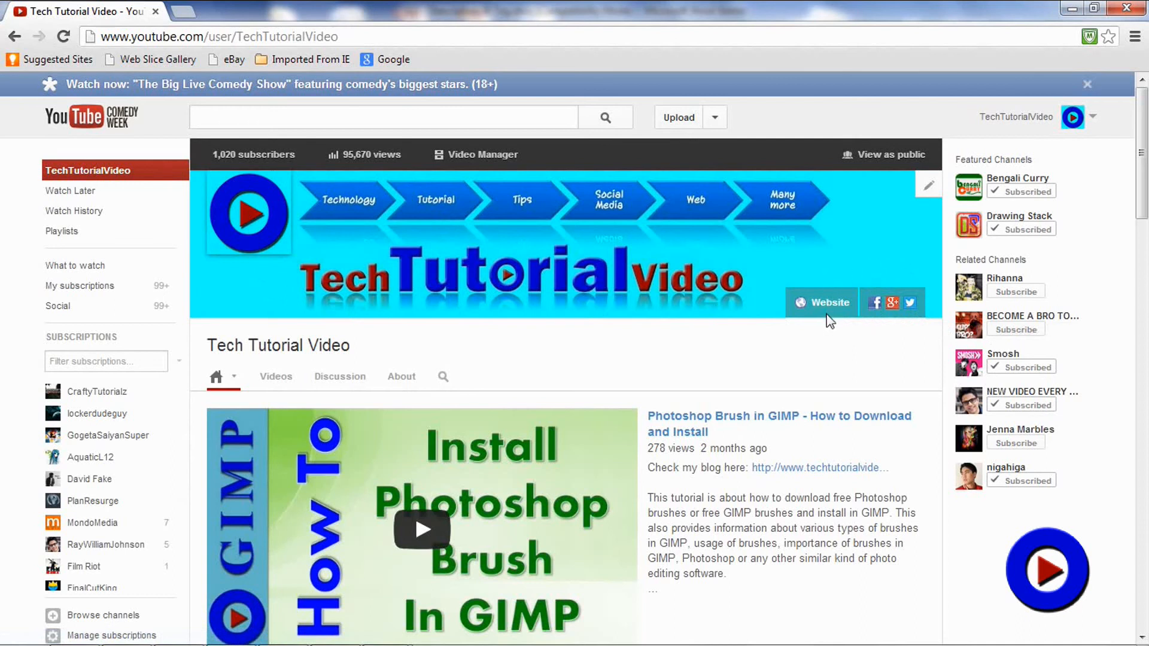
{"action": "mouse_move", "coordinate": [817, 324]}
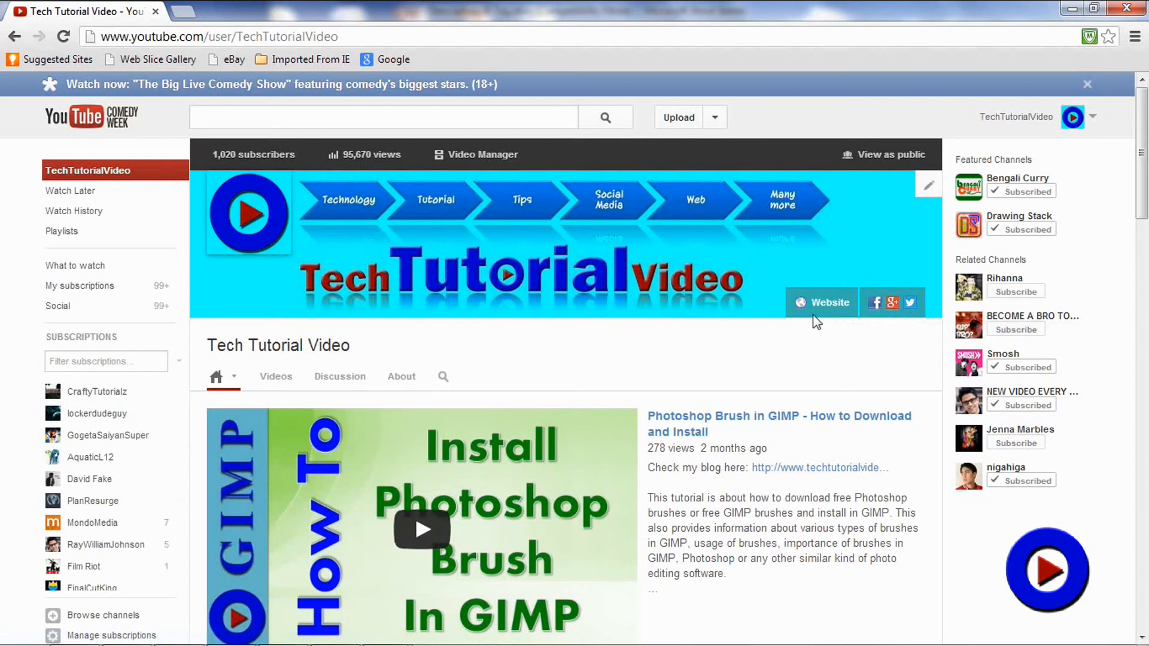
{"action": "mouse_move", "coordinate": [823, 323]}
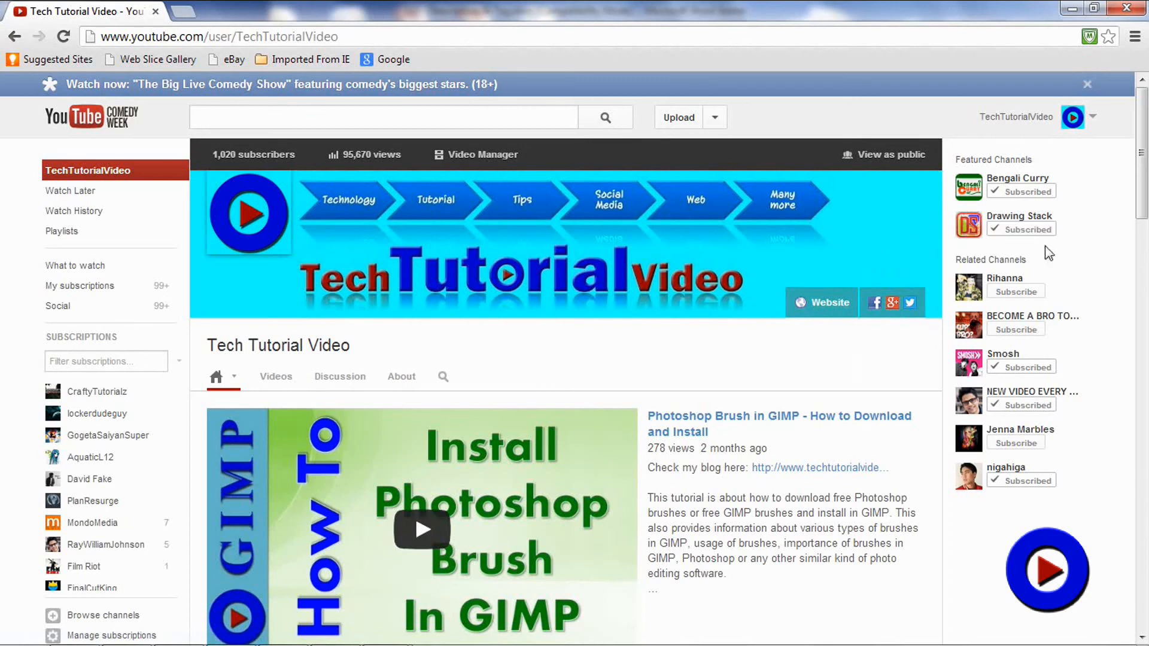
{"action": "mouse_move", "coordinate": [1044, 169]}
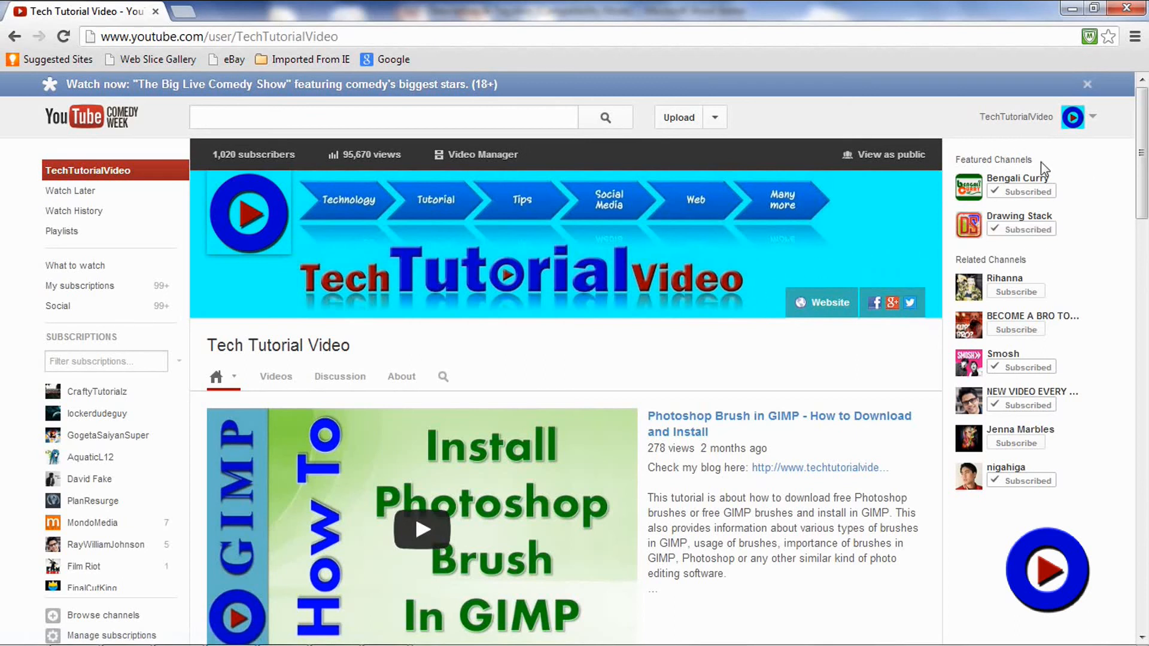
{"action": "mouse_move", "coordinate": [1122, 281]}
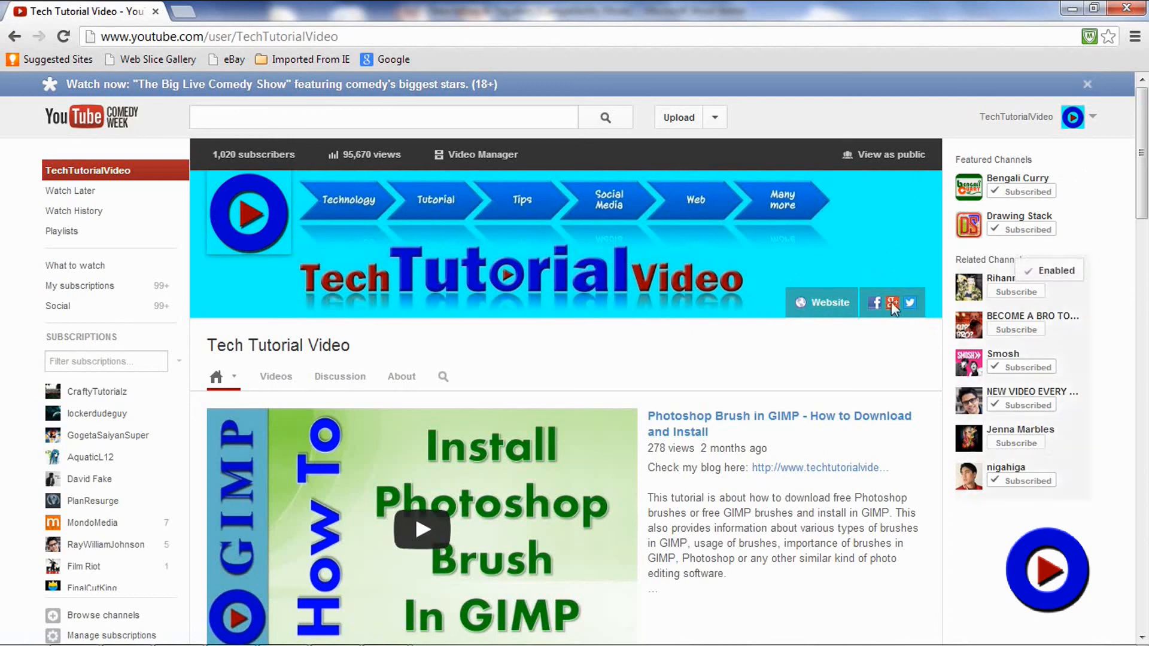
{"action": "mouse_move", "coordinate": [73, 211]}
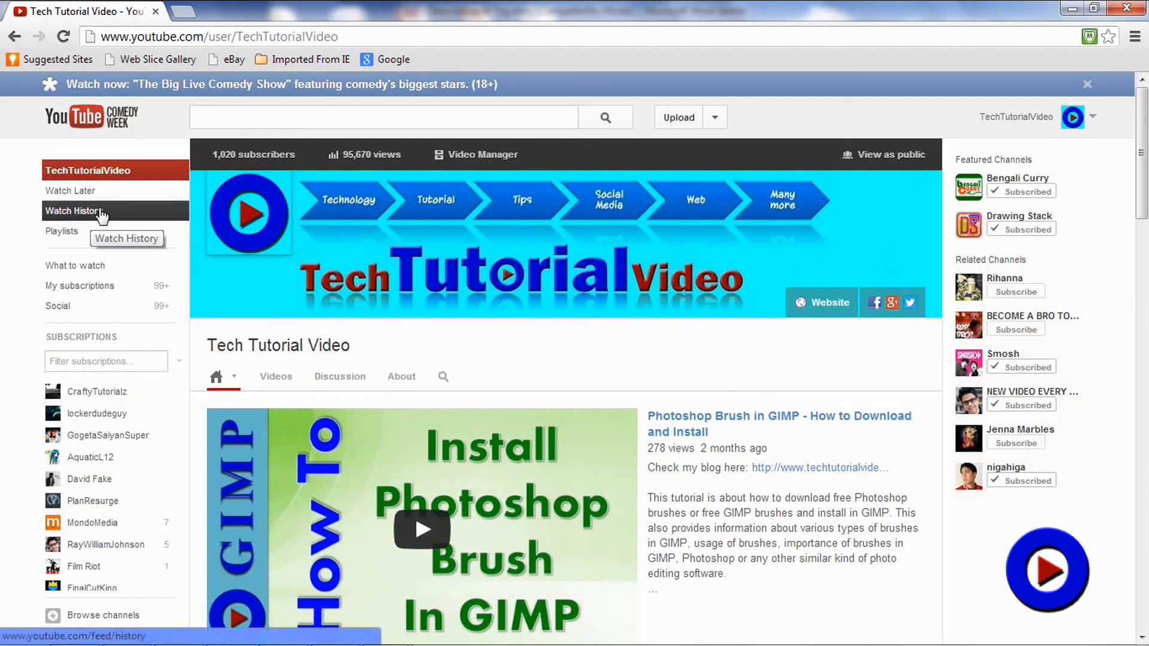
{"action": "mouse_move", "coordinate": [92, 500]}
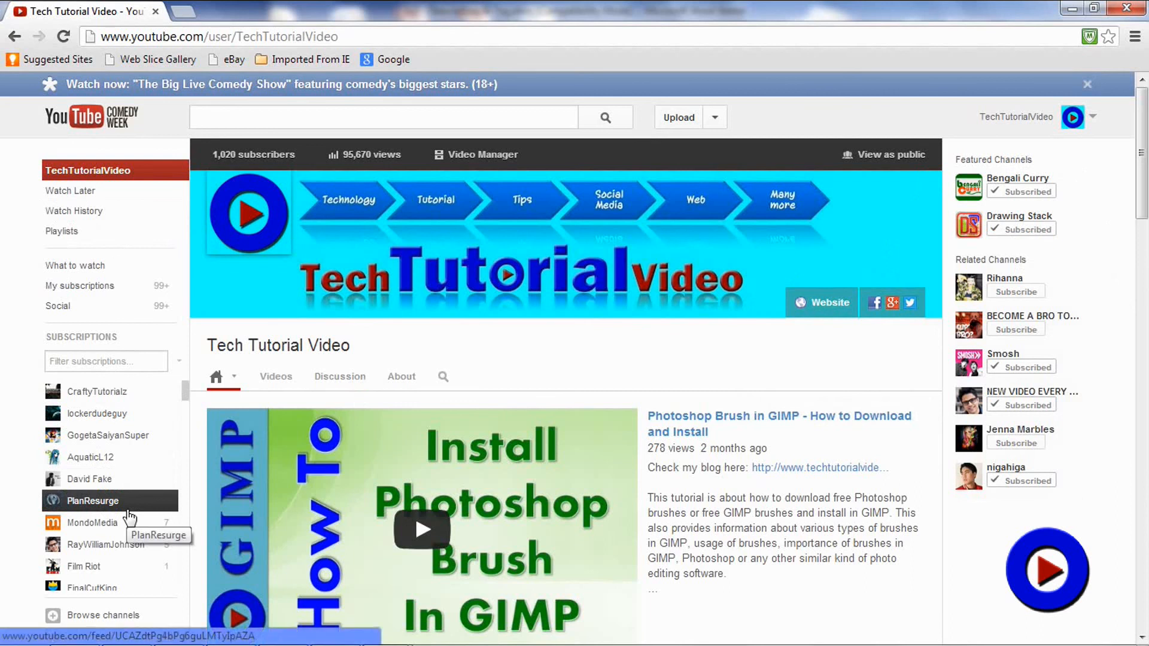
{"action": "mouse_move", "coordinate": [74, 211]}
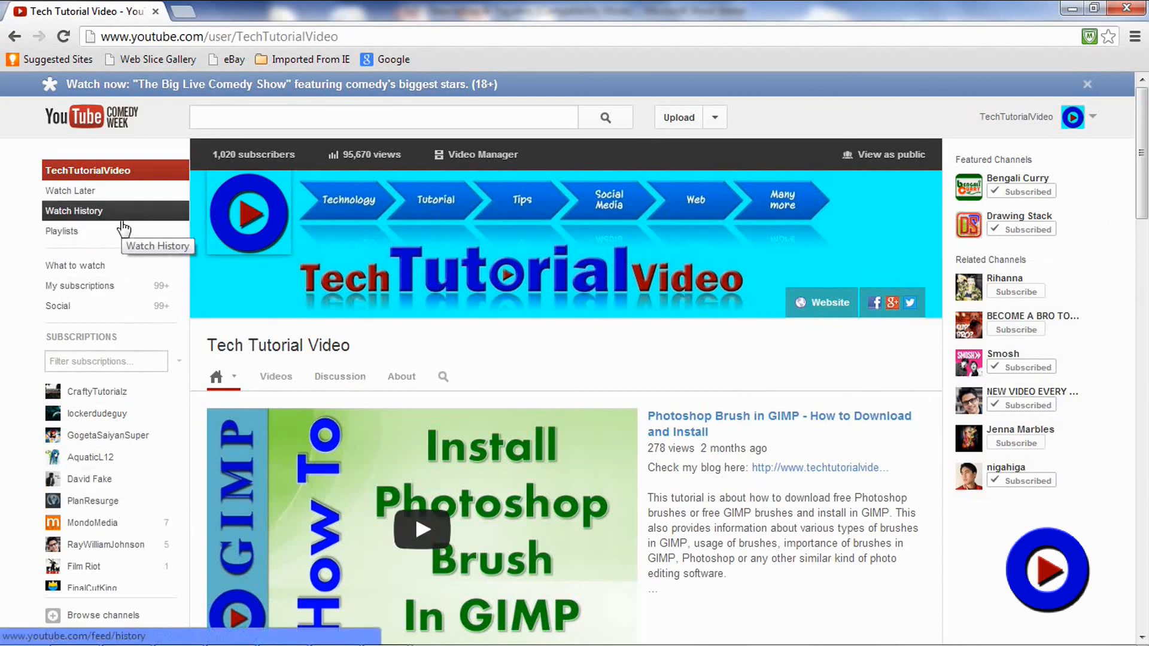
{"action": "mouse_move", "coordinate": [84, 567]}
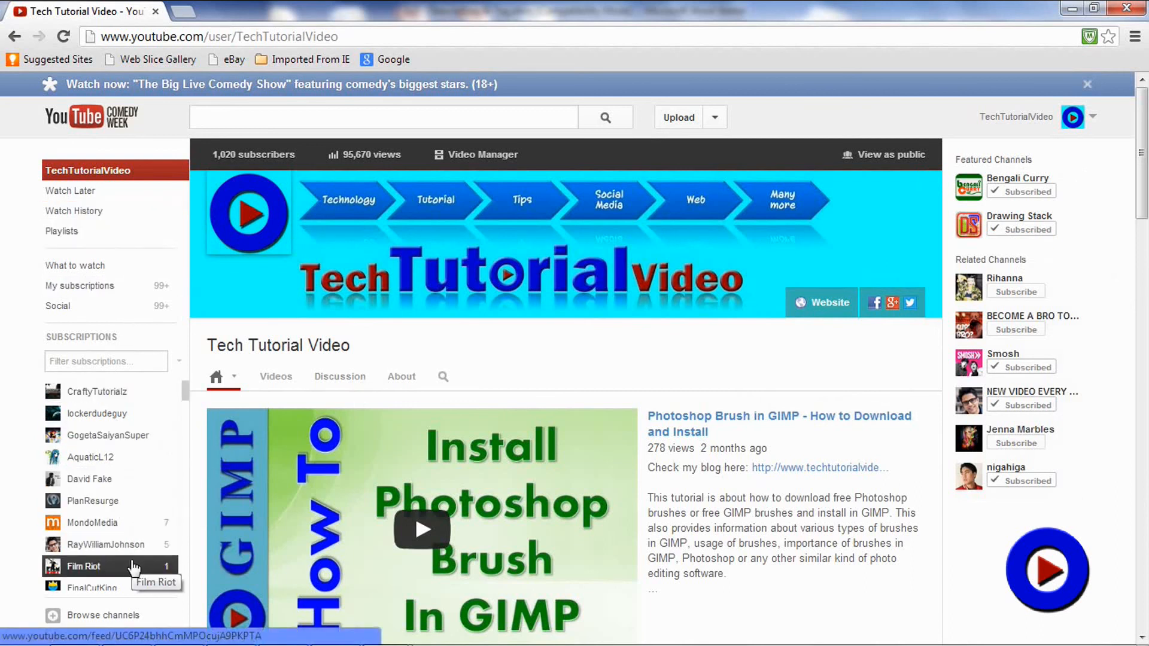
{"action": "mouse_move", "coordinate": [89, 480]}
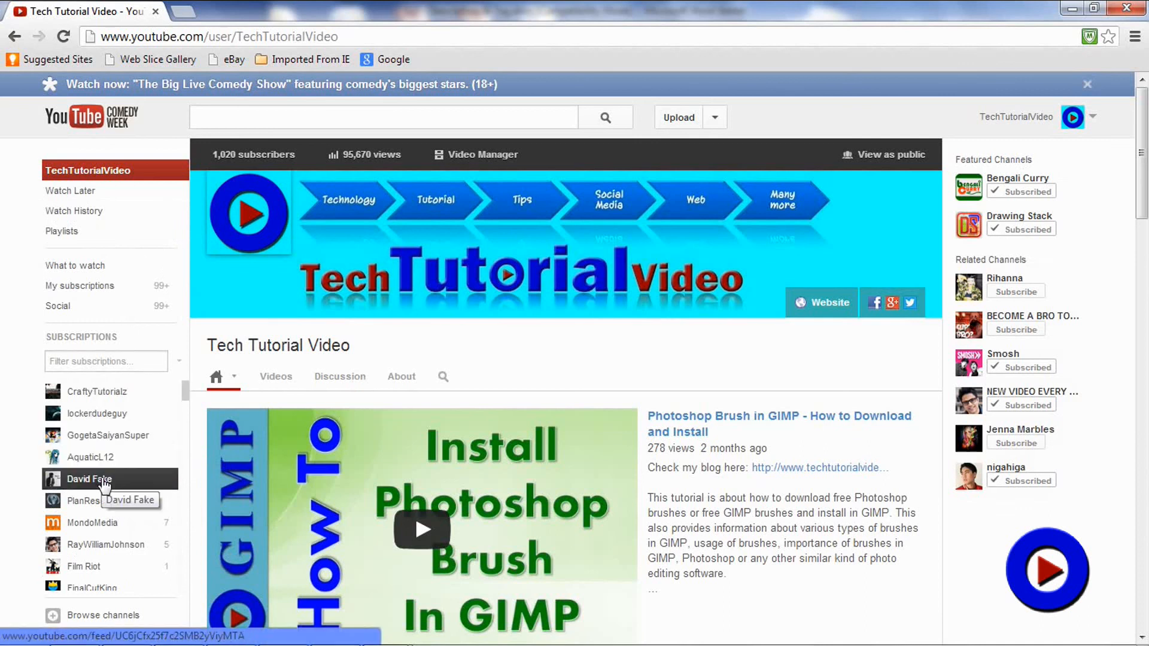
{"action": "mouse_move", "coordinate": [640, 373]}
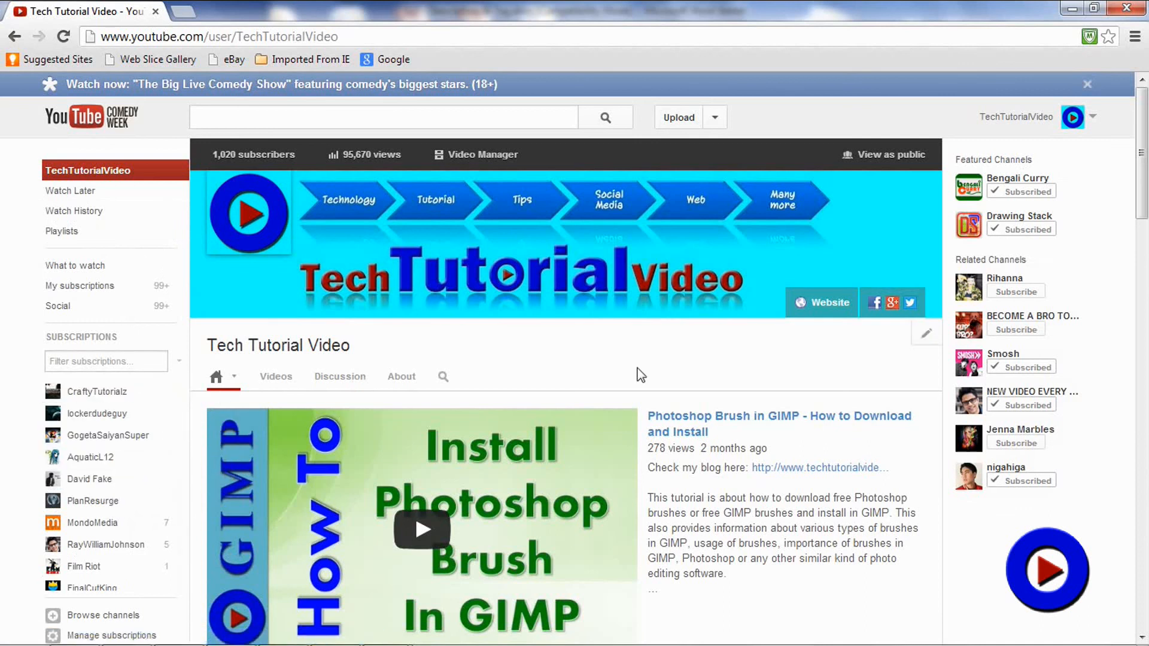